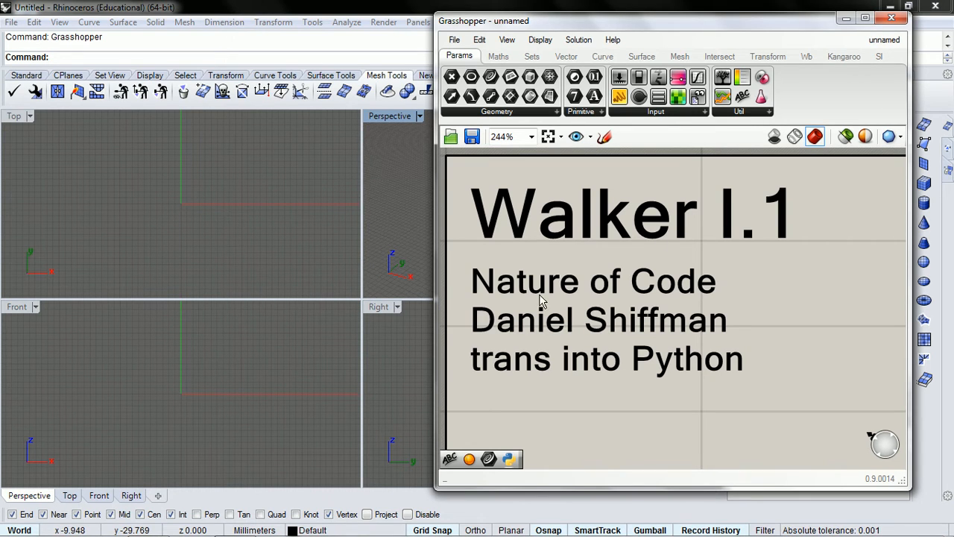
pyautogui.moveTo(479, 298)
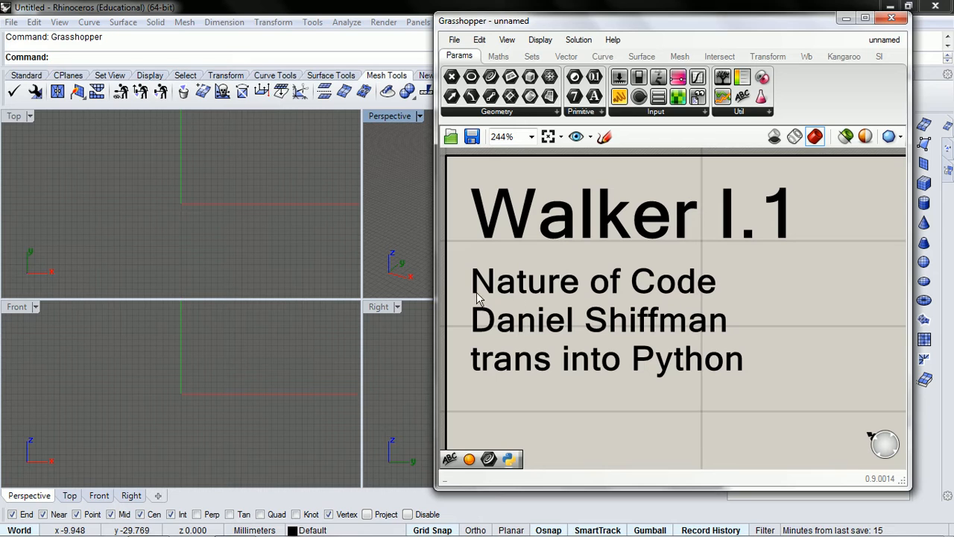
pyautogui.moveTo(675, 276)
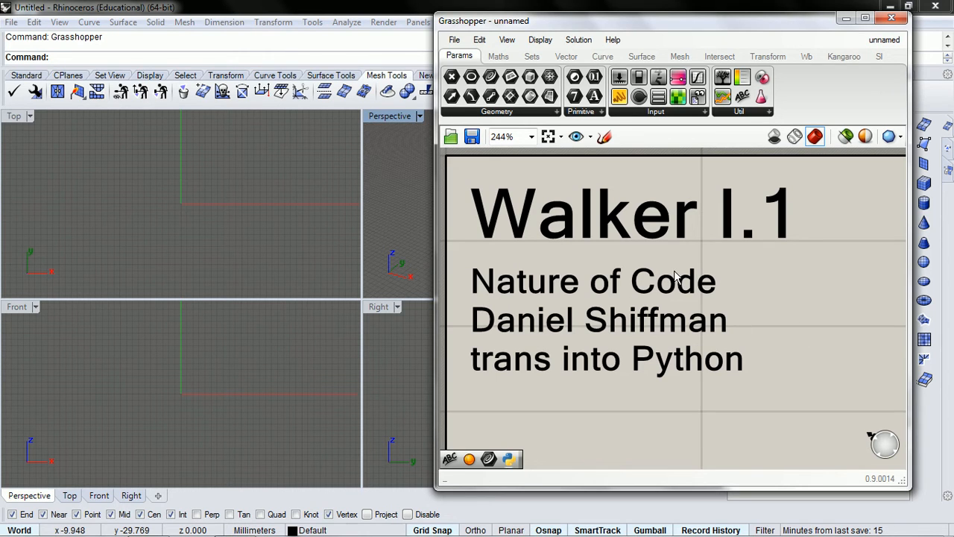
pyautogui.moveTo(709, 287)
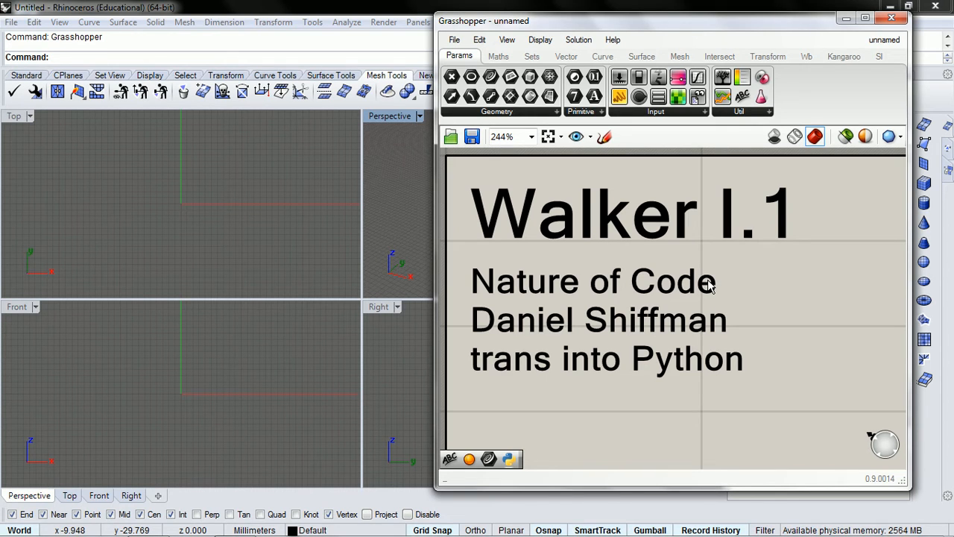
pyautogui.moveTo(740, 239)
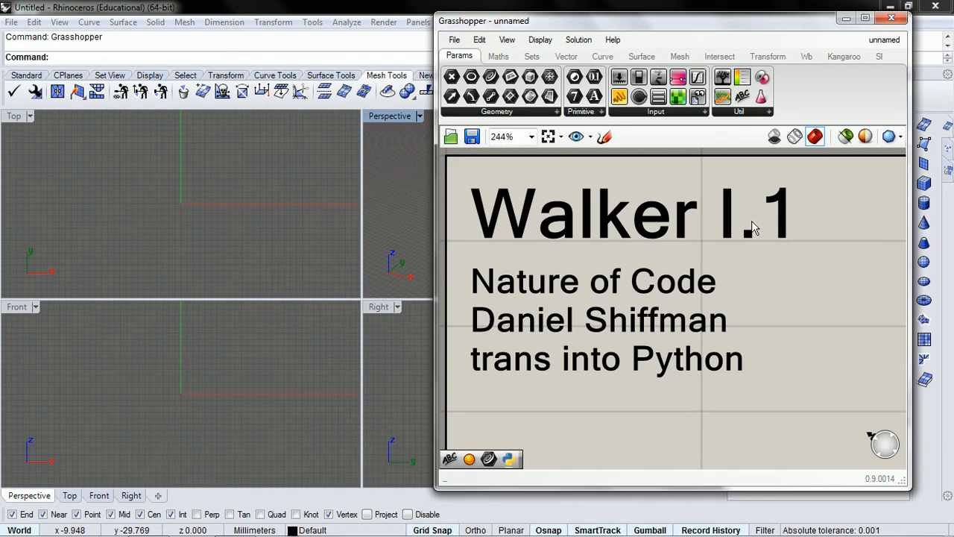
pyautogui.moveTo(761, 240)
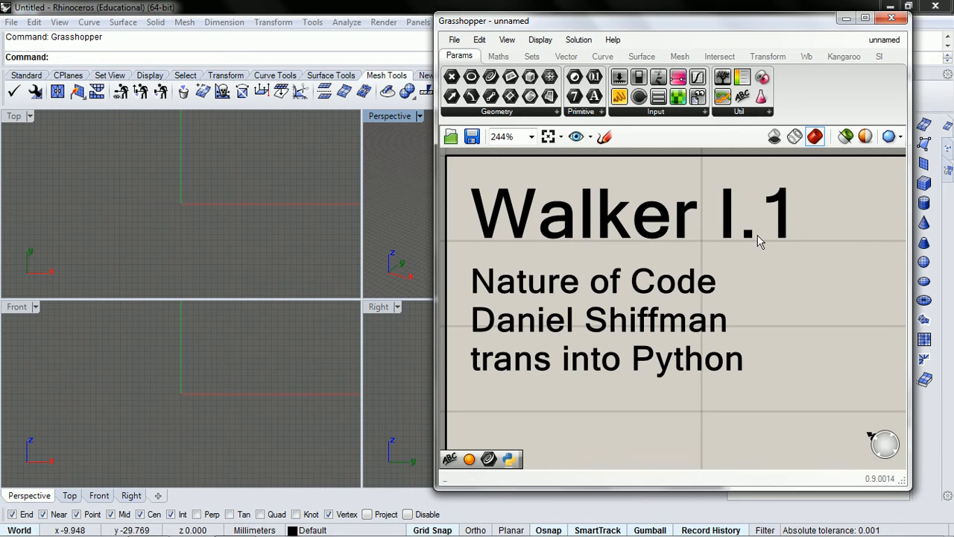
# - Zoom out the Grasshopper canvas to reveal the 'Walker I.1' title note
pyautogui.scroll(-3)
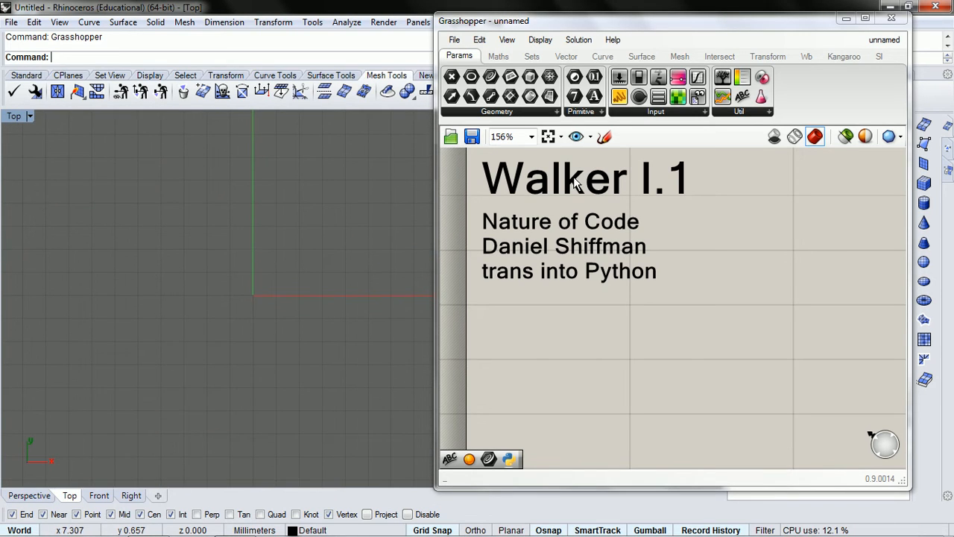
pyautogui.moveTo(254, 302)
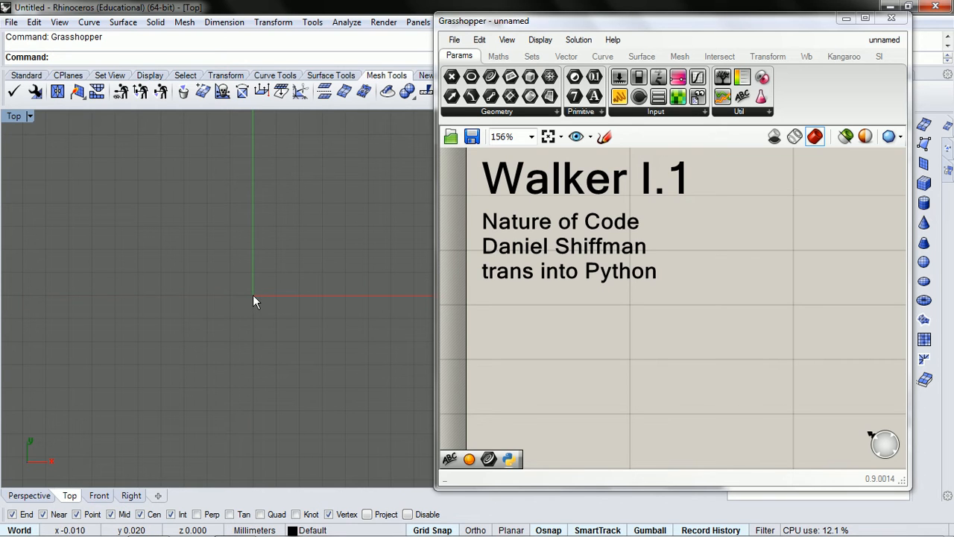
pyautogui.moveTo(230, 271)
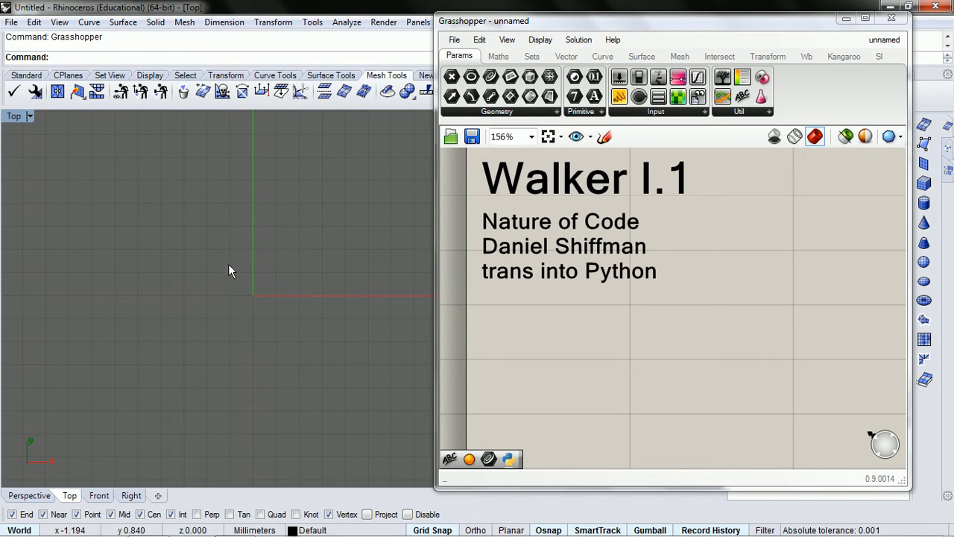
pyautogui.moveTo(256, 278)
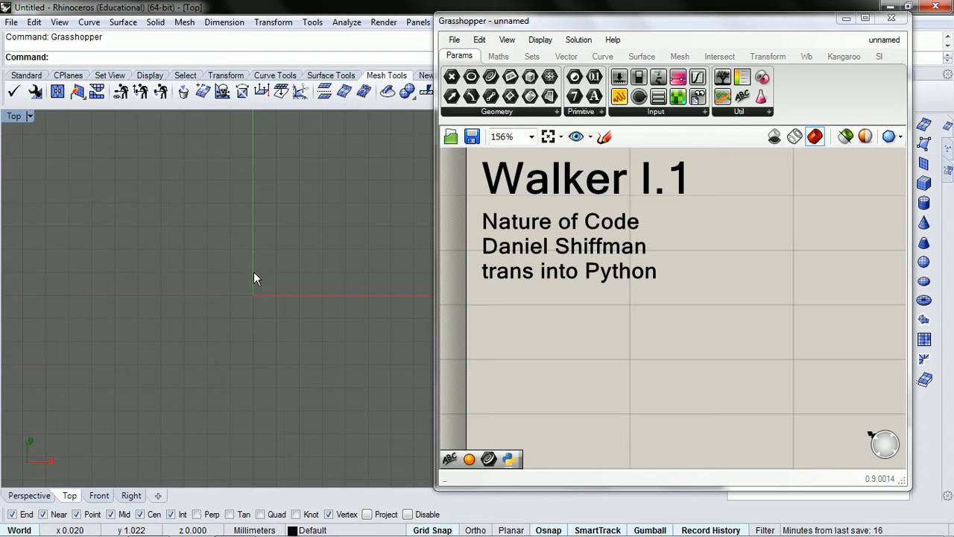
pyautogui.moveTo(281, 276)
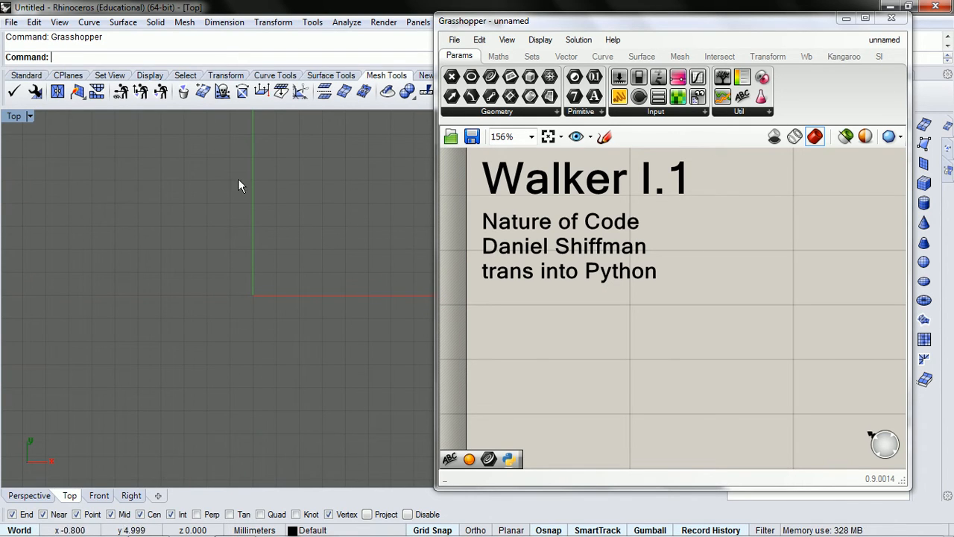
pyautogui.moveTo(633, 324)
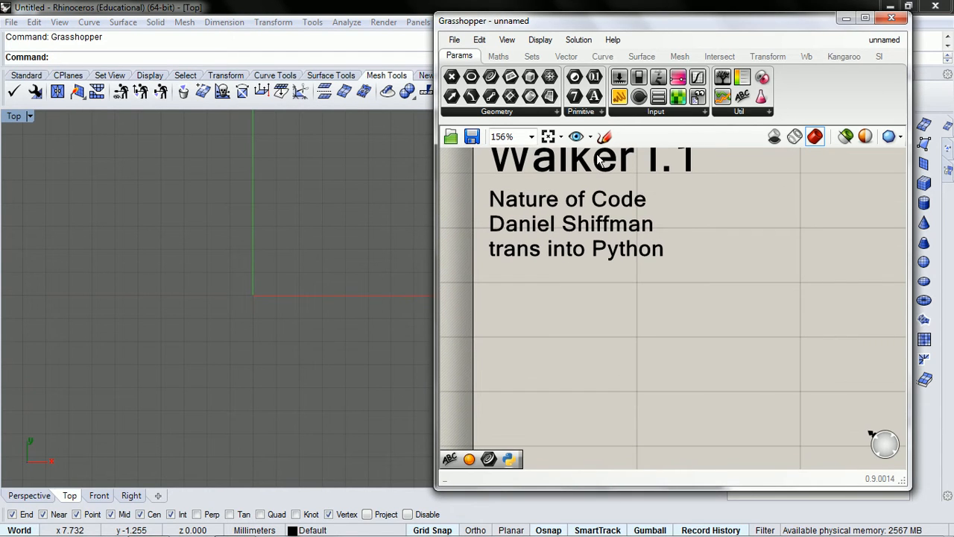
pyautogui.moveTo(590, 293)
pyautogui.write('pyth')
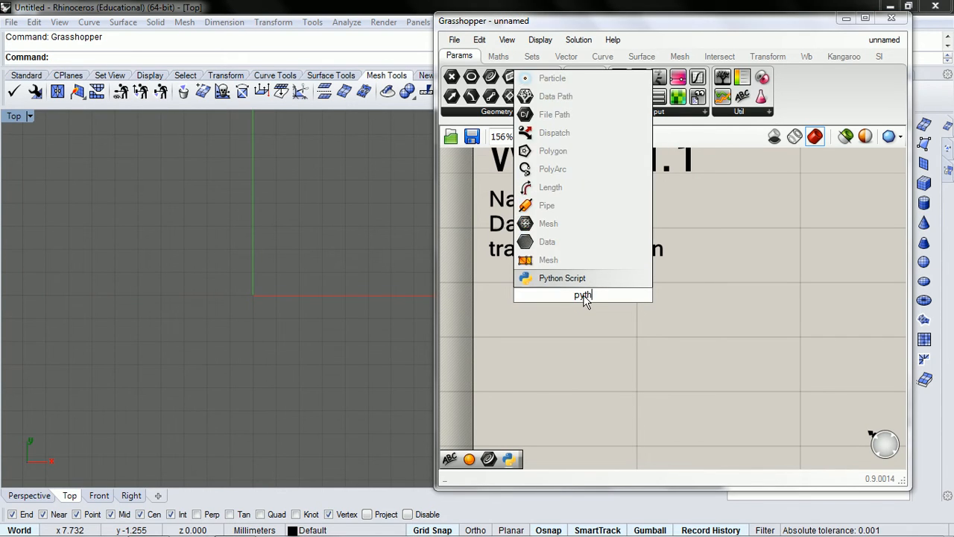
# - Place a Python Script component beneath the title note and open its empty script editor
pyautogui.click(562, 278)
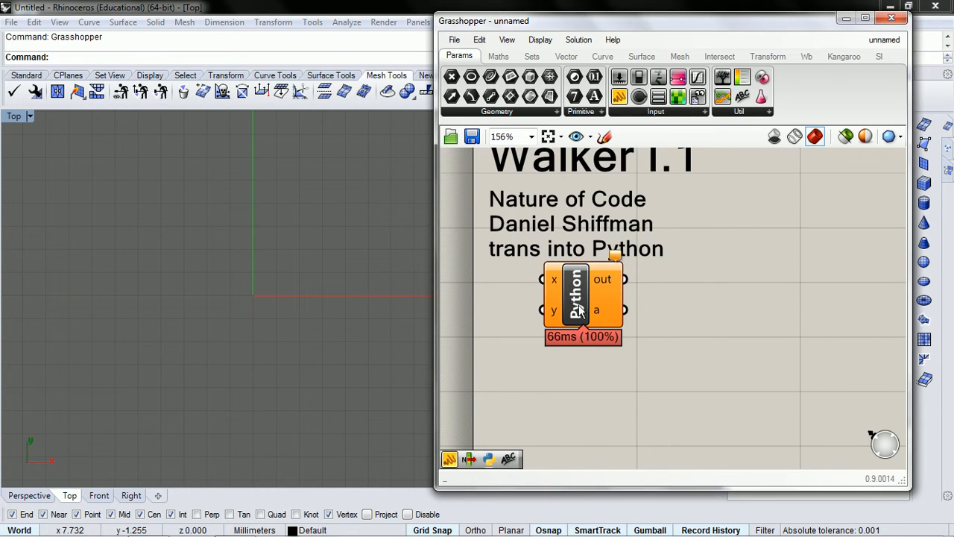
pyautogui.doubleClick(582, 295)
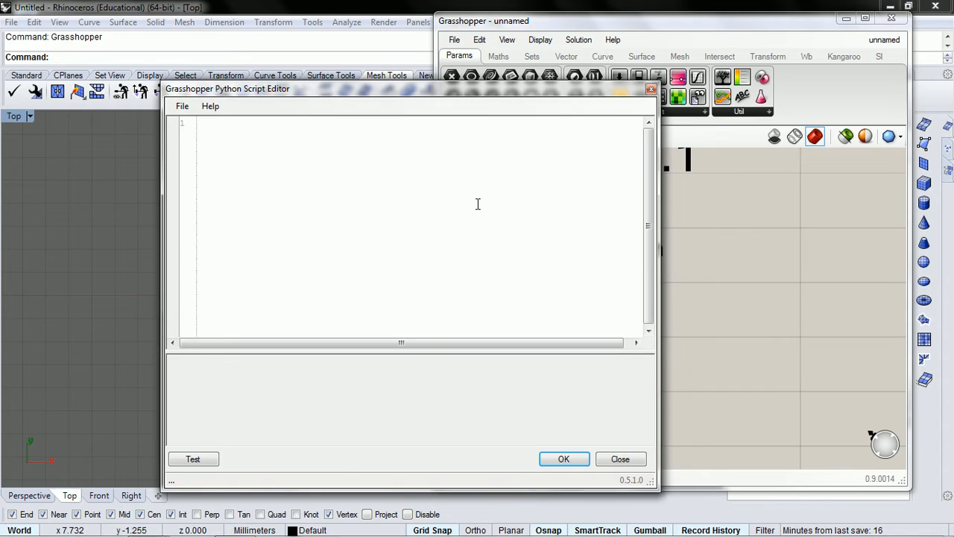
# - Type the comments #randomness, #class and #time on separate lines
pyautogui.write('#')
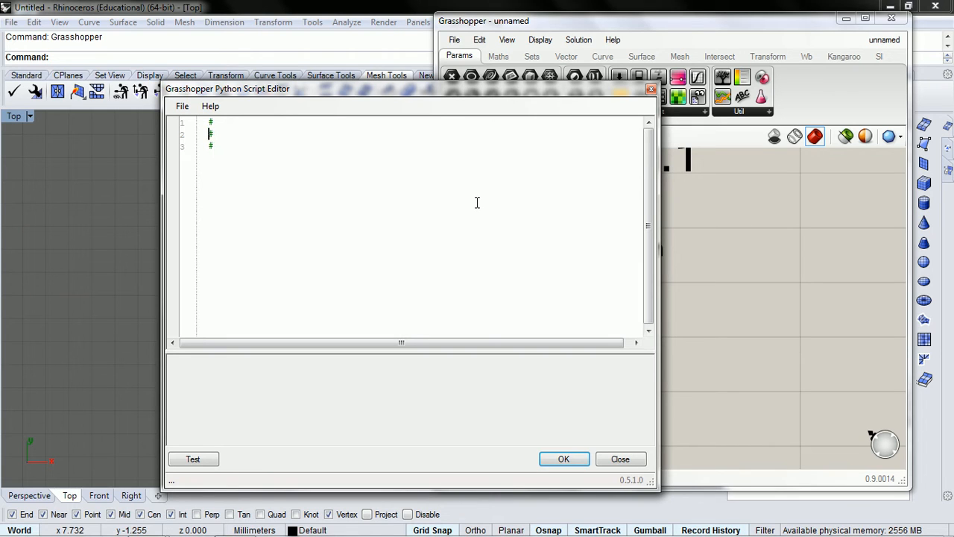
pyautogui.write('ran')
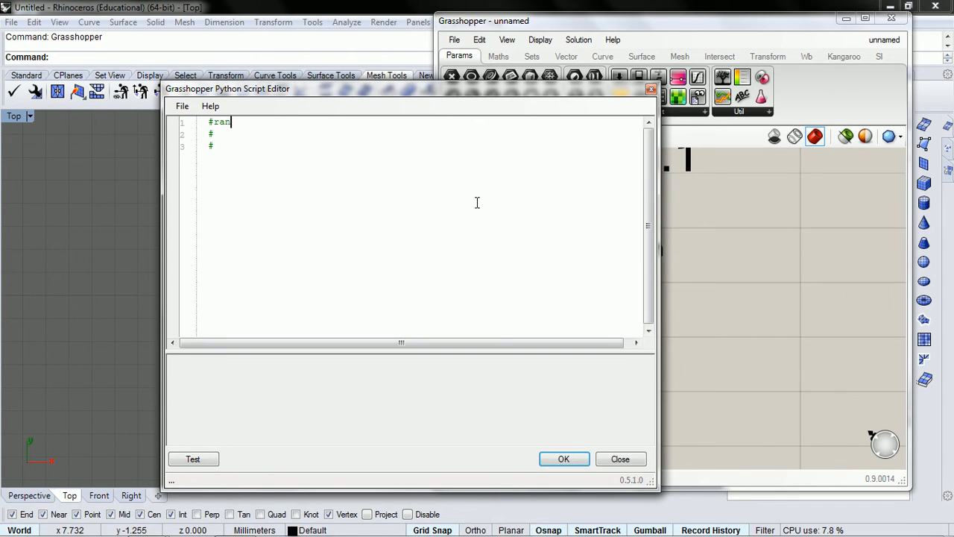
pyautogui.write('domness')
pyautogui.click(425, 133)
pyautogui.write('c')
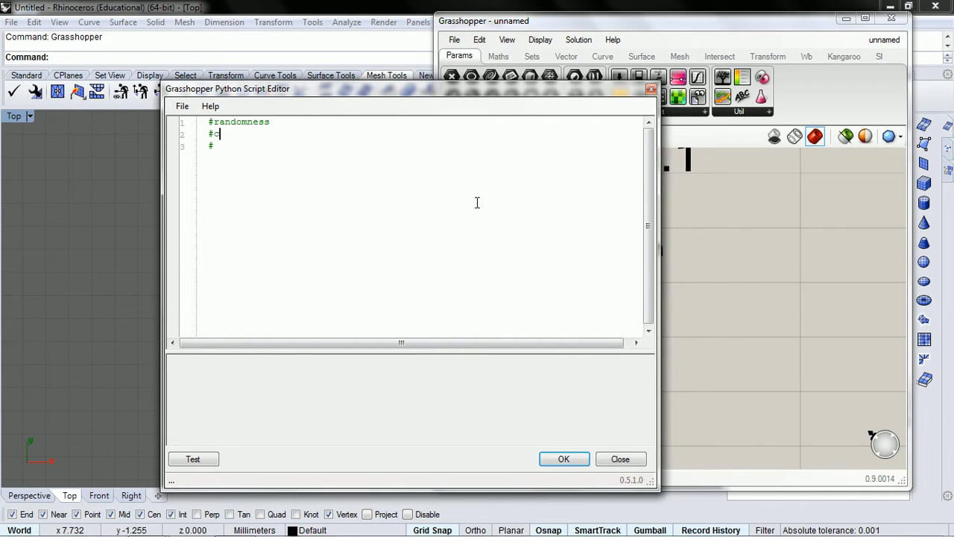
pyautogui.write('lass')
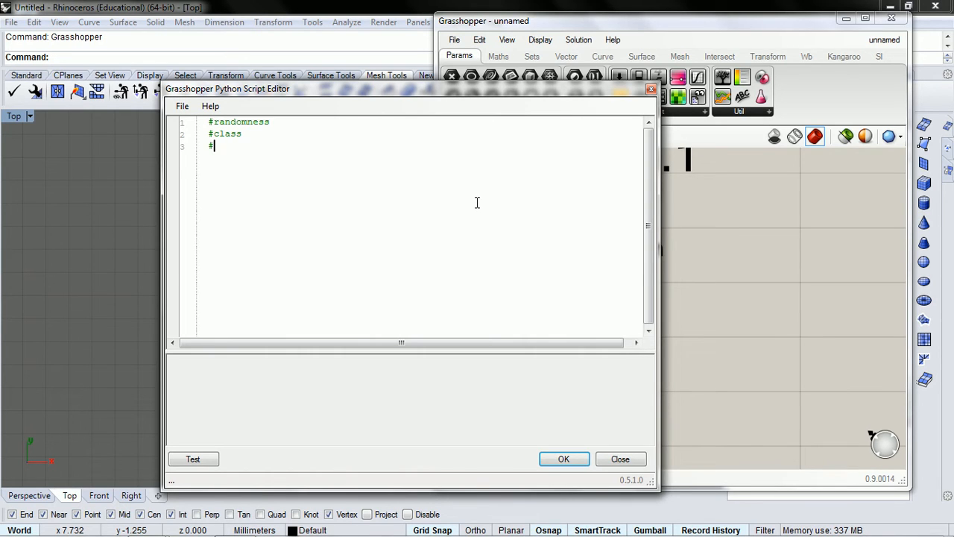
pyautogui.write('time')
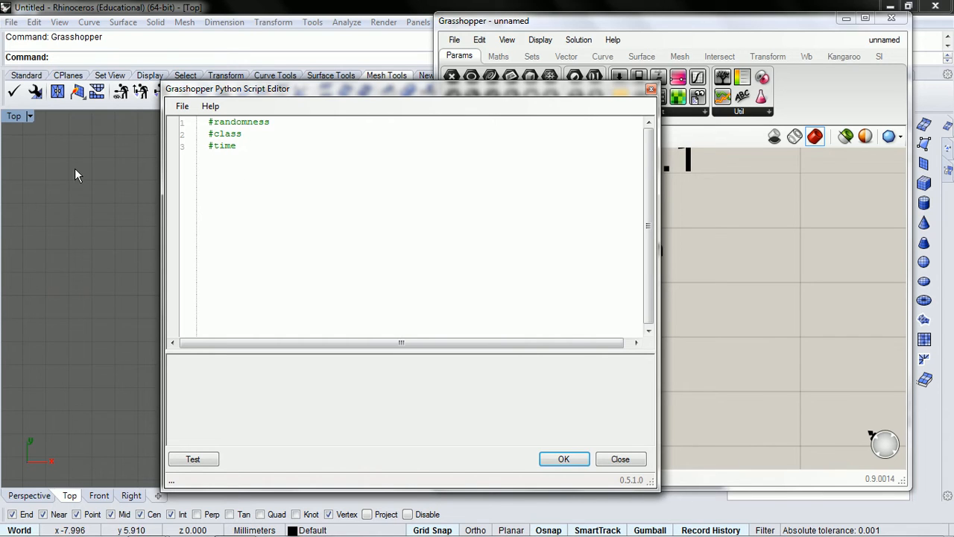
pyautogui.moveTo(80, 187)
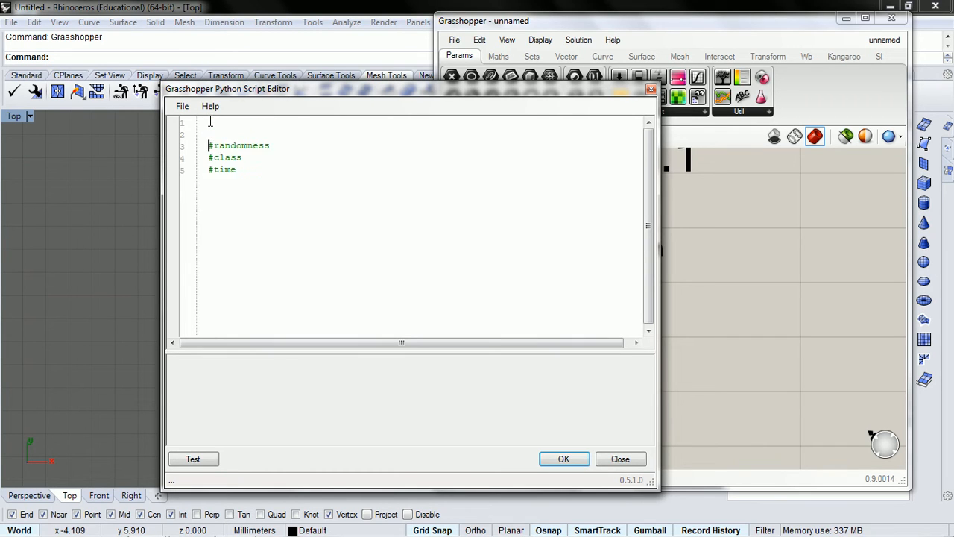
# - Insert blank lines above the comments and import rhinoscriptsyntax as rs
pyautogui.press('enter')
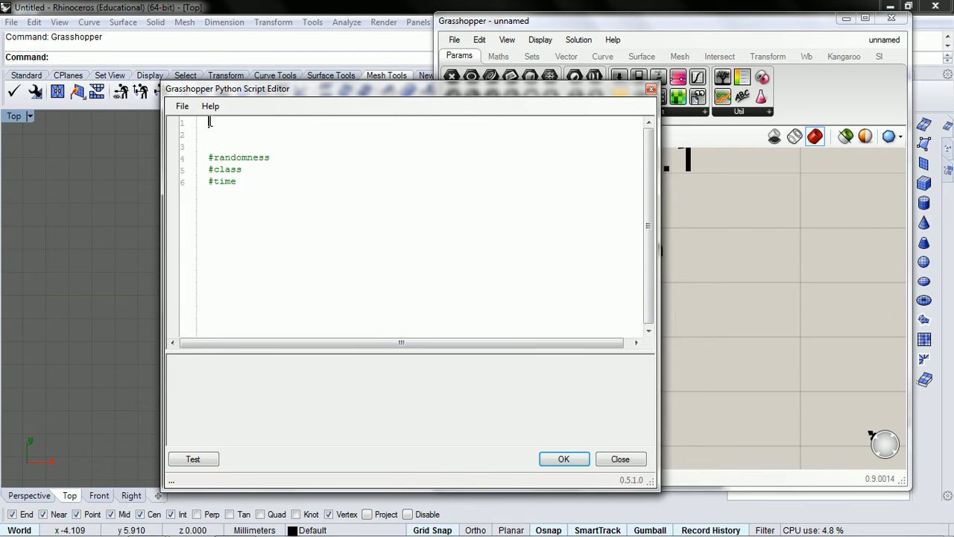
pyautogui.write('impor')
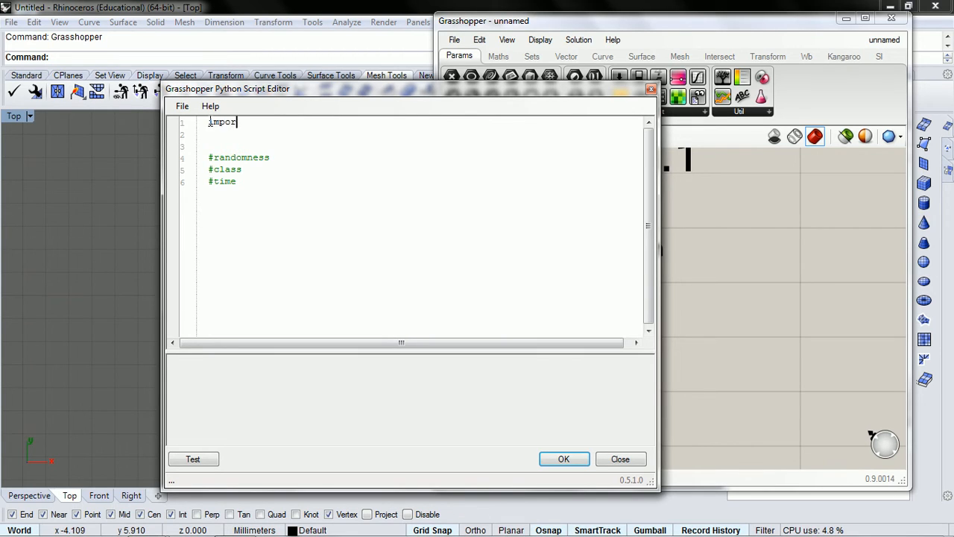
pyautogui.write('t')
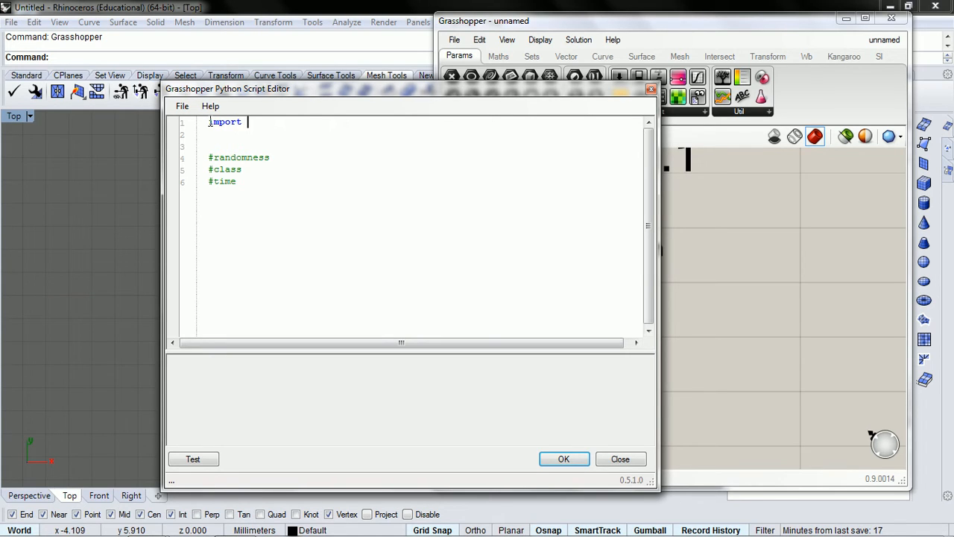
pyautogui.write('rh')
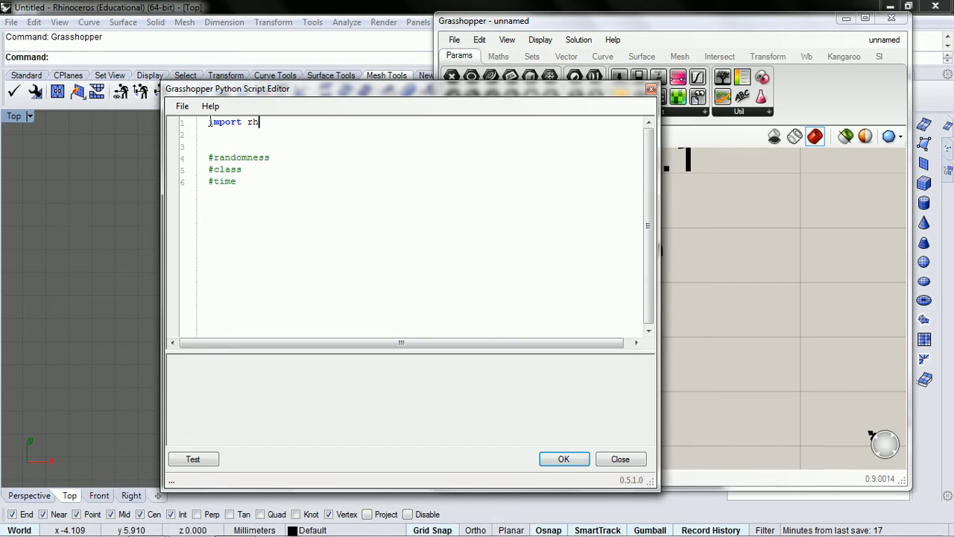
pyautogui.write('rh')
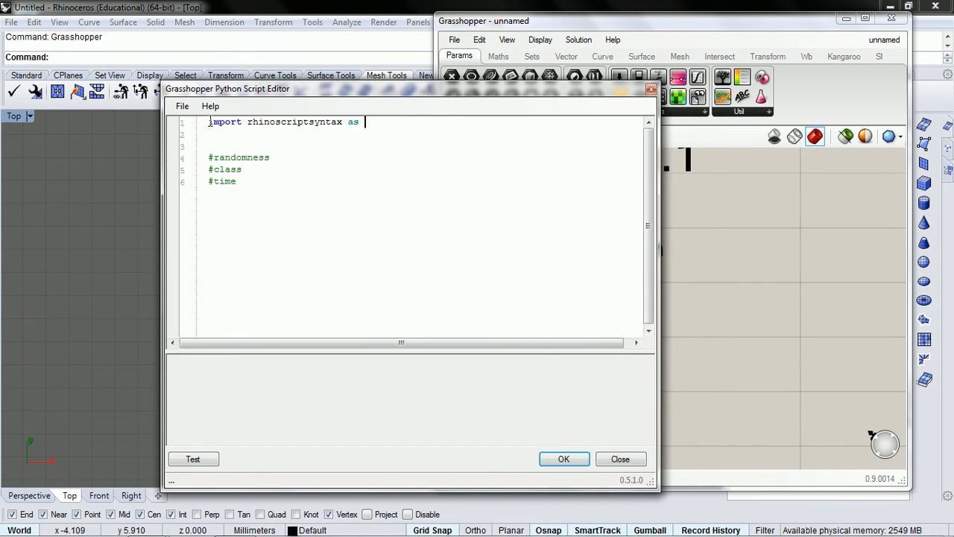
pyautogui.write('rs')
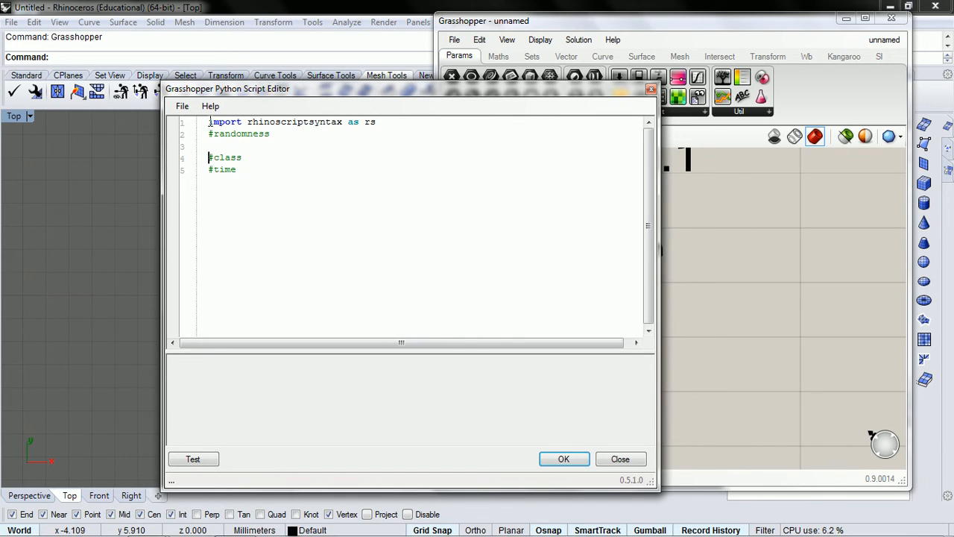
pyautogui.write('i')
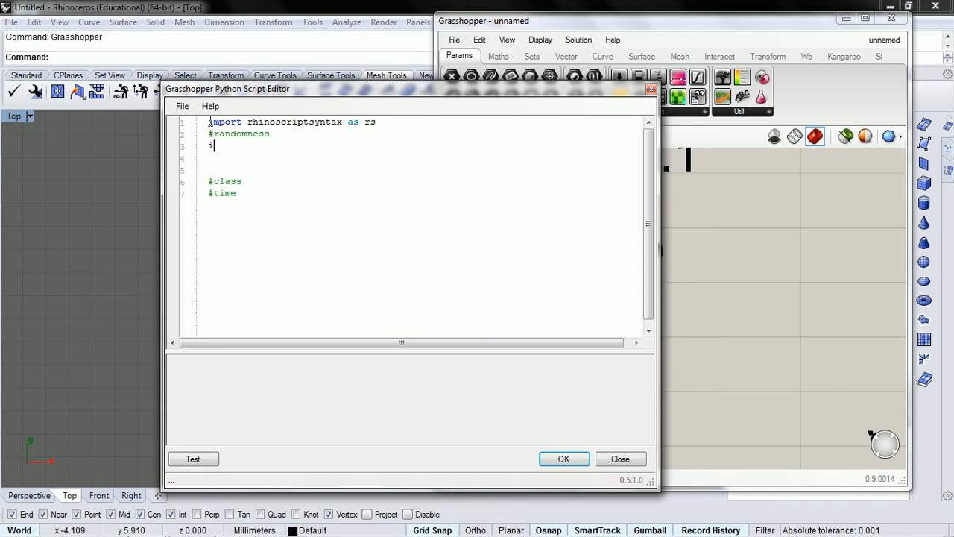
pyautogui.write('mport')
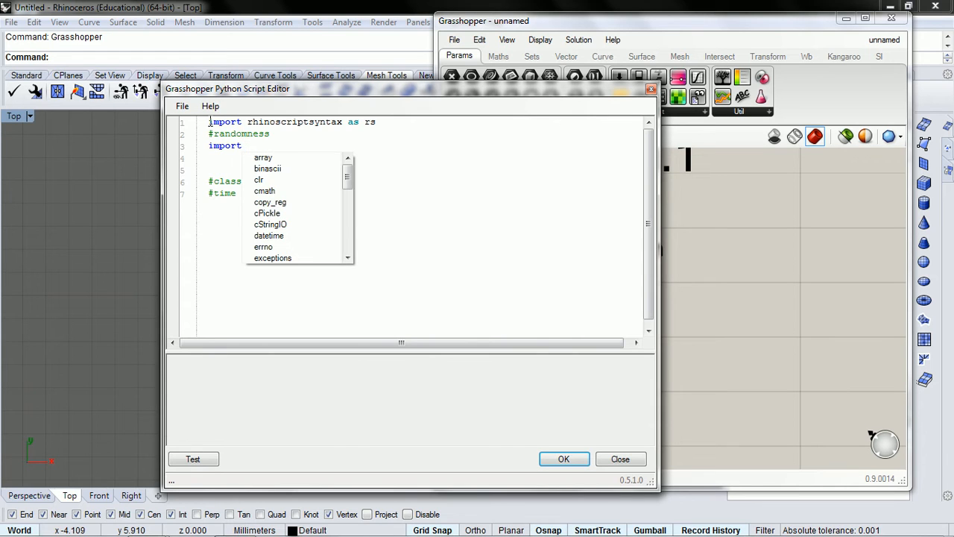
# - Import random as r and seed it with r.seed(seed)
pyautogui.write('random as')
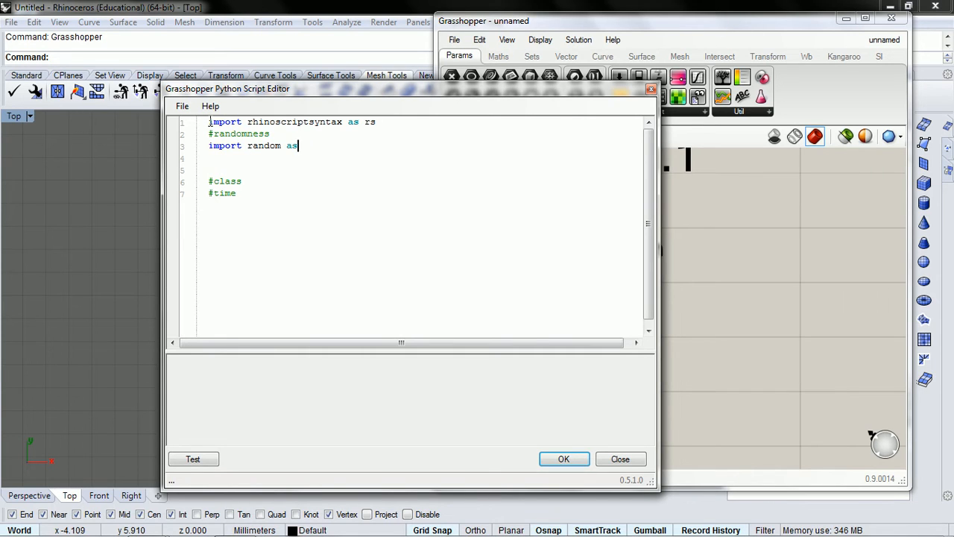
pyautogui.write('r')
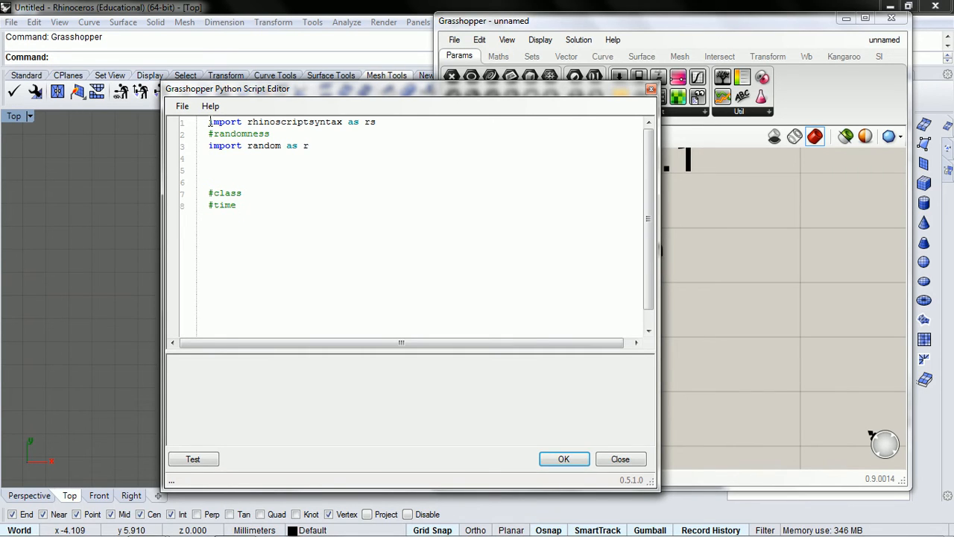
pyautogui.write('=')
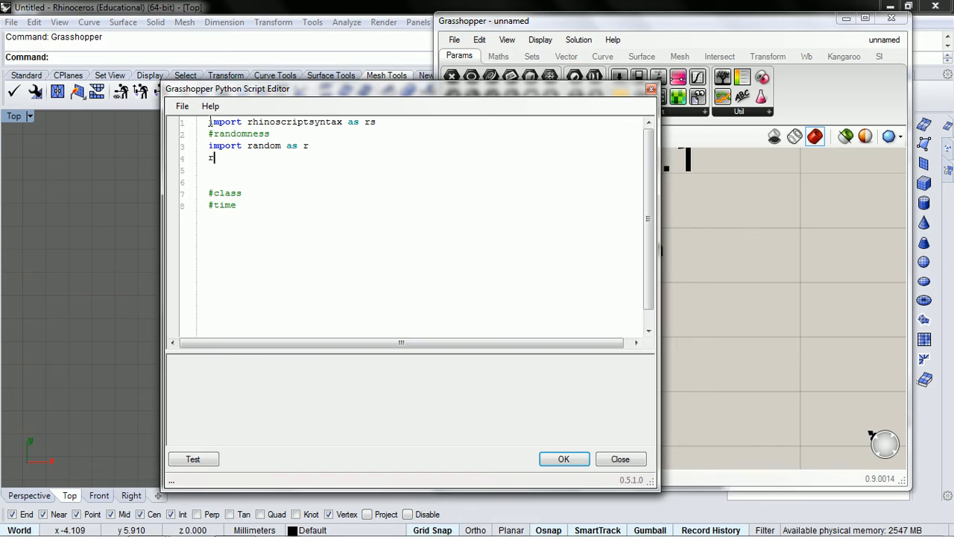
pyautogui.write('r')
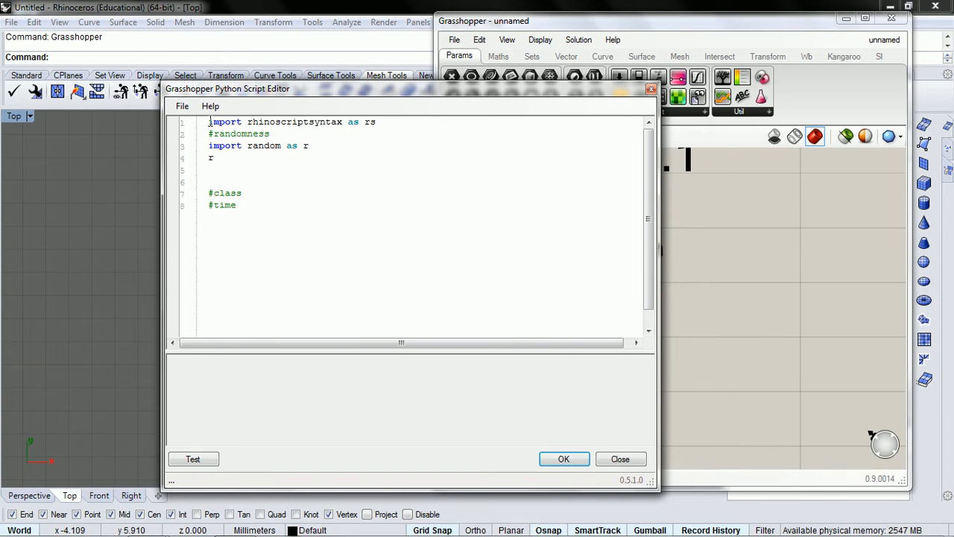
pyautogui.write('.seed(')
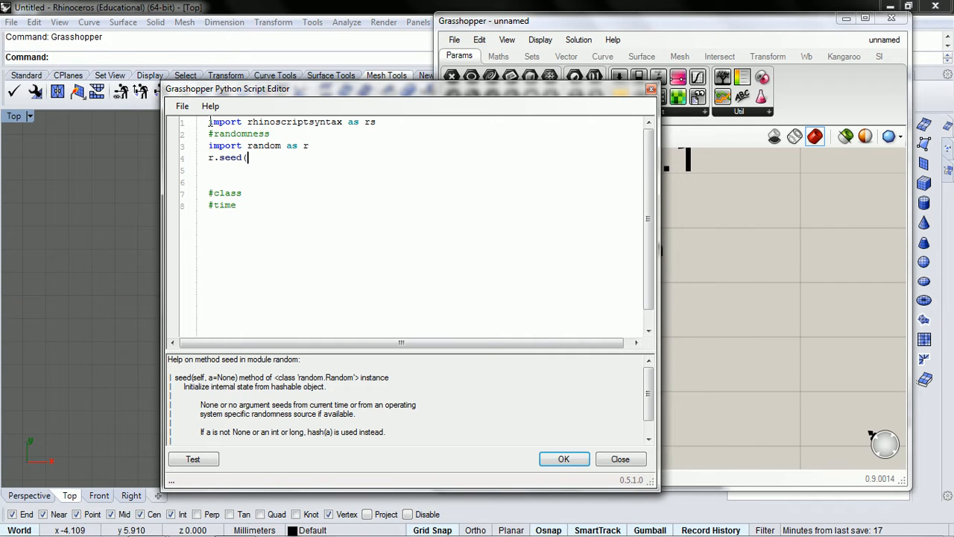
pyautogui.write('seed')
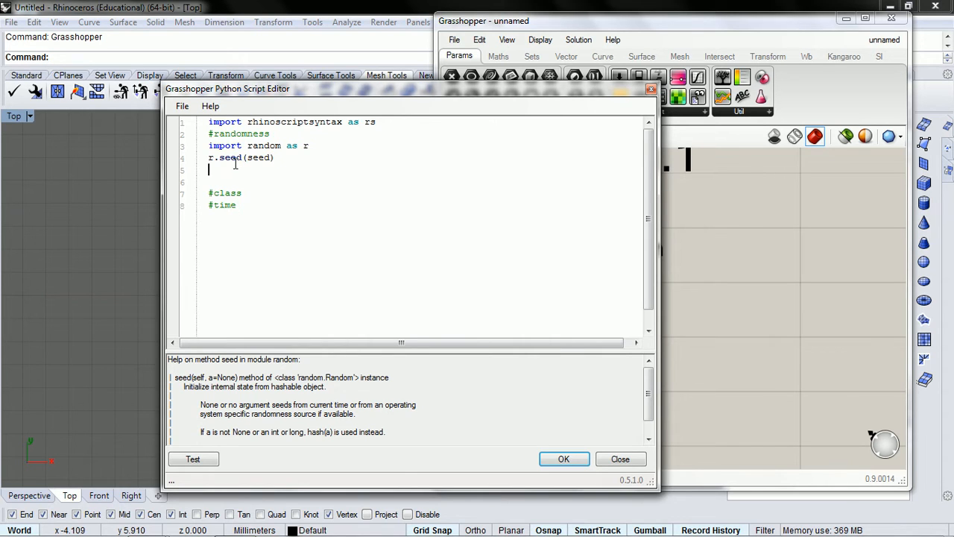
pyautogui.doubleClick(229, 157)
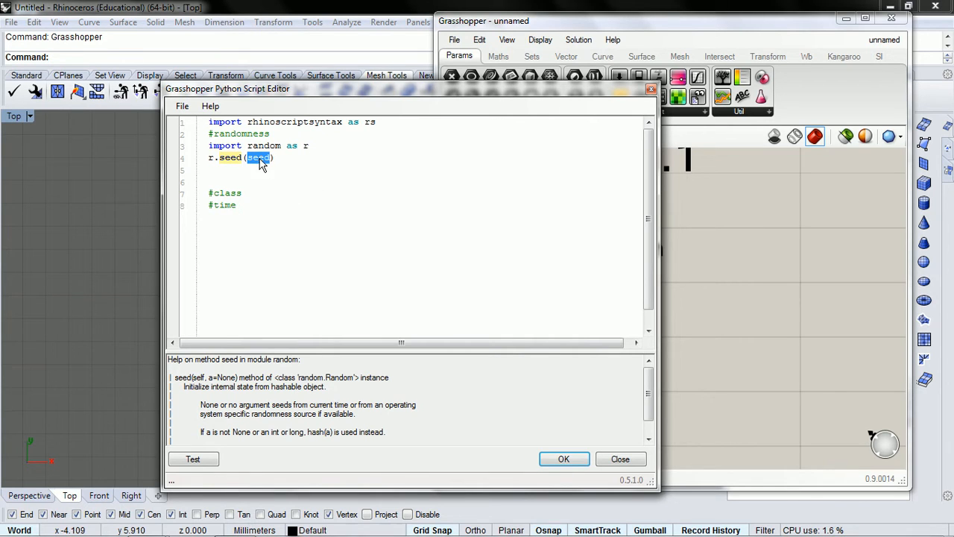
pyautogui.moveTo(275, 163)
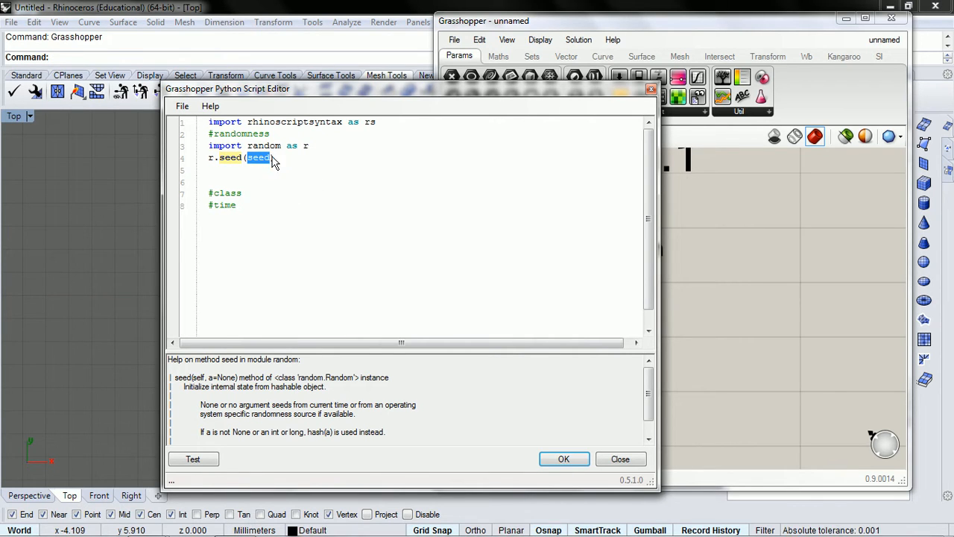
pyautogui.moveTo(581, 493)
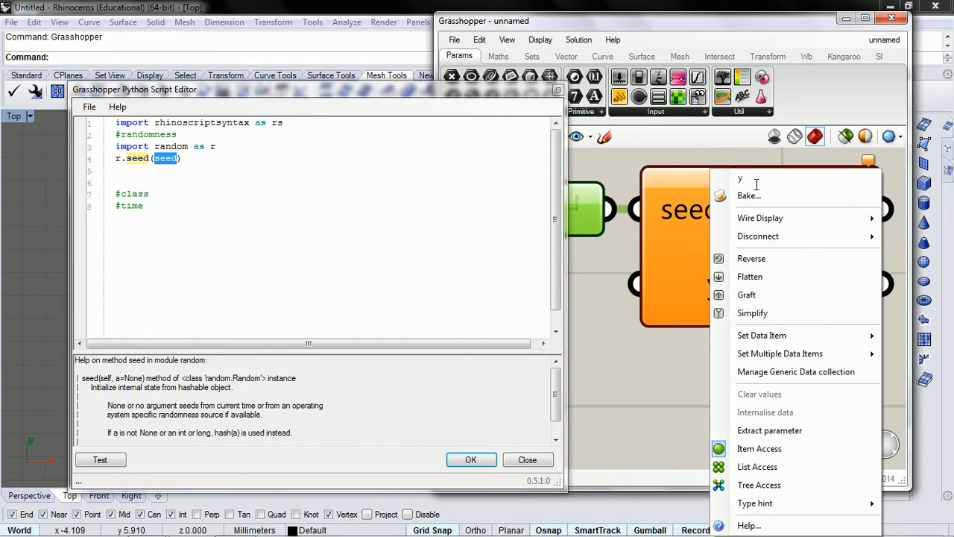
# - Rename the second input to time, test slider values 0, 51 and 54, and add lines under #class
pyautogui.write('time')
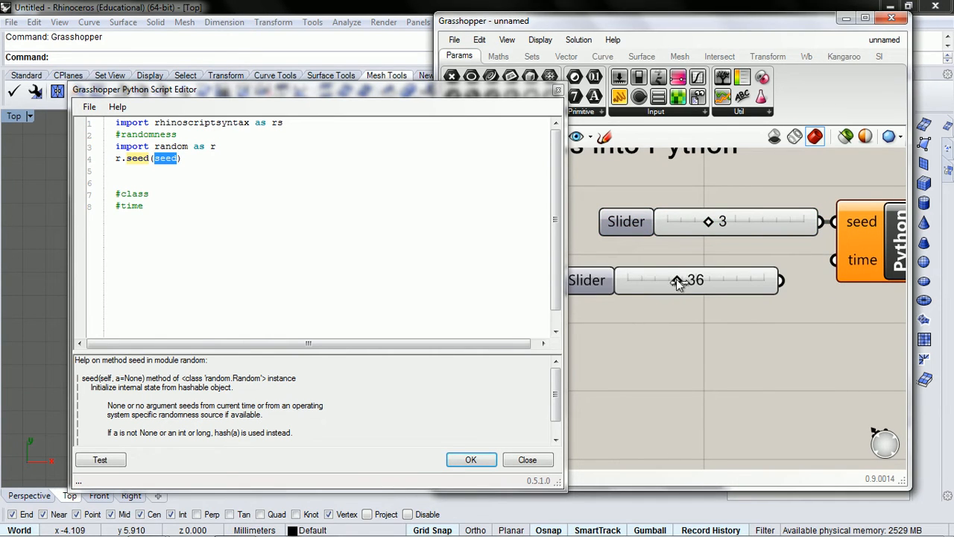
pyautogui.moveTo(674, 279); pyautogui.dragTo(622, 279)
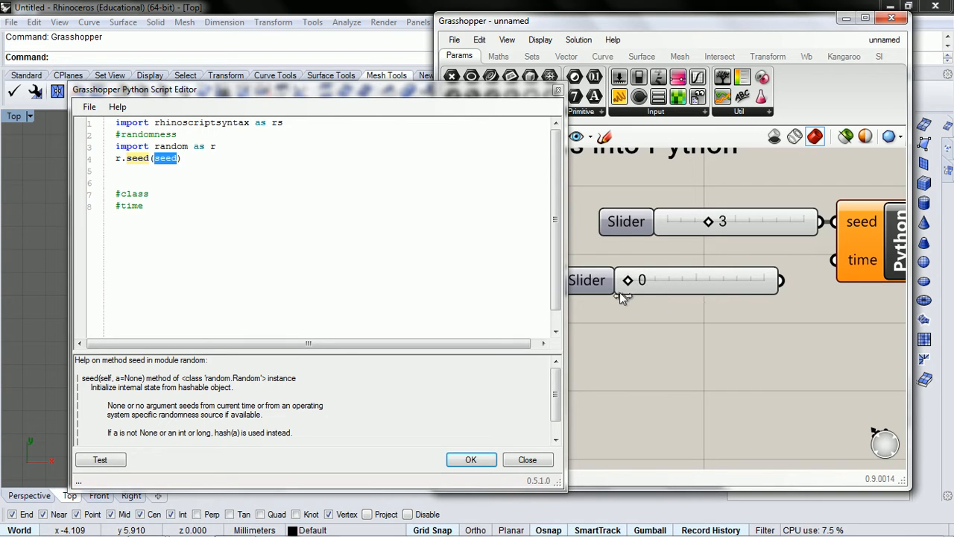
pyautogui.moveTo(626, 281); pyautogui.dragTo(772, 261)
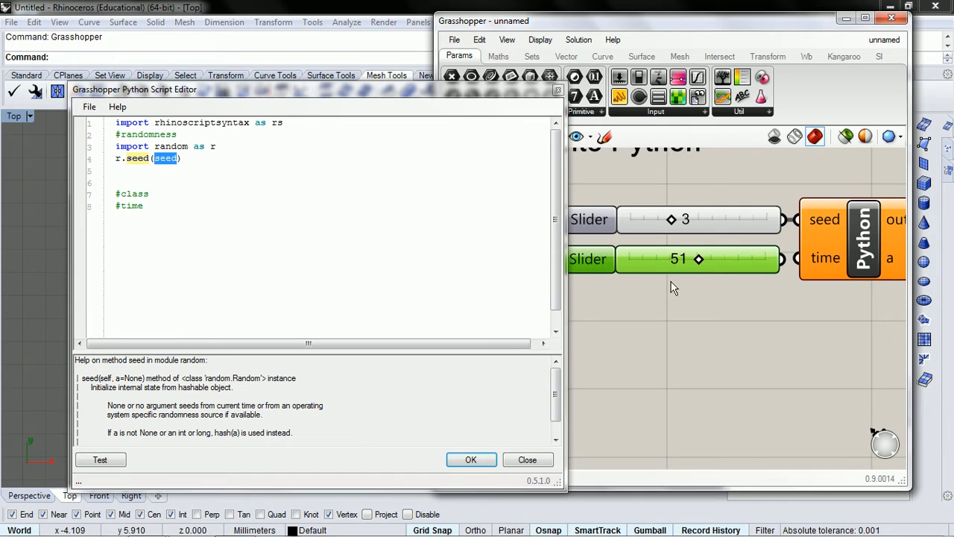
pyautogui.moveTo(787, 269)
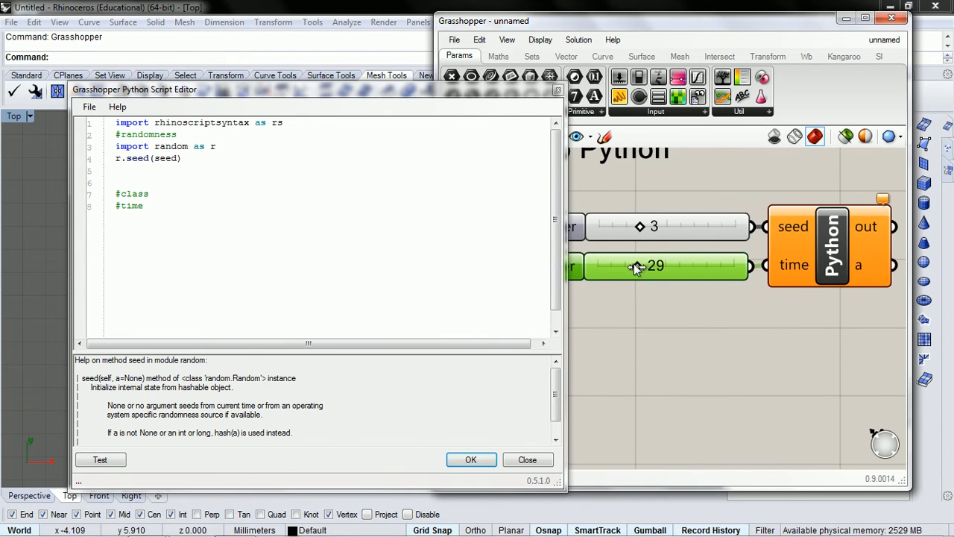
pyautogui.moveTo(636, 266); pyautogui.dragTo(667, 266)
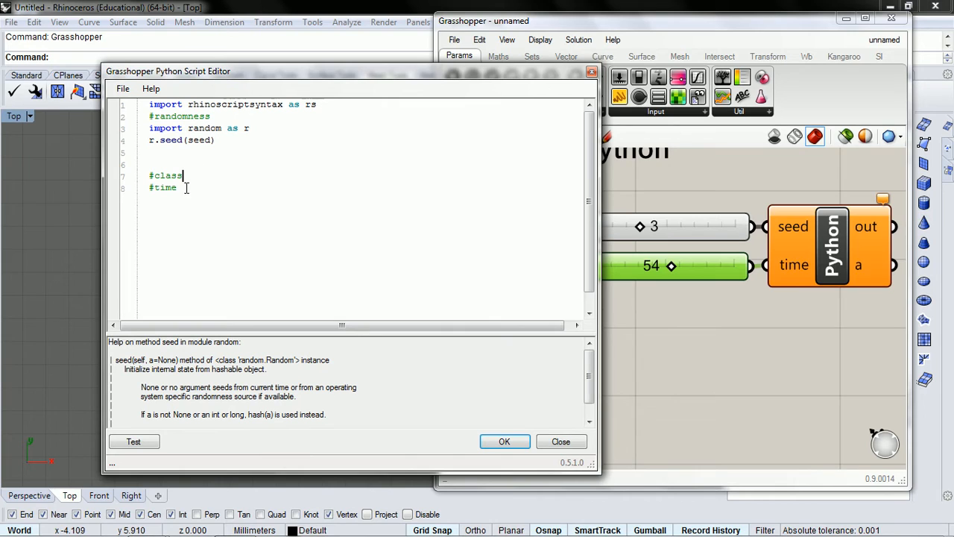
pyautogui.press('enter')
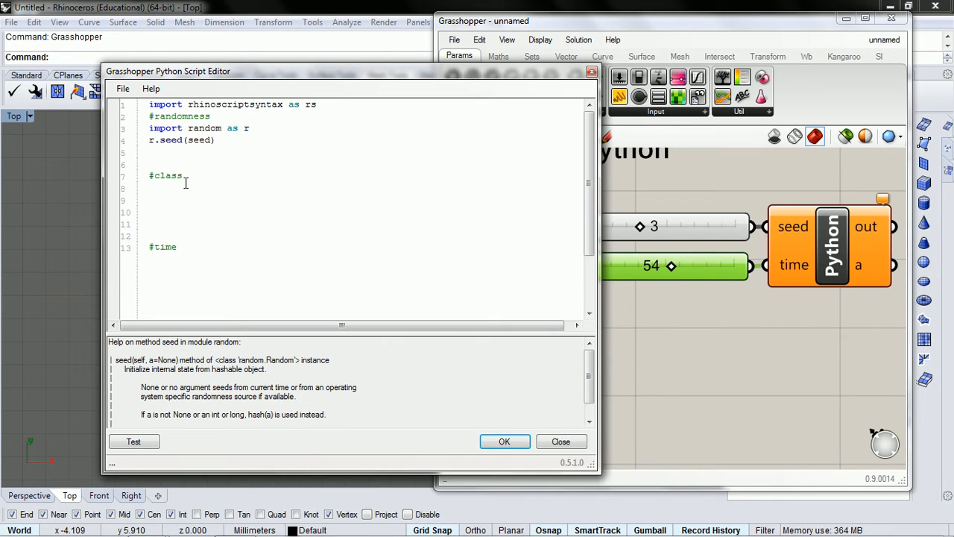
# - Write class Walker: with an indented def __init__(self): constructor below #class
pyautogui.write('class')
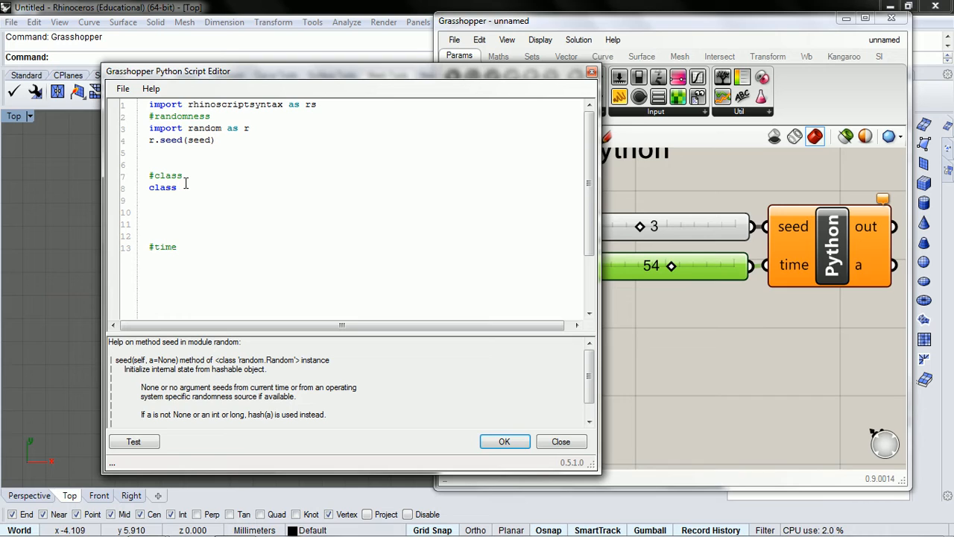
pyautogui.write('w')
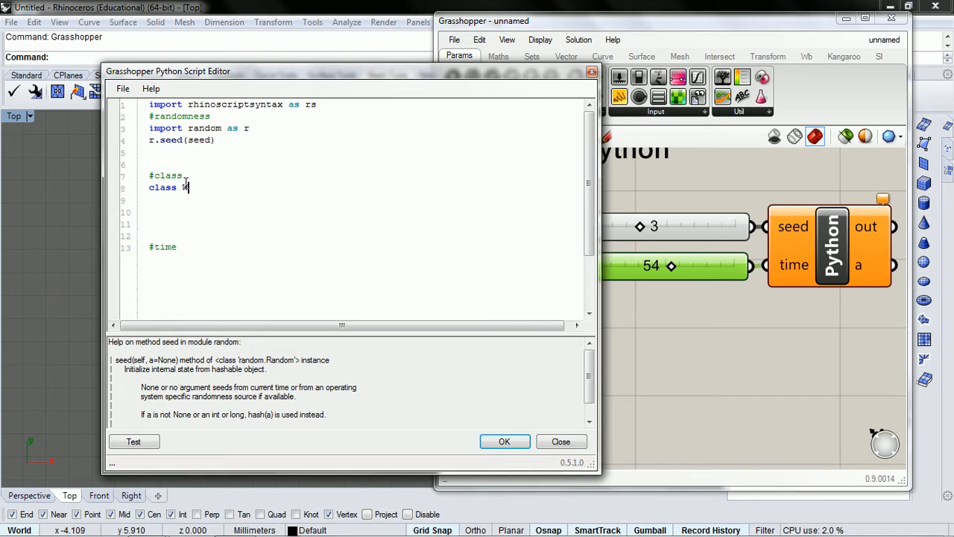
pyautogui.write('alker')
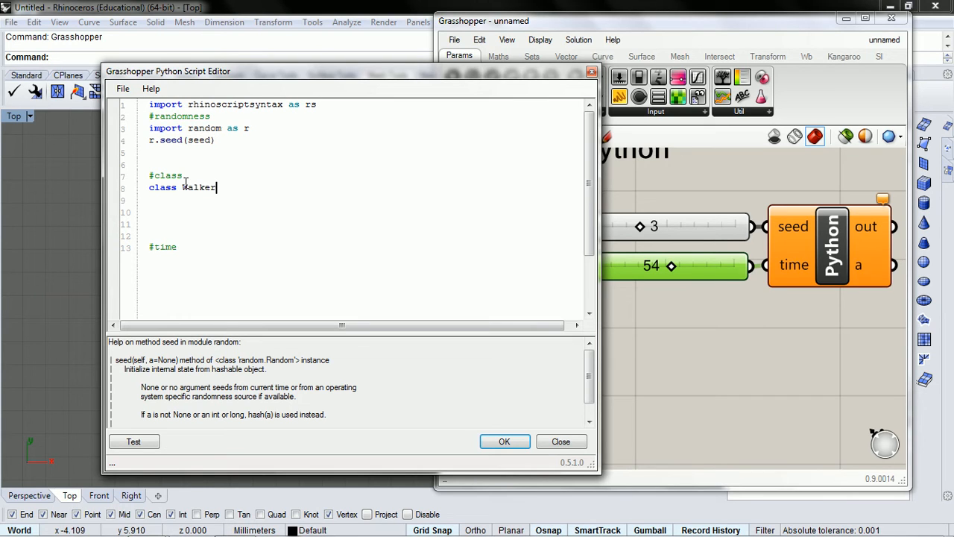
pyautogui.write(':')
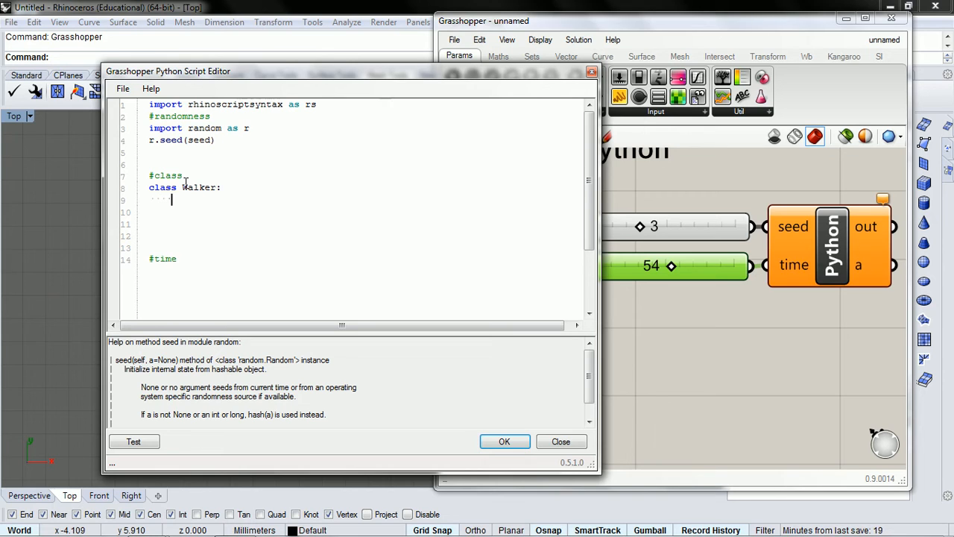
pyautogui.write('d')
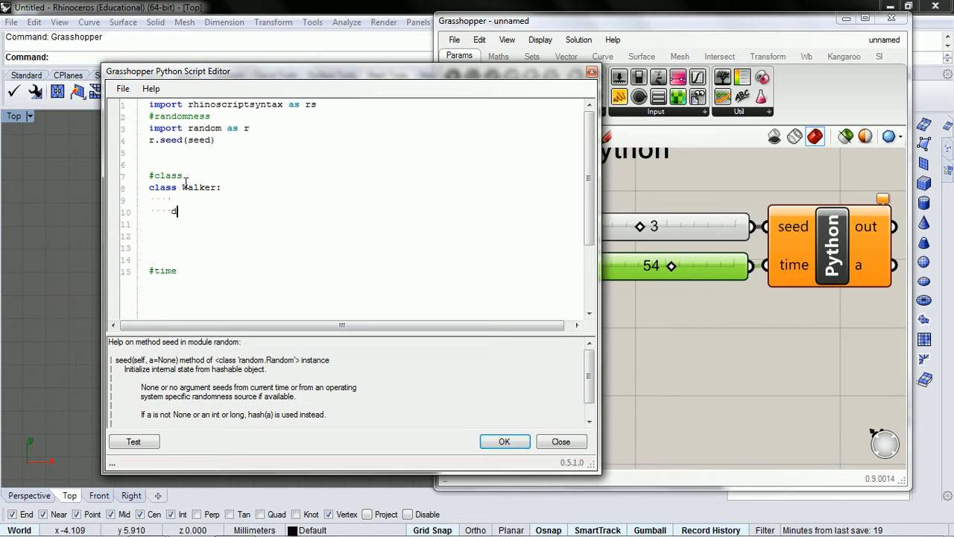
pyautogui.write('ef')
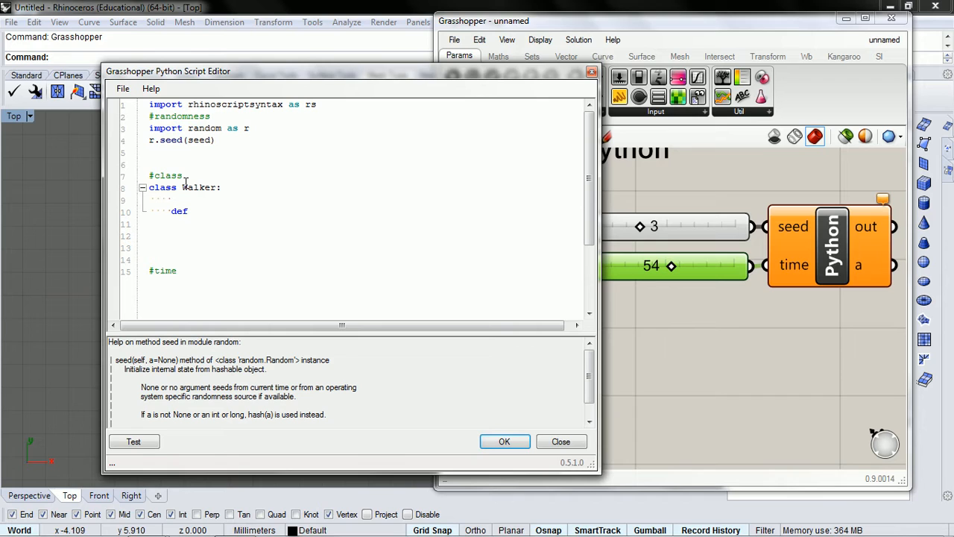
pyautogui.write('__init__')
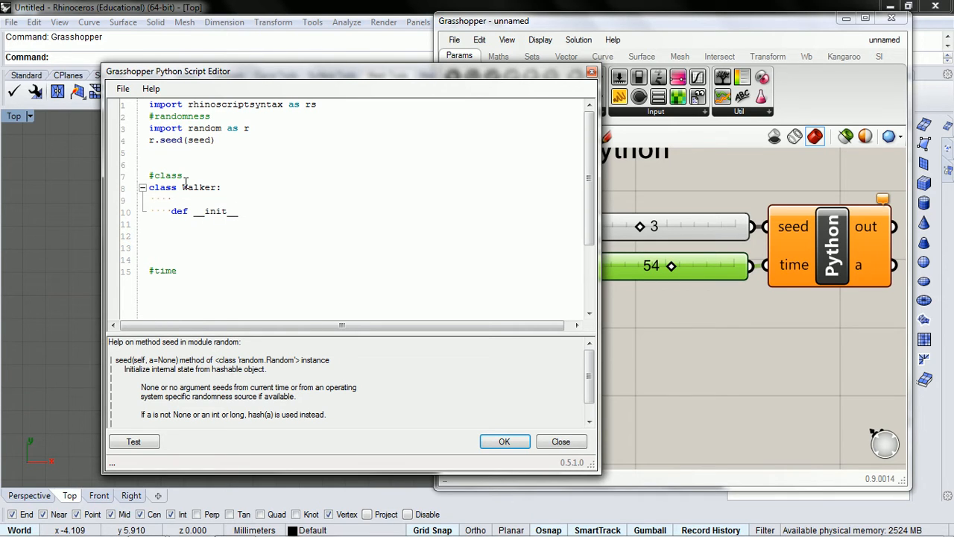
pyautogui.write('(')
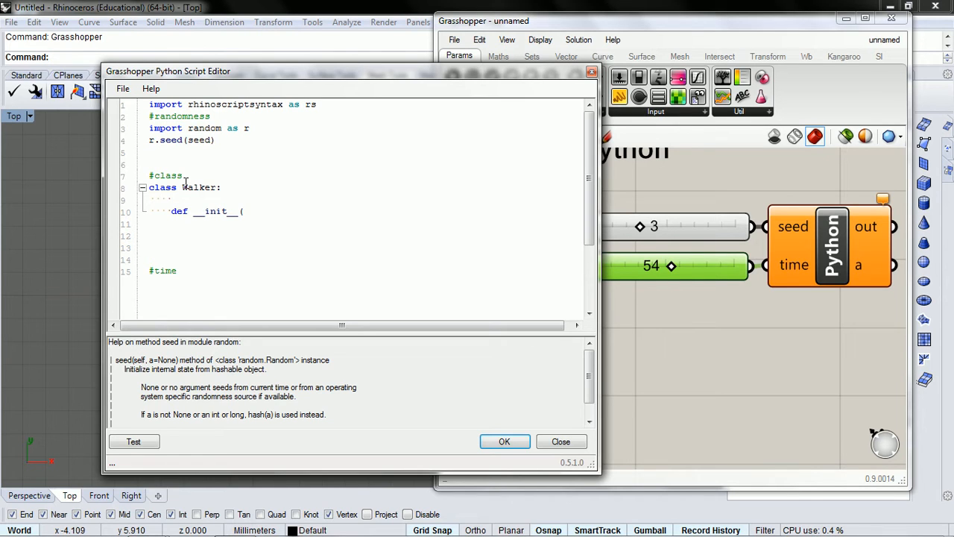
pyautogui.write('(sdel')
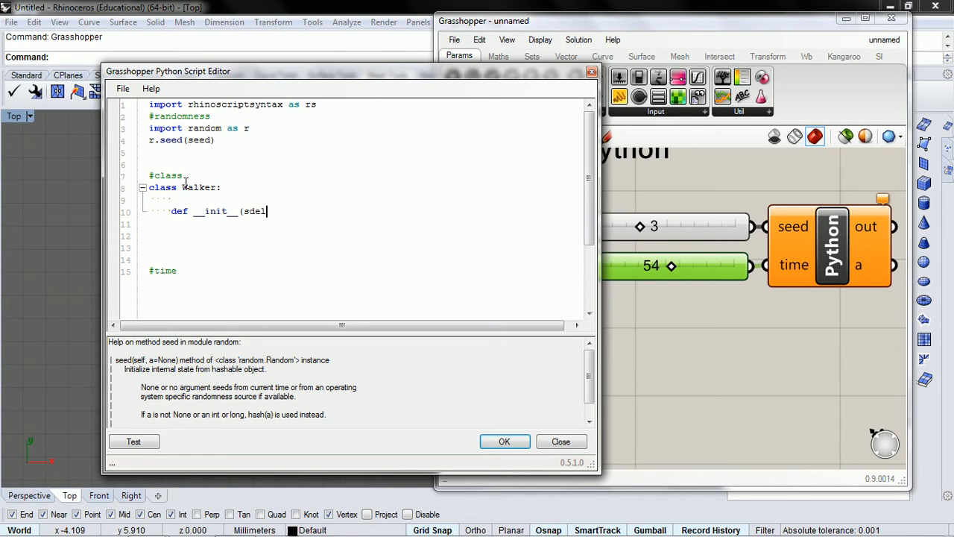
pyautogui.write('self')
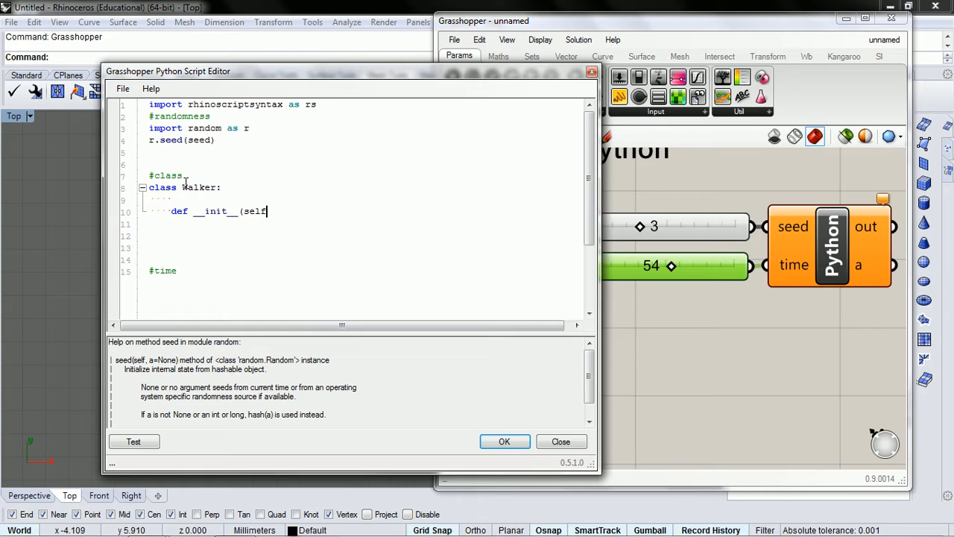
pyautogui.write('):')
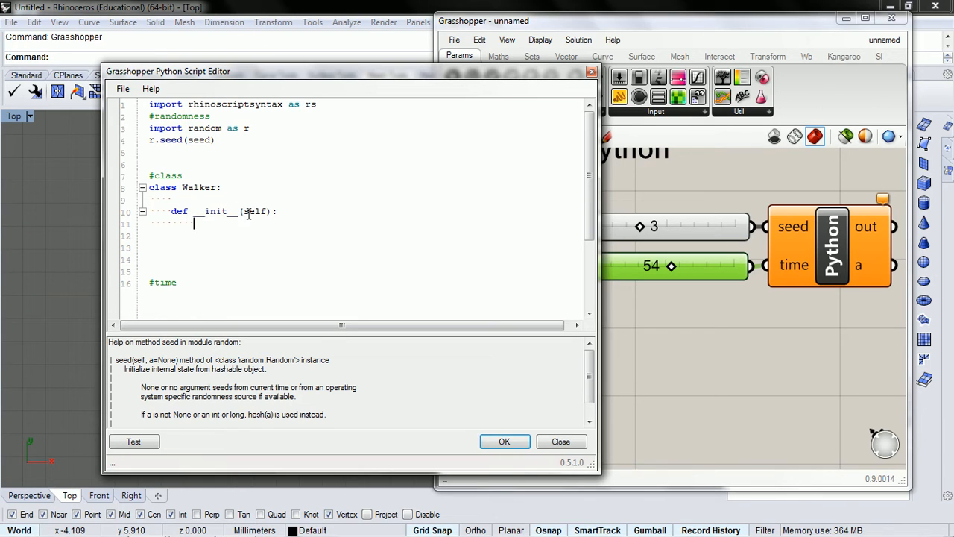
pyautogui.doubleClick(255, 211)
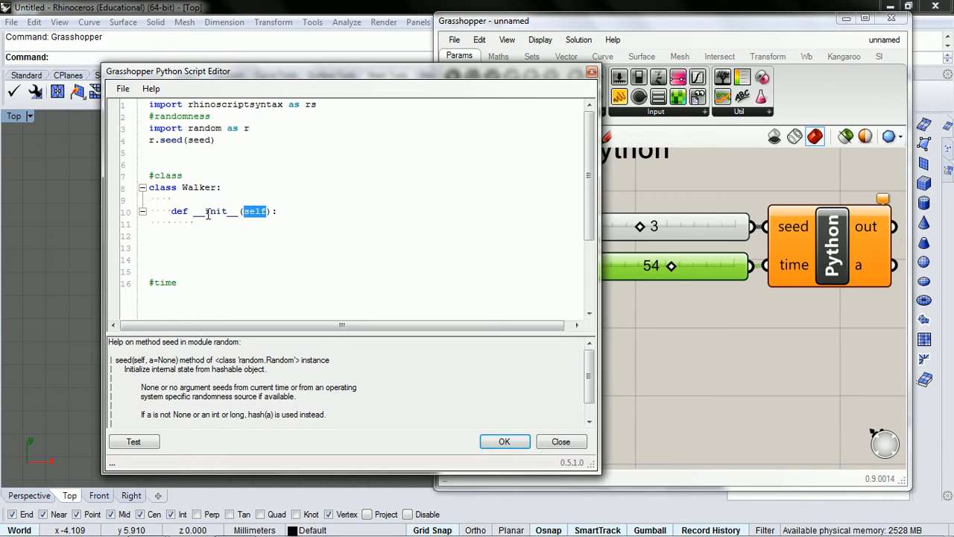
pyautogui.doubleClick(215, 211)
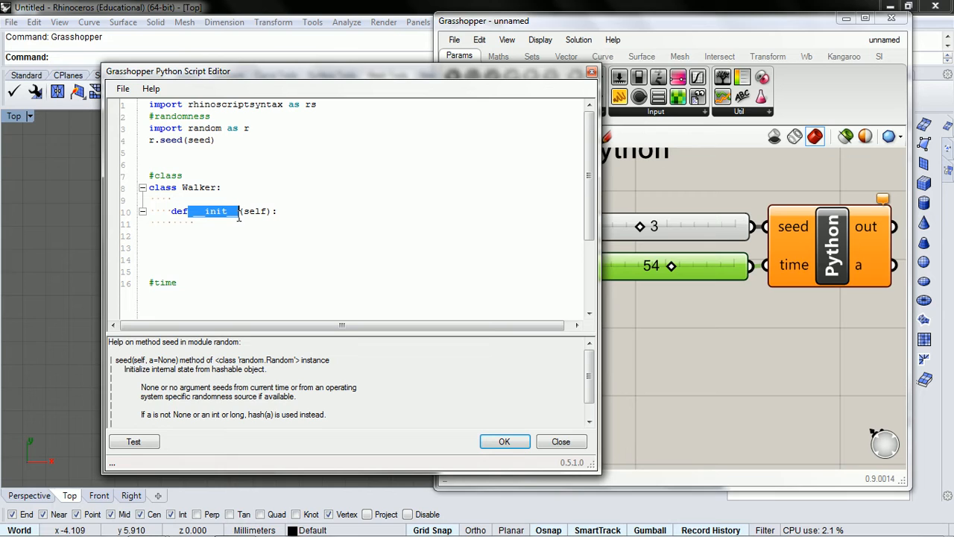
pyautogui.moveTo(232, 215)
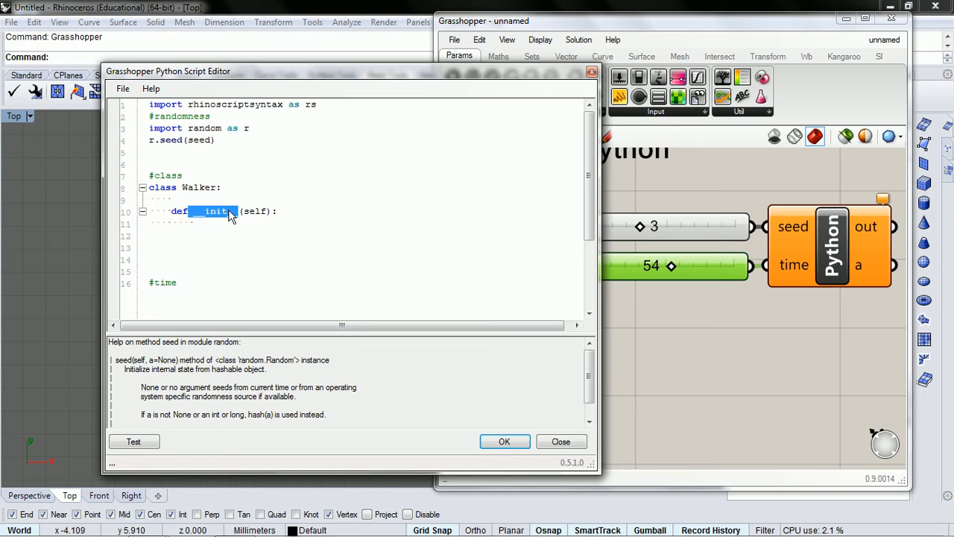
pyautogui.moveTo(220, 215)
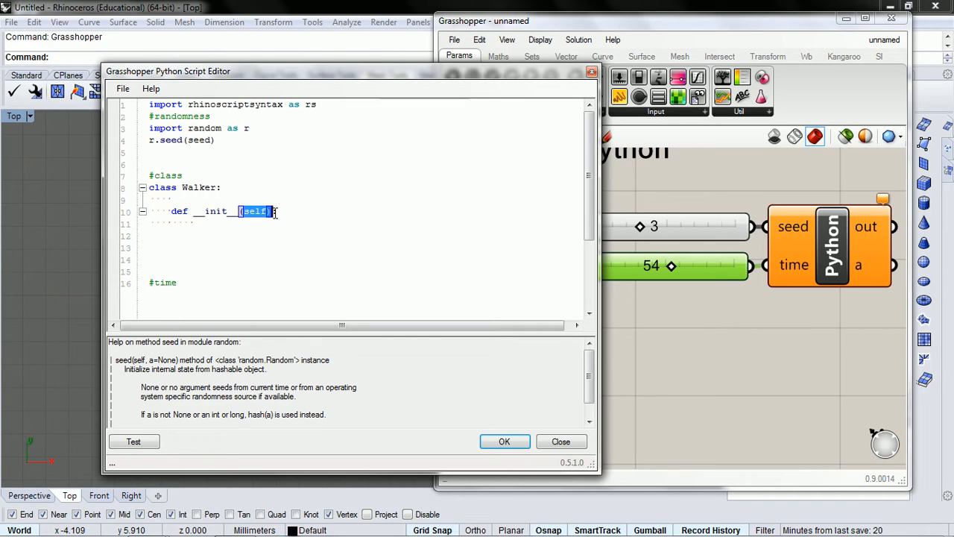
# - Inside __init__, set self.x = 0 and add self.y = 0 beneath it
pyautogui.click(235, 228)
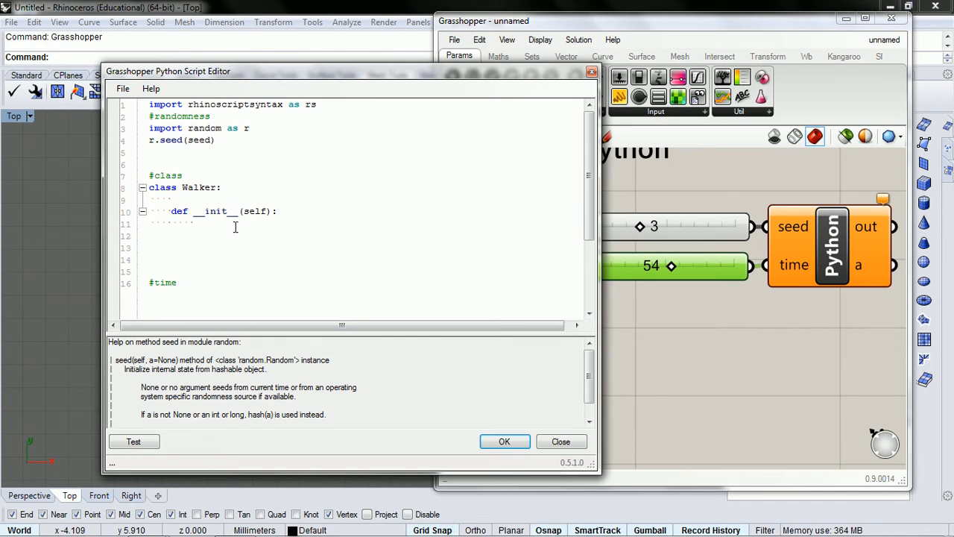
pyautogui.write('self.')
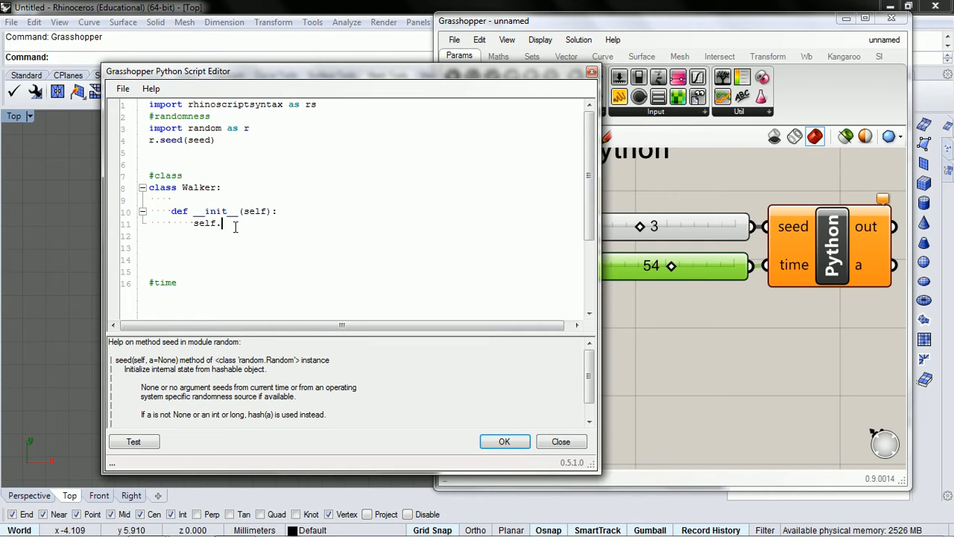
pyautogui.write('x =')
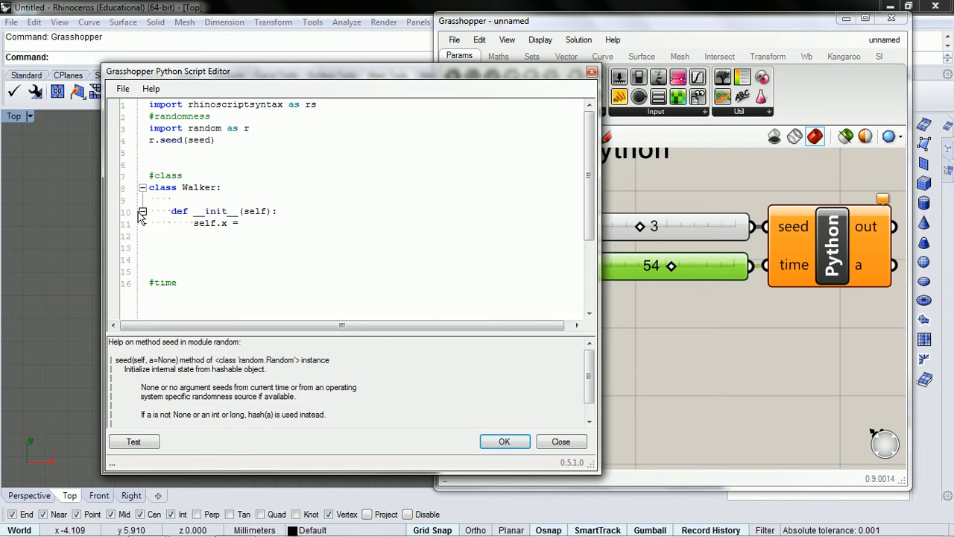
pyautogui.click(245, 223)
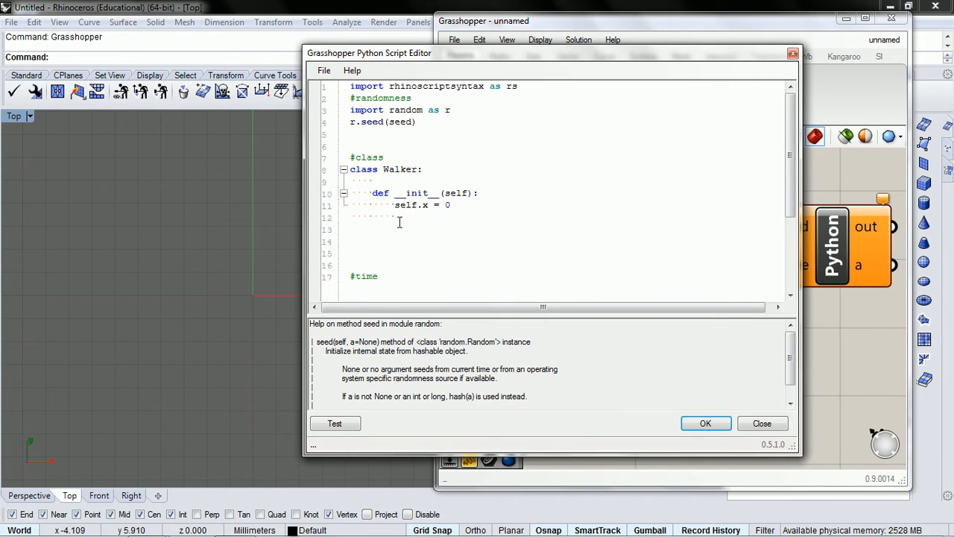
pyautogui.write('self.')
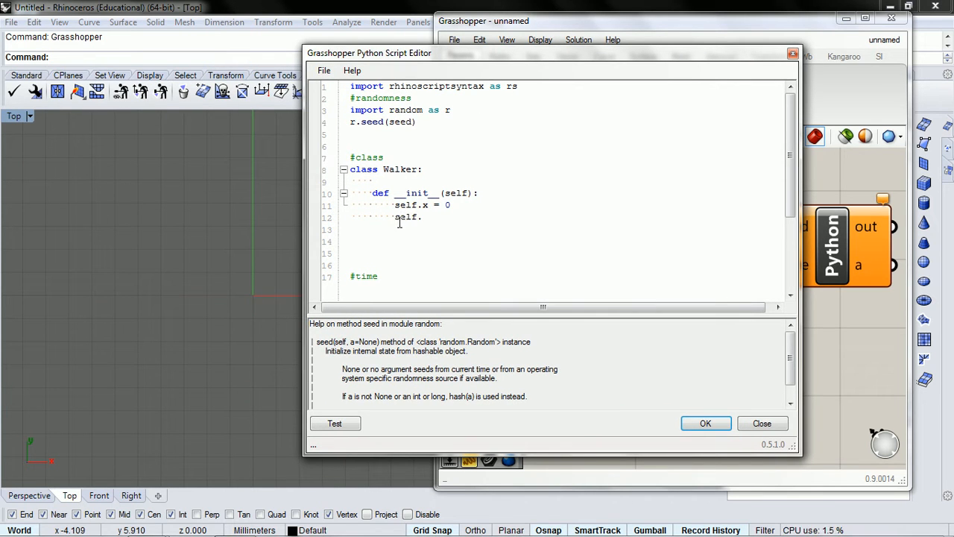
pyautogui.write('y = 0')
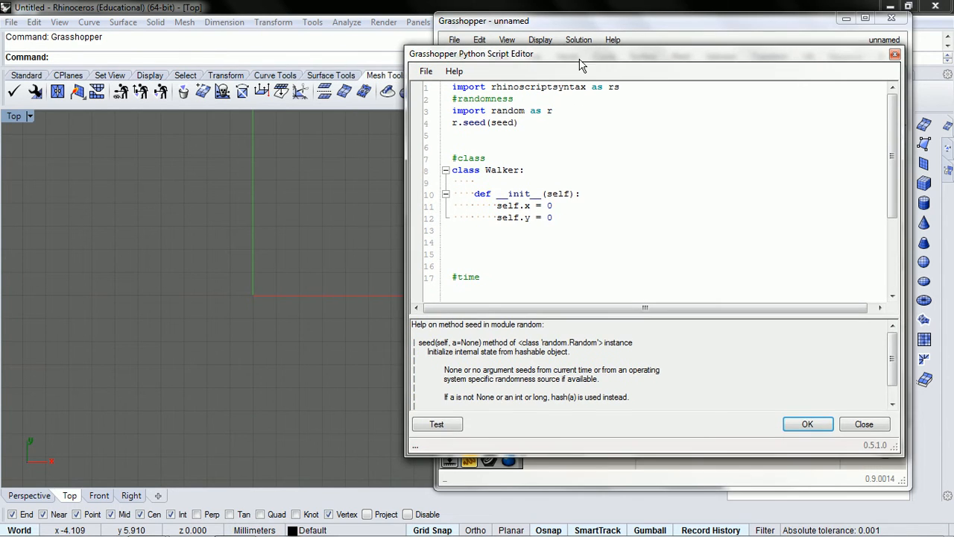
pyautogui.moveTo(274, 273)
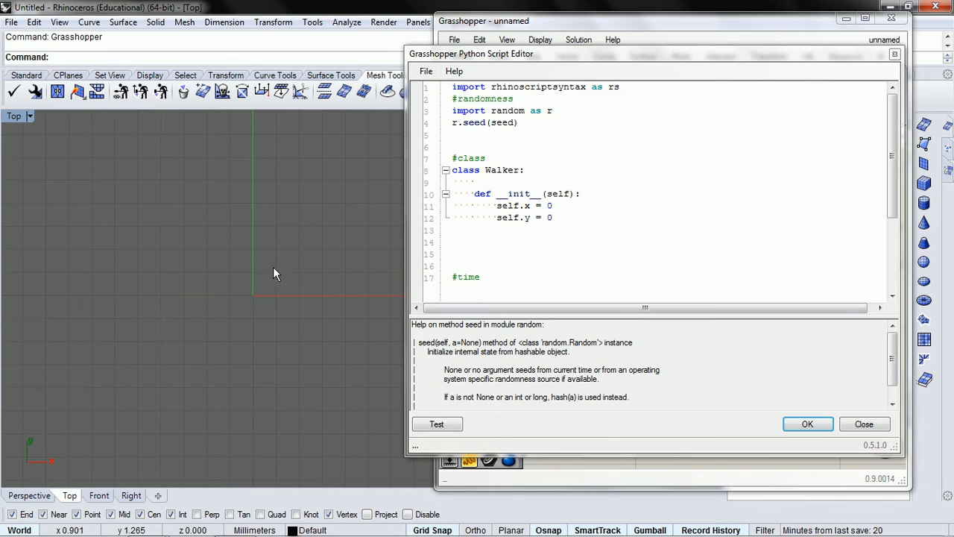
pyautogui.moveTo(252, 303)
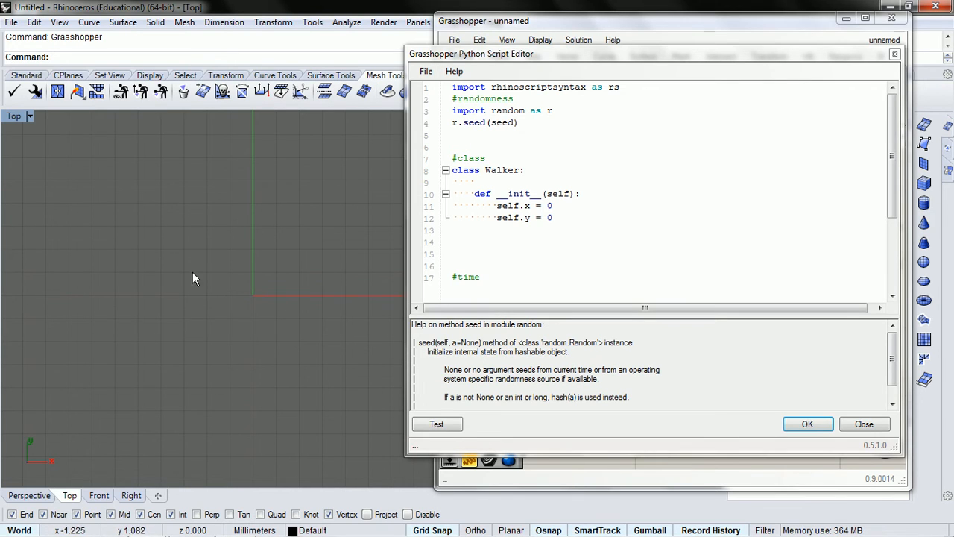
pyautogui.moveTo(151, 436)
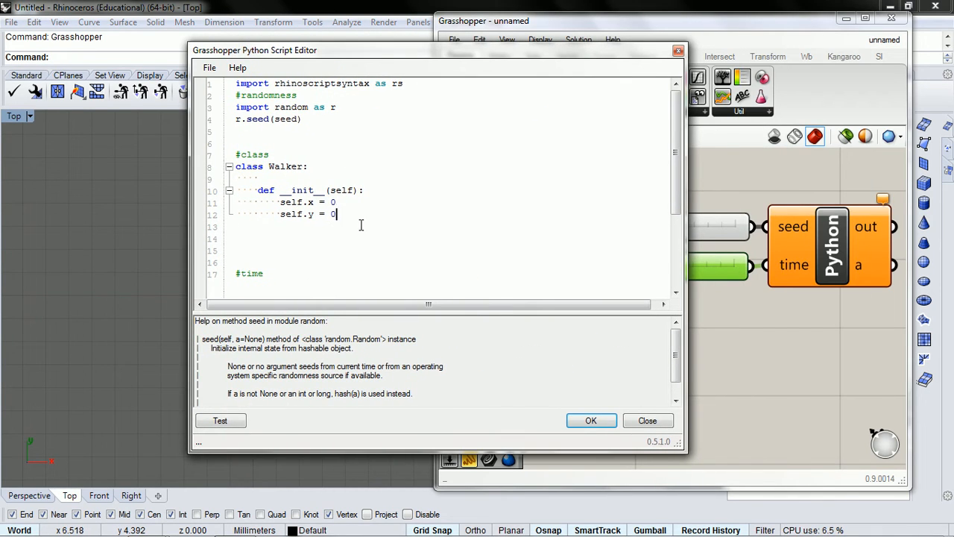
# - Add blank lines after the constructor and declare def display(self): in Walker
pyautogui.press('enter')
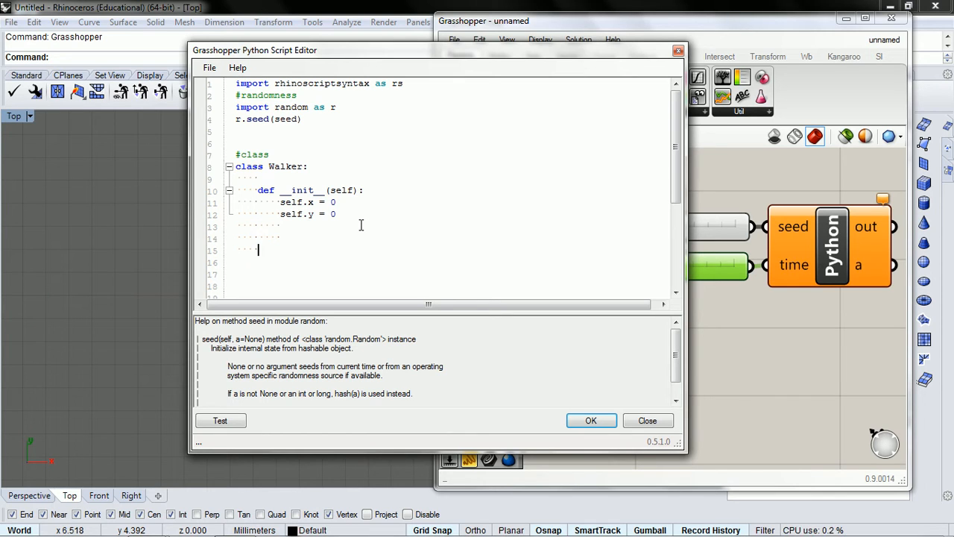
pyautogui.write('d')
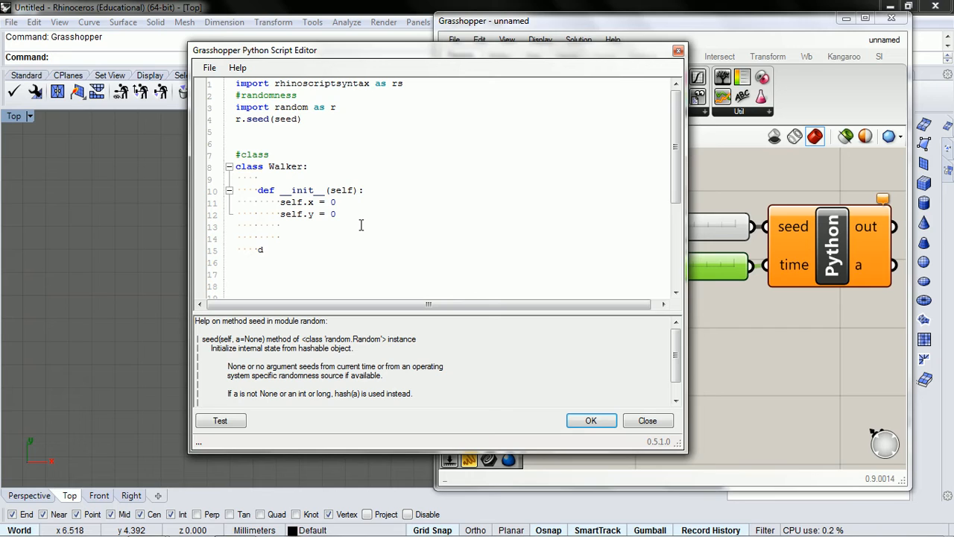
pyautogui.write('ef')
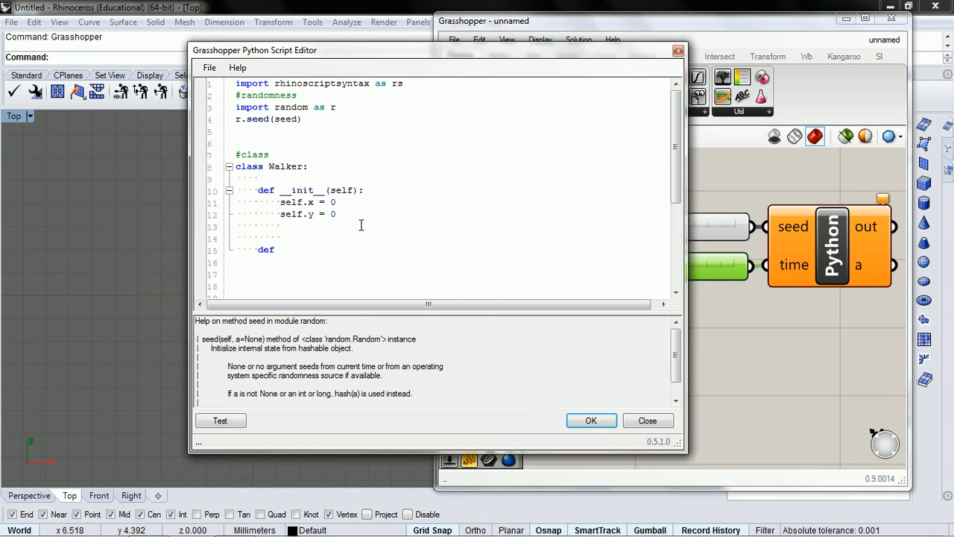
pyautogui.write('display(')
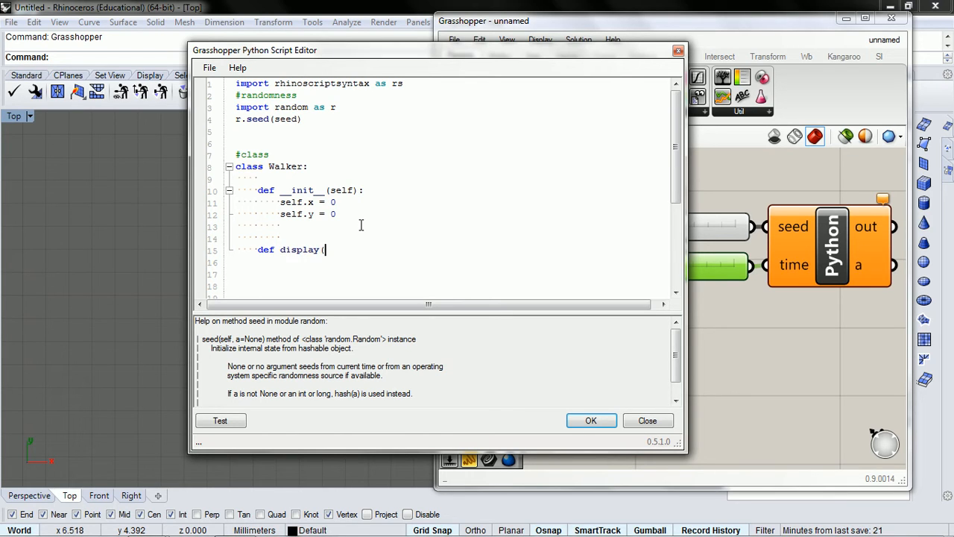
pyautogui.write('self')
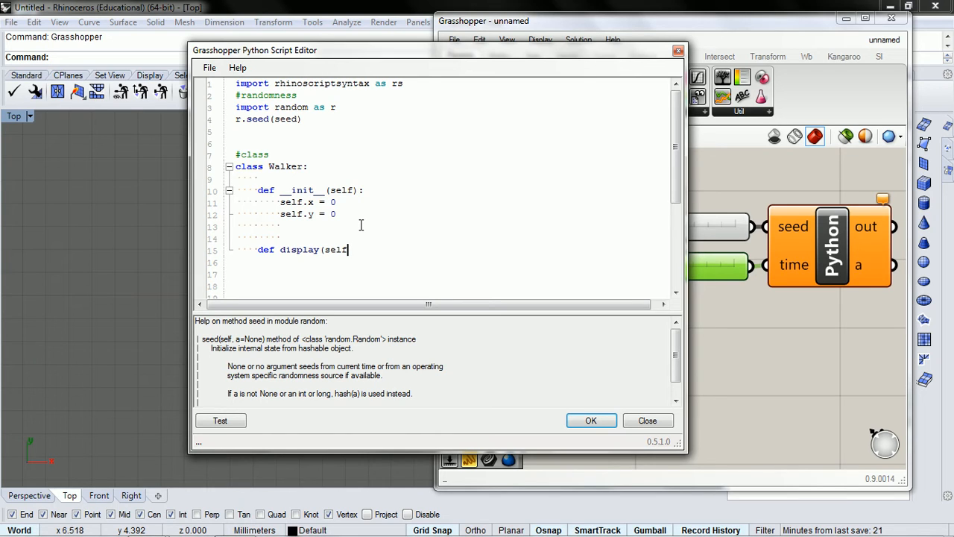
pyautogui.write(')')
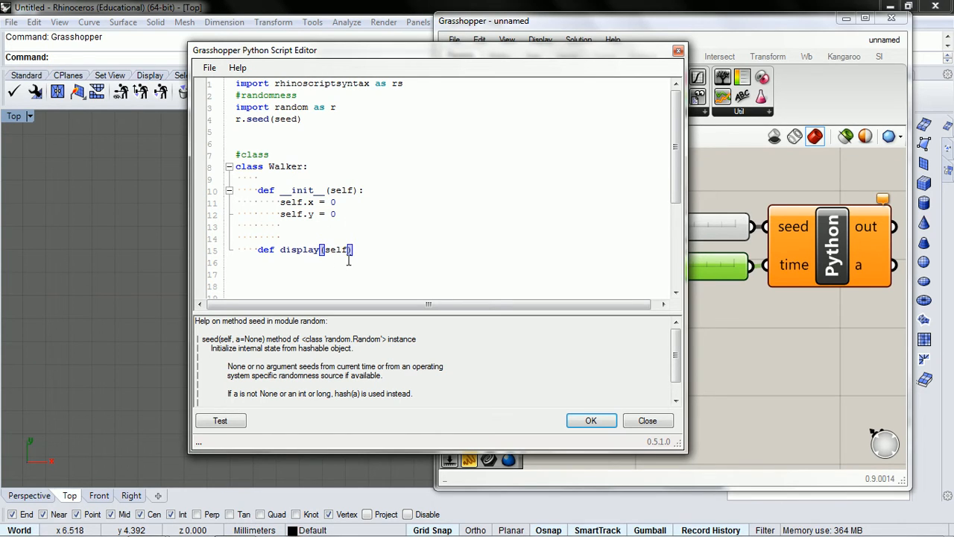
pyautogui.moveTo(258, 154)
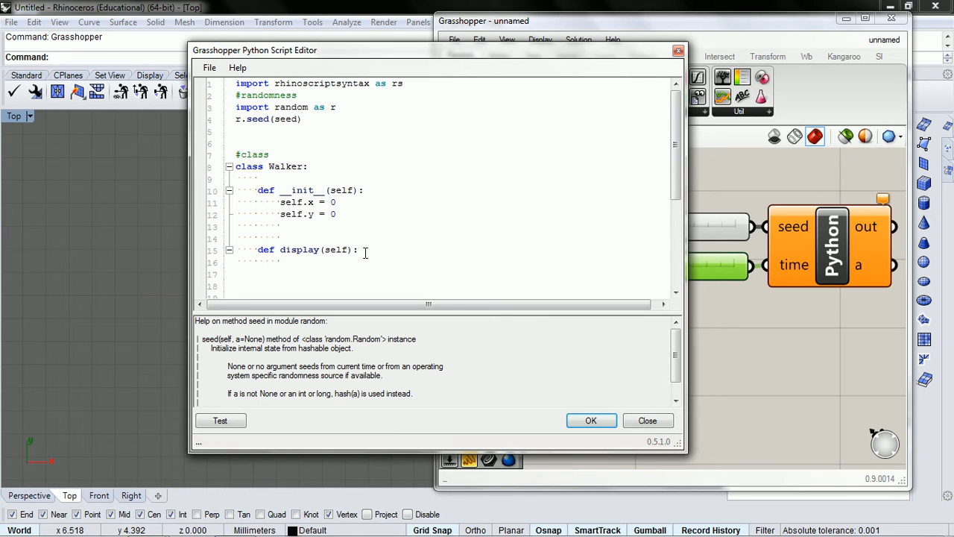
# - Begin the display body with shape = rs.AddPoint
pyautogui.write('shape')
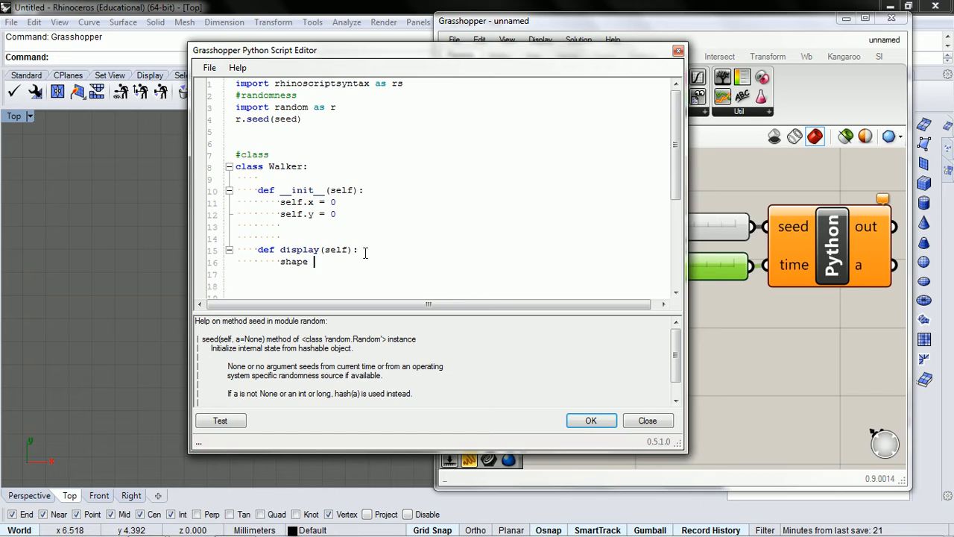
pyautogui.write('= r')
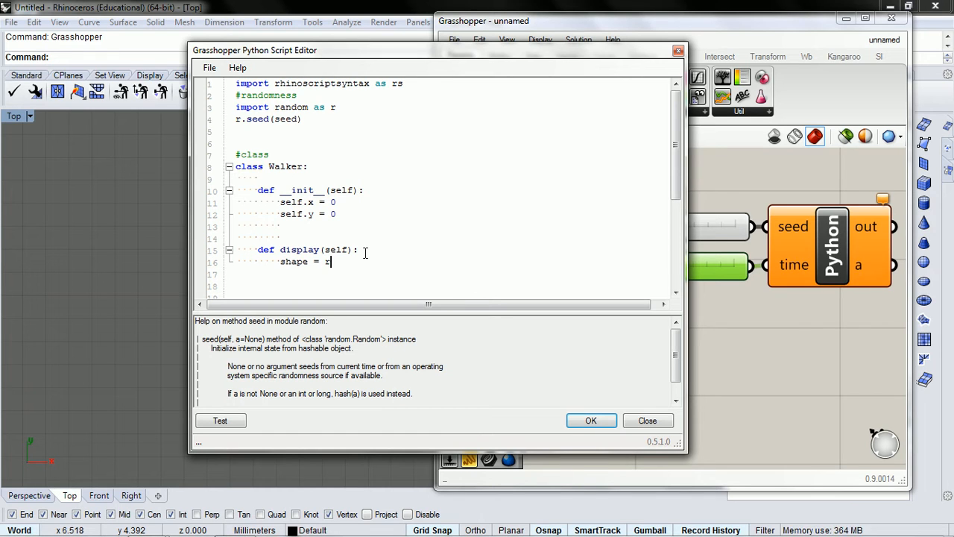
pyautogui.write('s.')
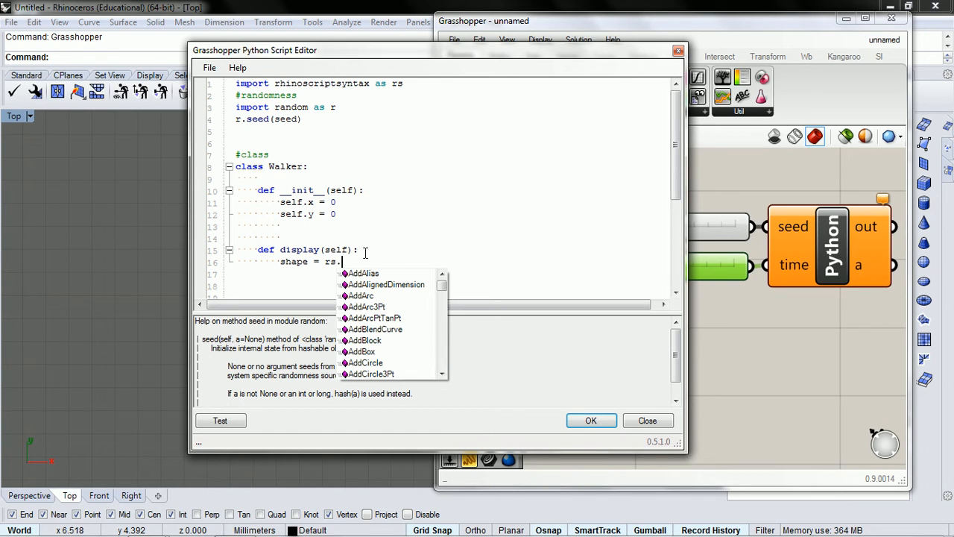
pyautogui.write('add')
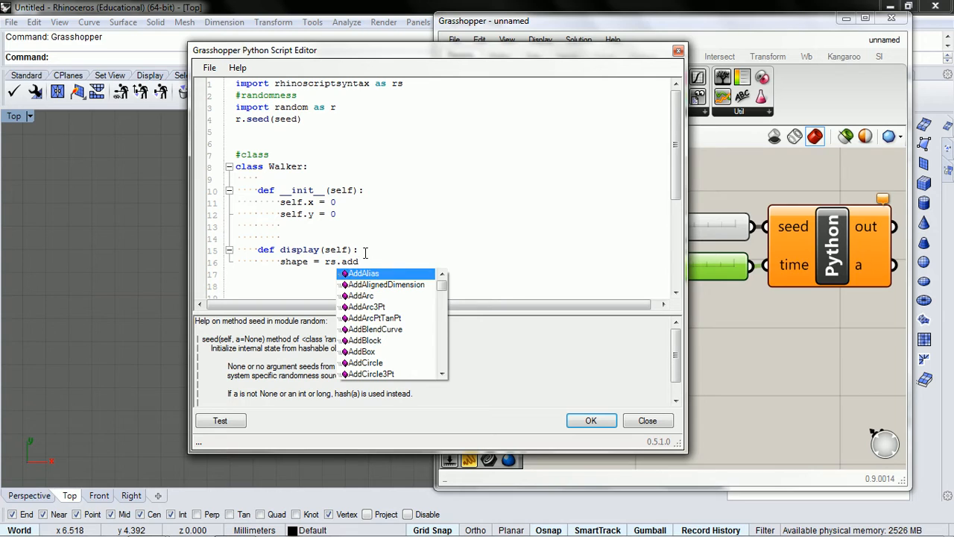
pyautogui.write('Point')
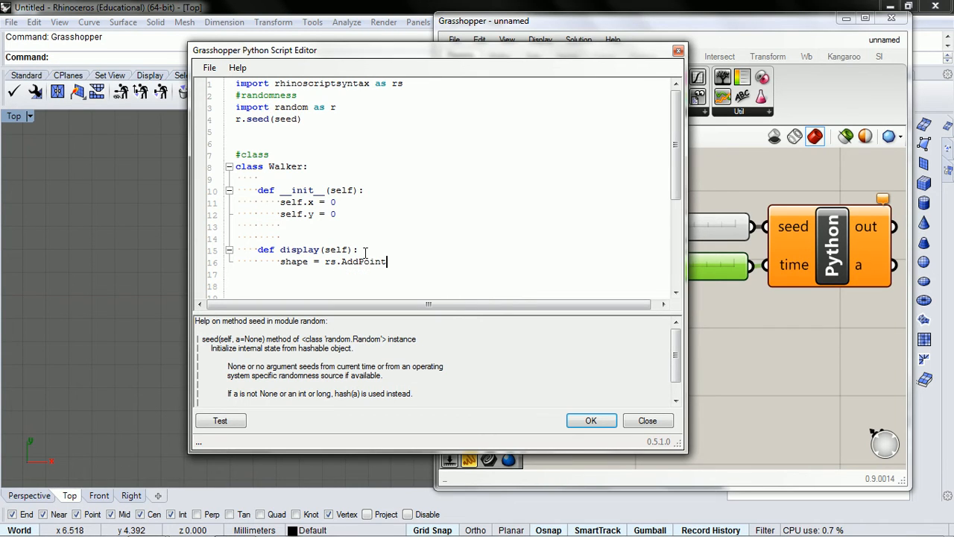
# - Complete the call as rs.AddPoint(self.x, self.y, 0) and return shape
pyautogui.write('(')
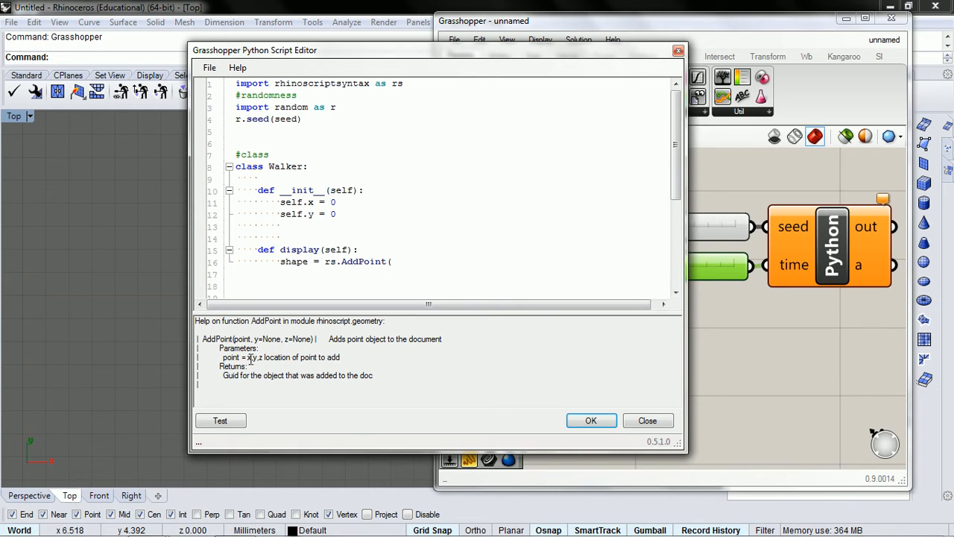
pyautogui.doubleClick(269, 356)
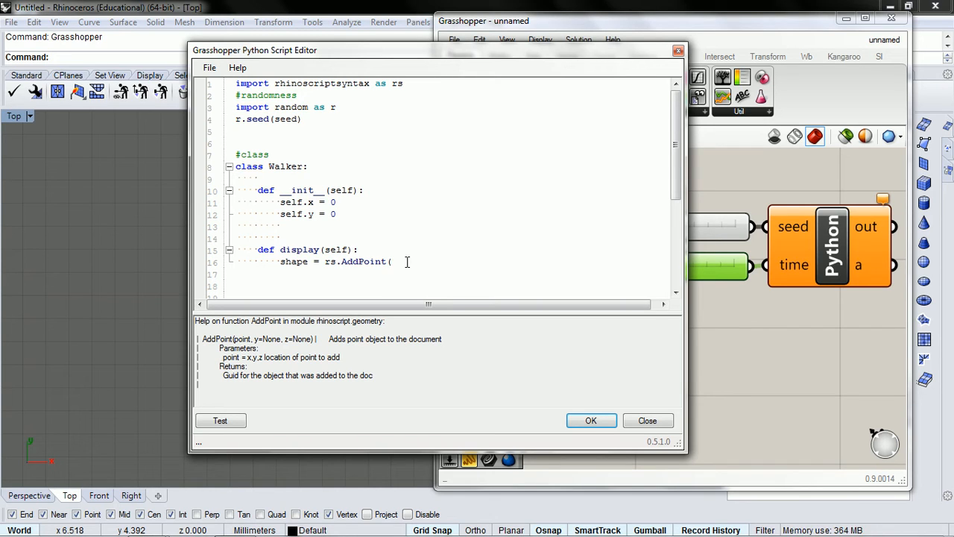
pyautogui.write('[')
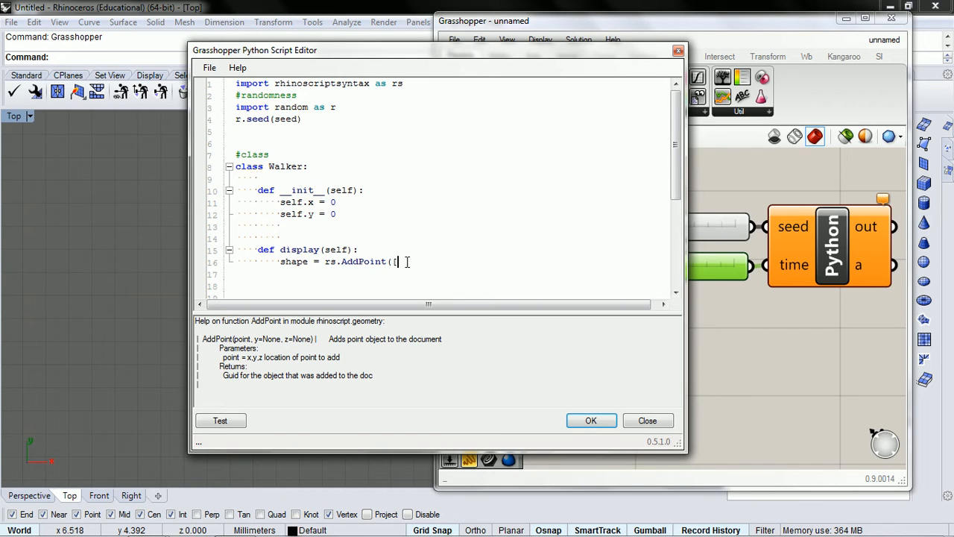
pyautogui.write('[])')
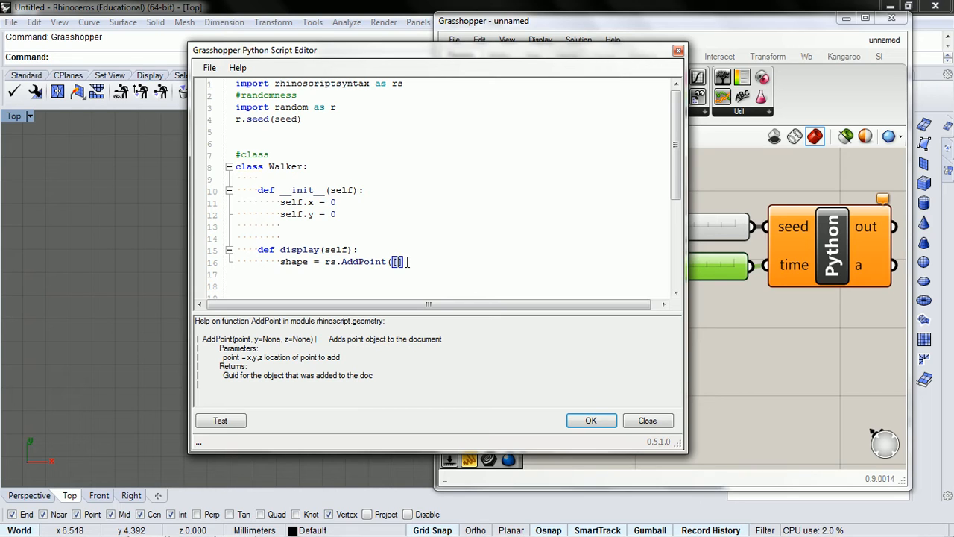
pyautogui.write('x')
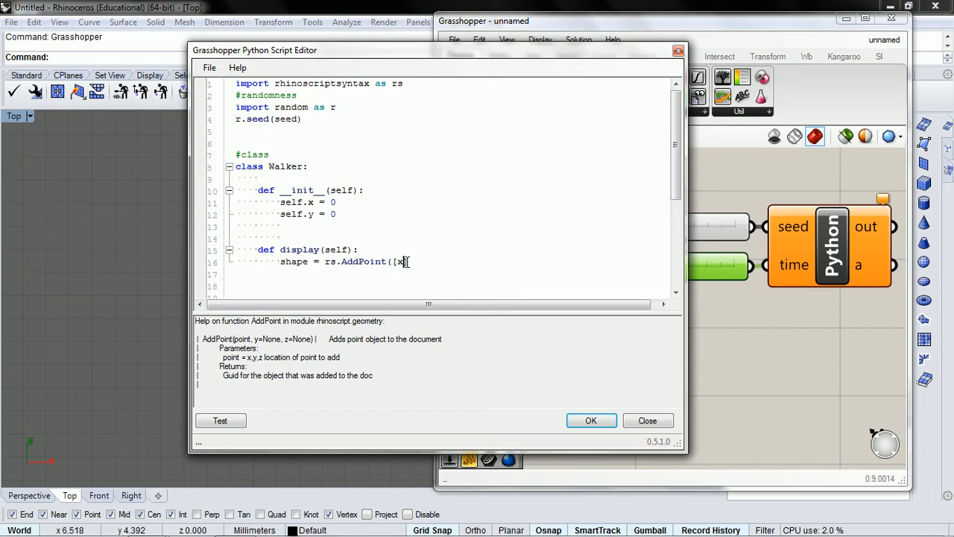
pyautogui.write(',y,')
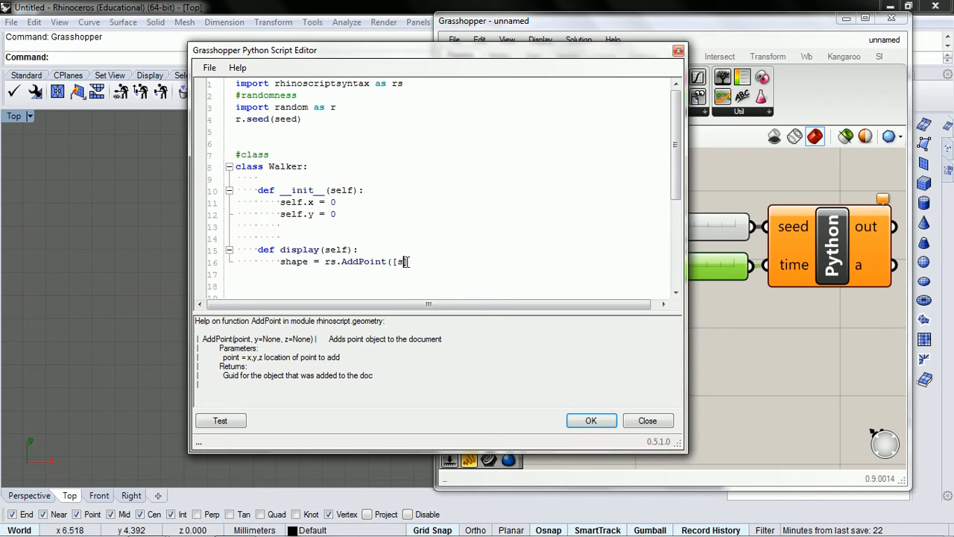
pyautogui.write('elf.')
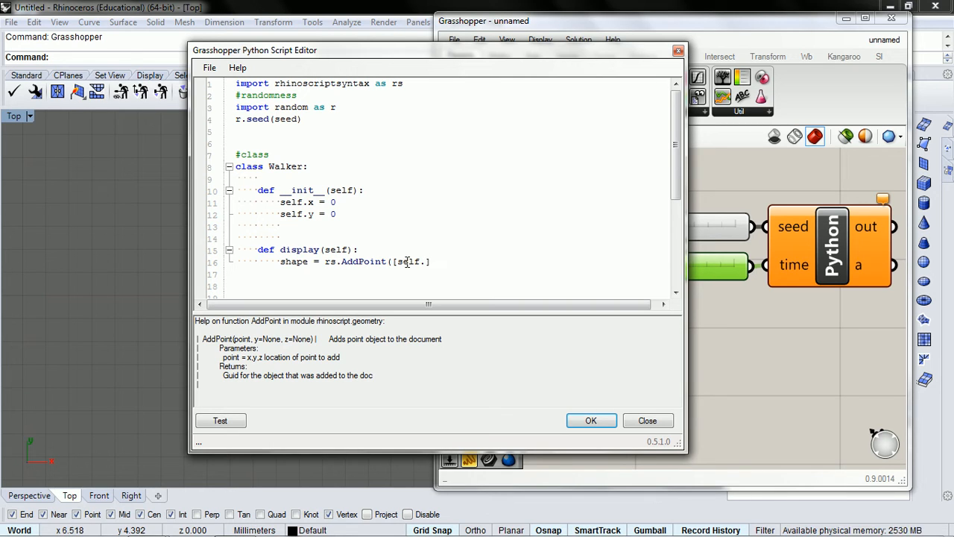
pyautogui.write('x, self.y')
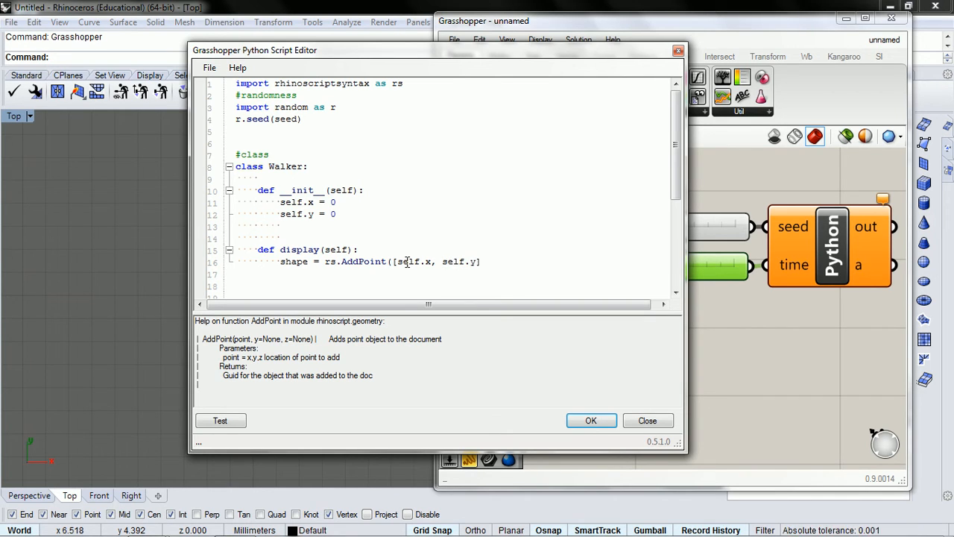
pyautogui.write(',0)')
pyautogui.write('return sh')
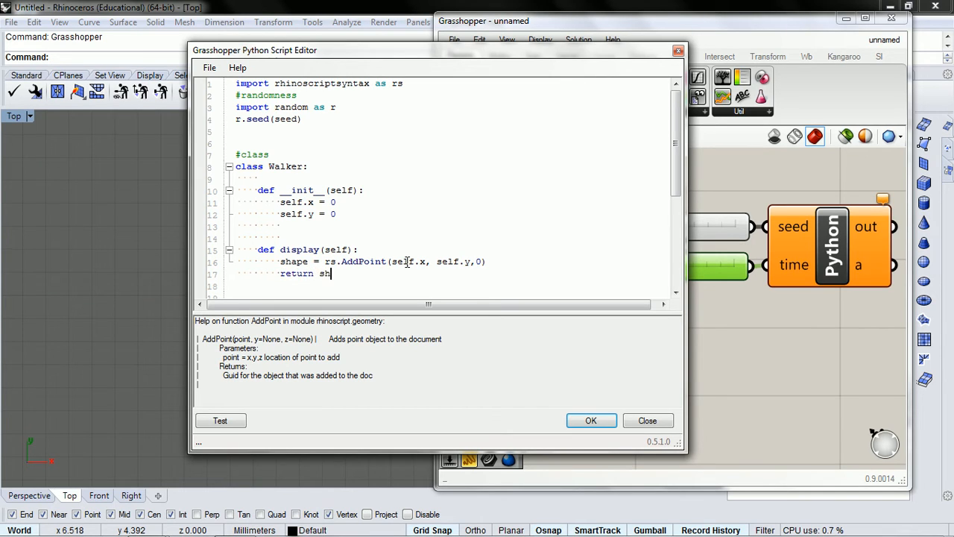
pyautogui.write('ape')
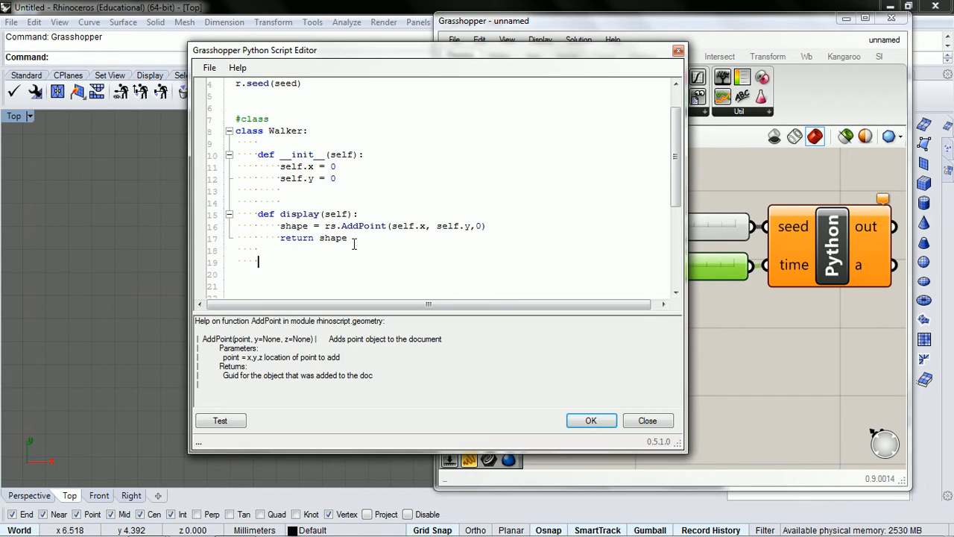
# - Declare def step(self): whose first line is choice = r.randint(0,3)
pyautogui.write('def s')
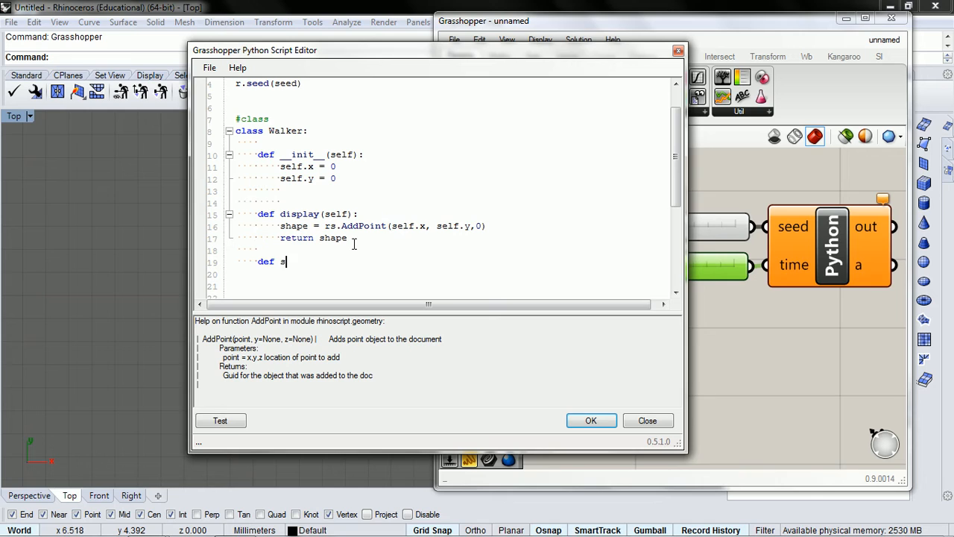
pyautogui.write('tep(')
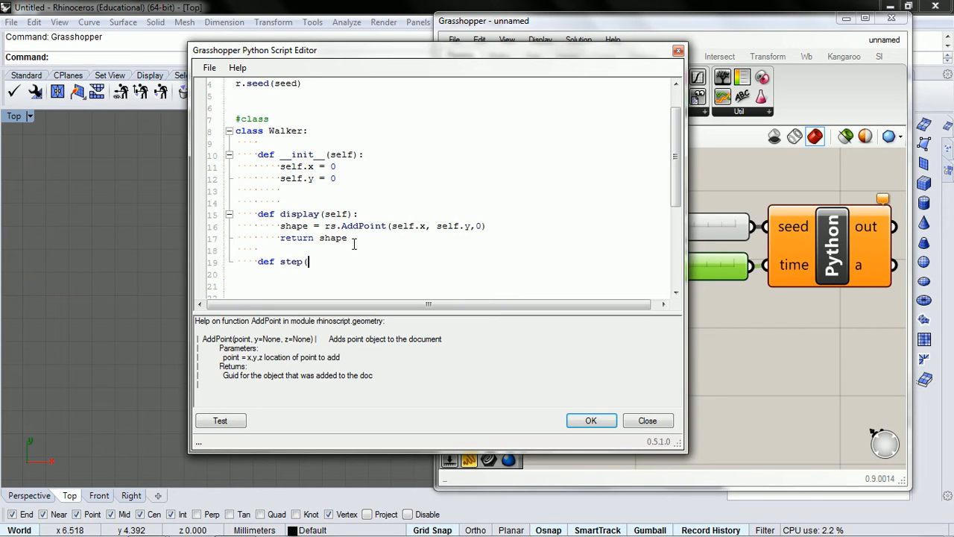
pyautogui.write('self')
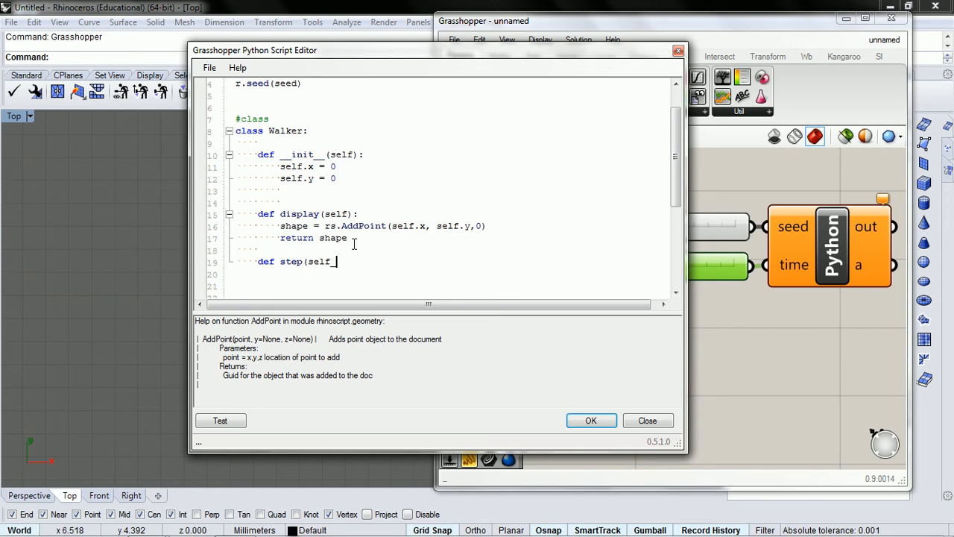
pyautogui.write('):')
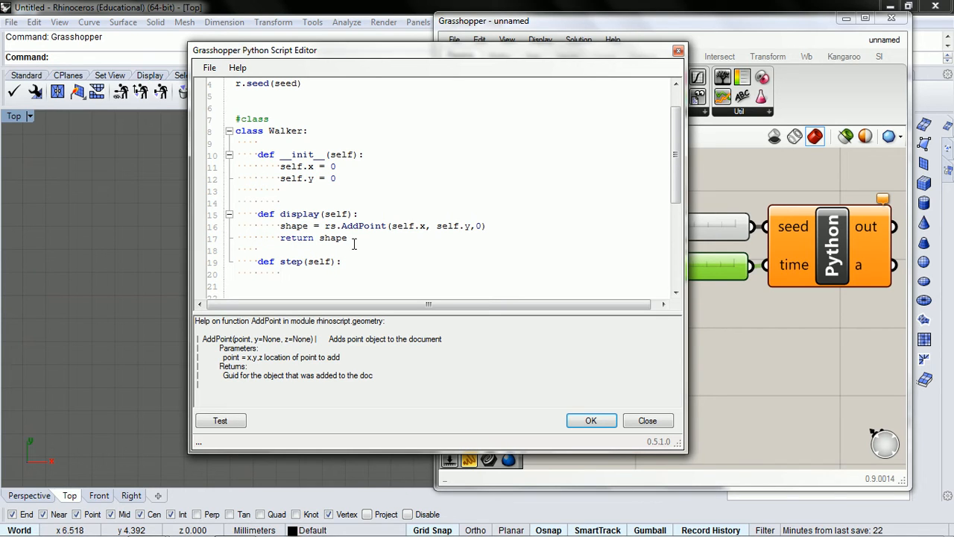
pyautogui.write('ch')
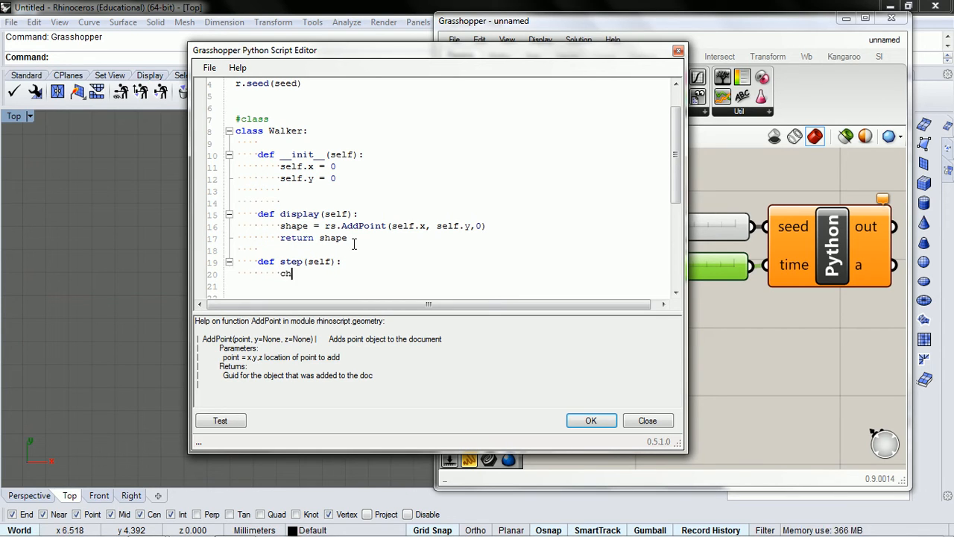
pyautogui.write('oice = r')
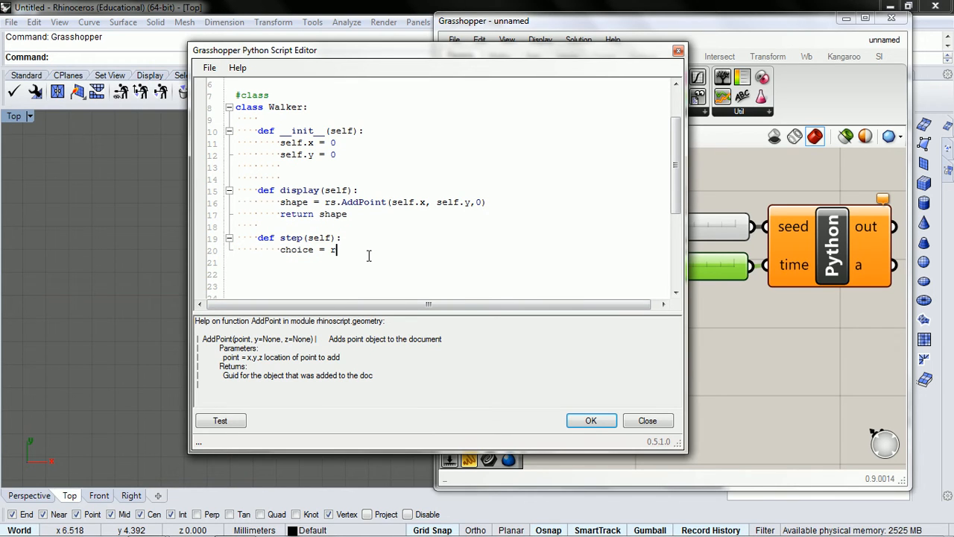
pyautogui.write('andint(')
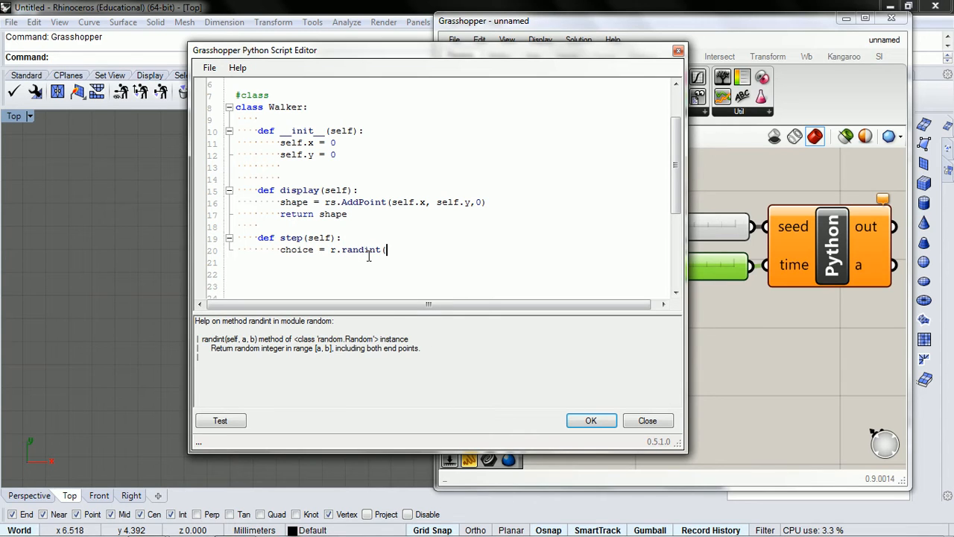
pyautogui.write('0,30')
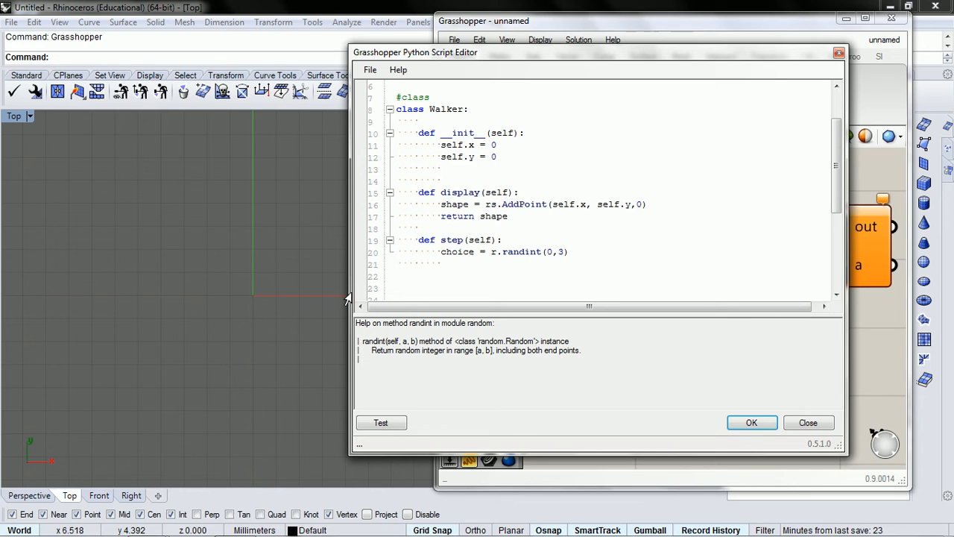
pyautogui.moveTo(265, 306)
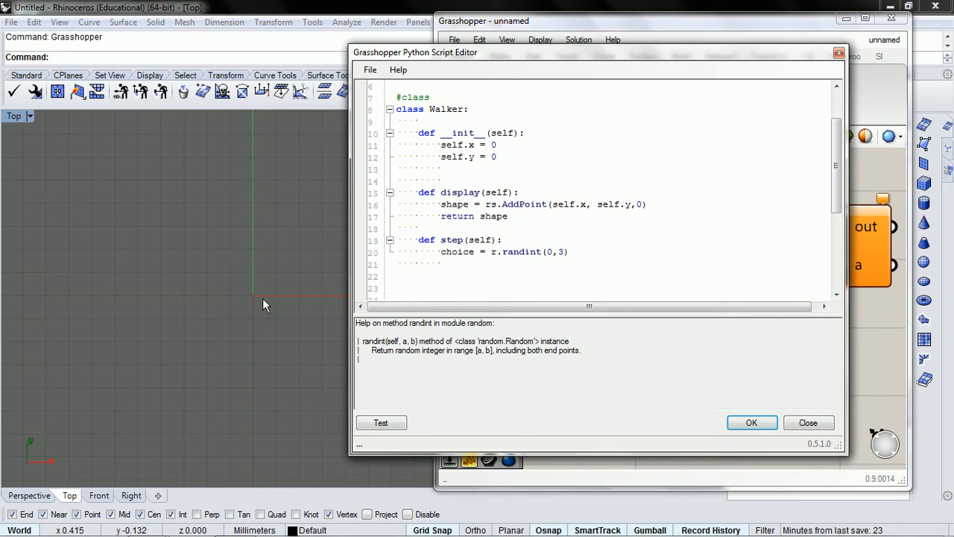
pyautogui.moveTo(256, 280)
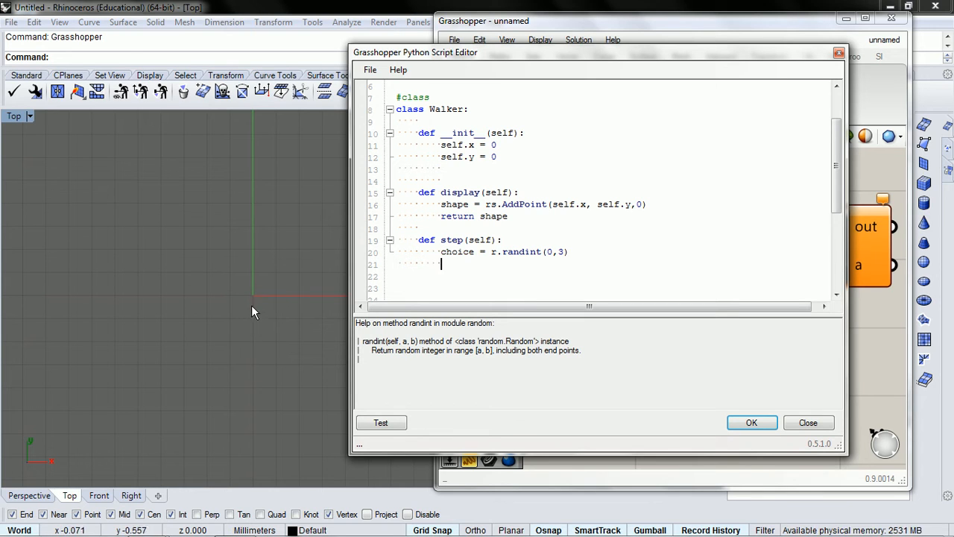
pyautogui.moveTo(235, 302)
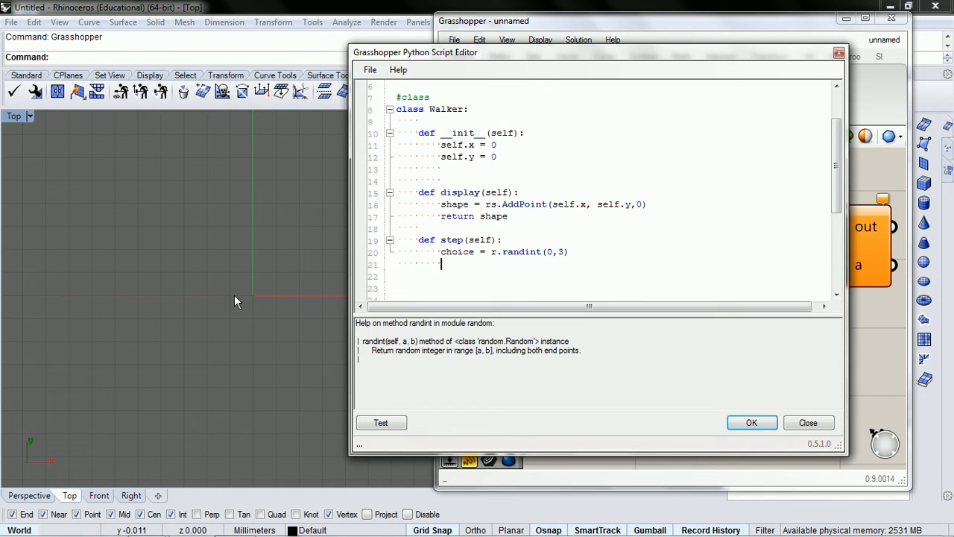
# - Add 'if(choice == 0): self.x = self.x + 1' to the step method
pyautogui.doubleClick(549, 251)
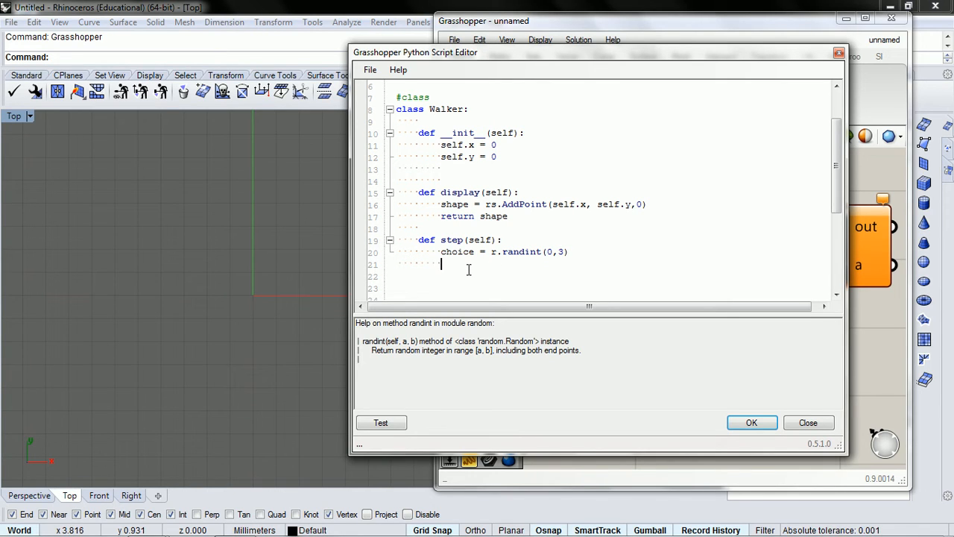
pyautogui.write('if(')
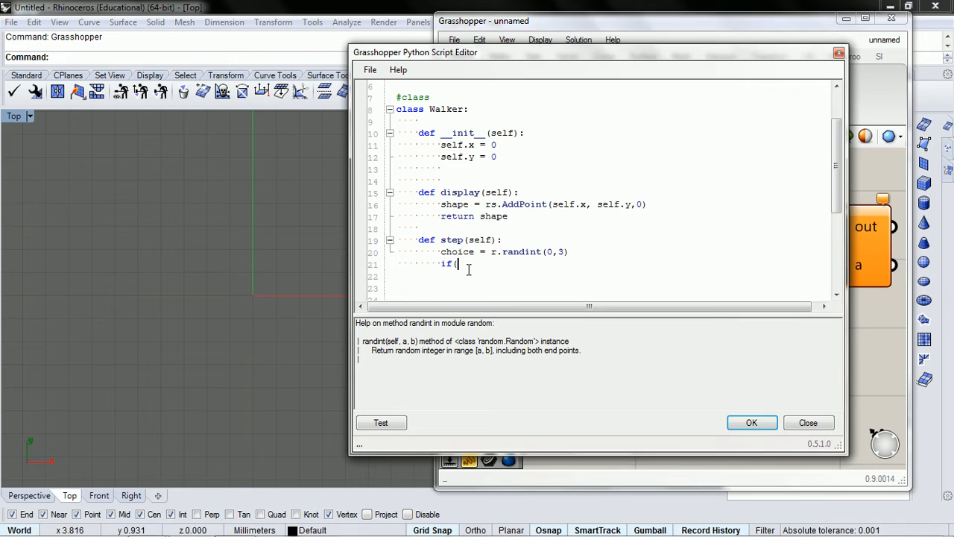
pyautogui.write('choic')
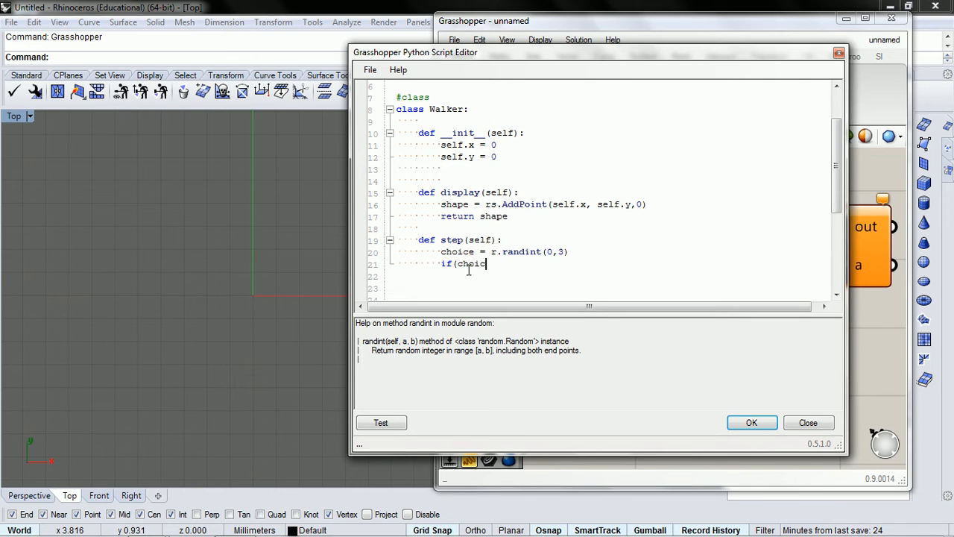
pyautogui.write('==')
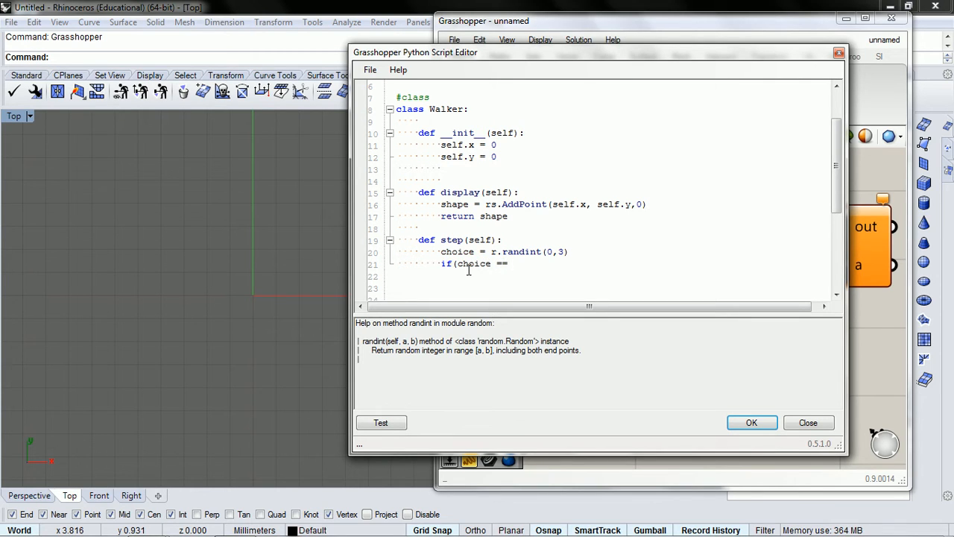
pyautogui.write('0)')
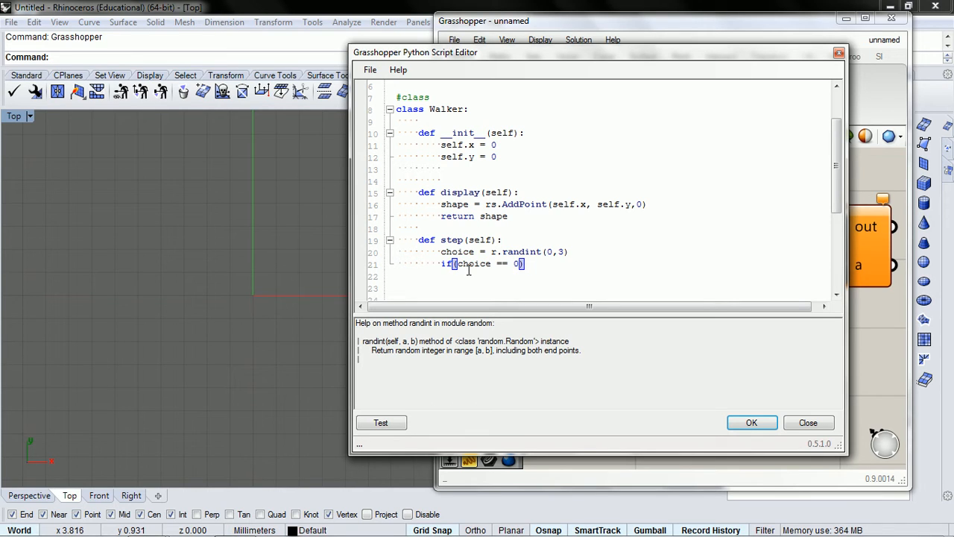
pyautogui.write(':')
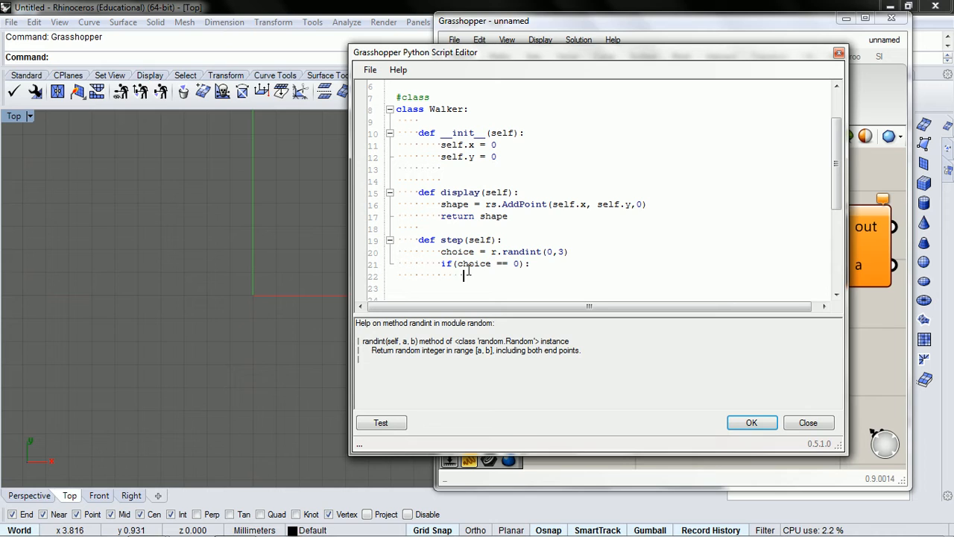
pyautogui.moveTo(256, 296)
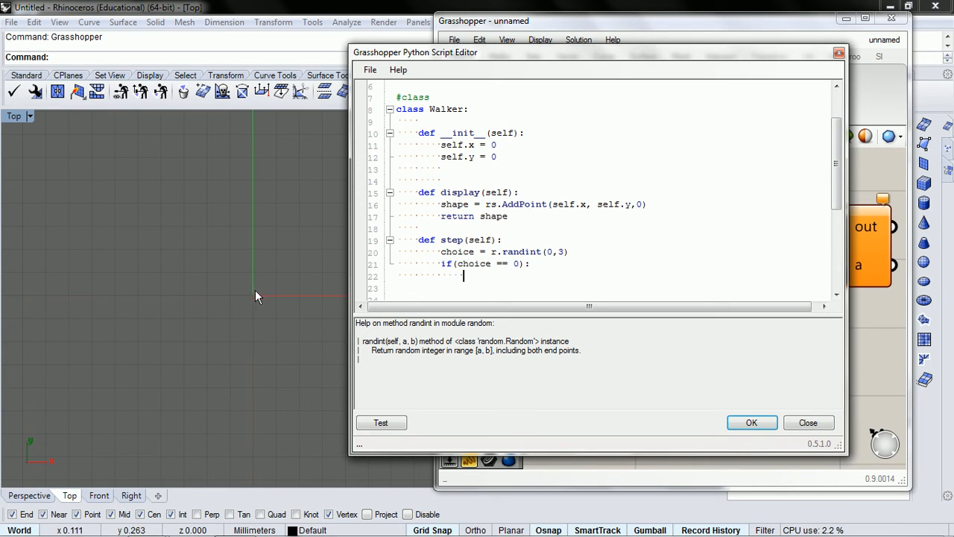
pyautogui.moveTo(276, 299)
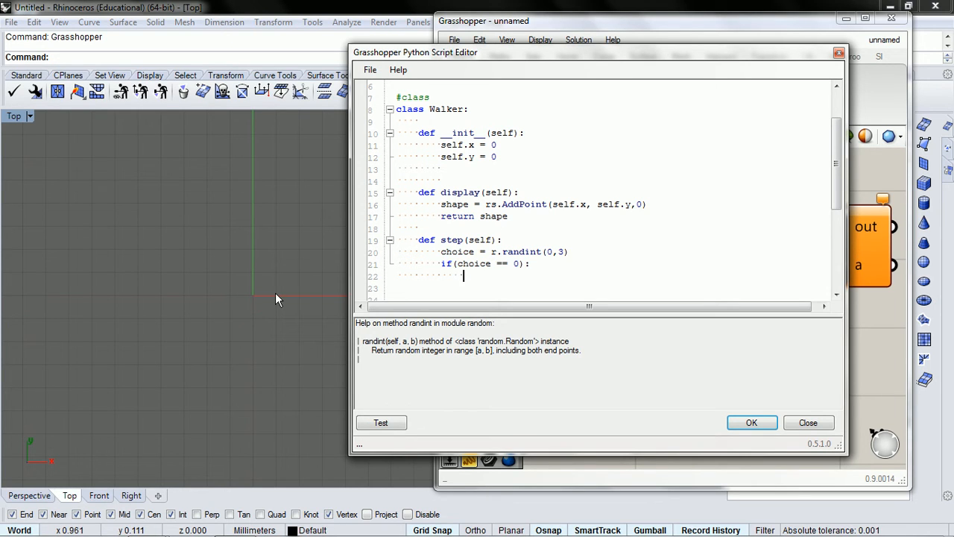
pyautogui.write('self')
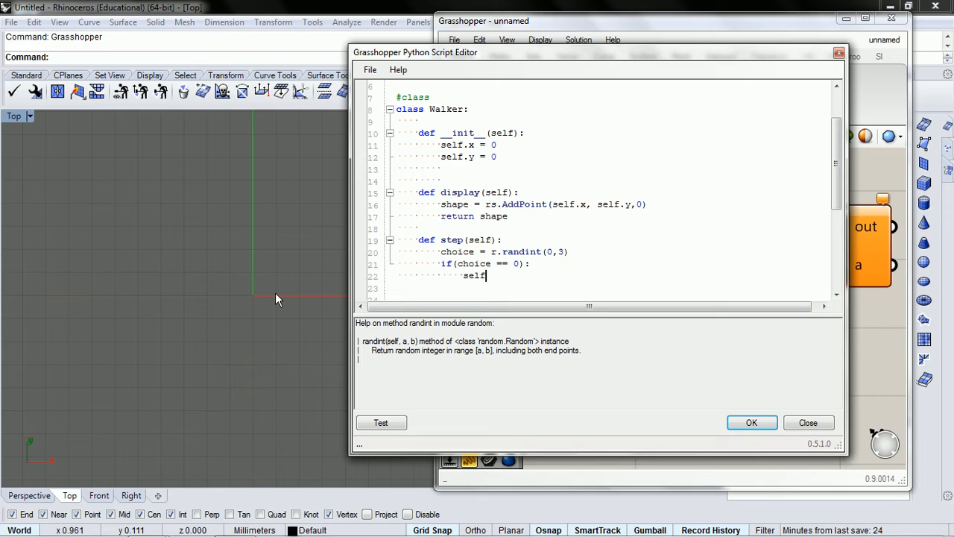
pyautogui.write('.x = self.')
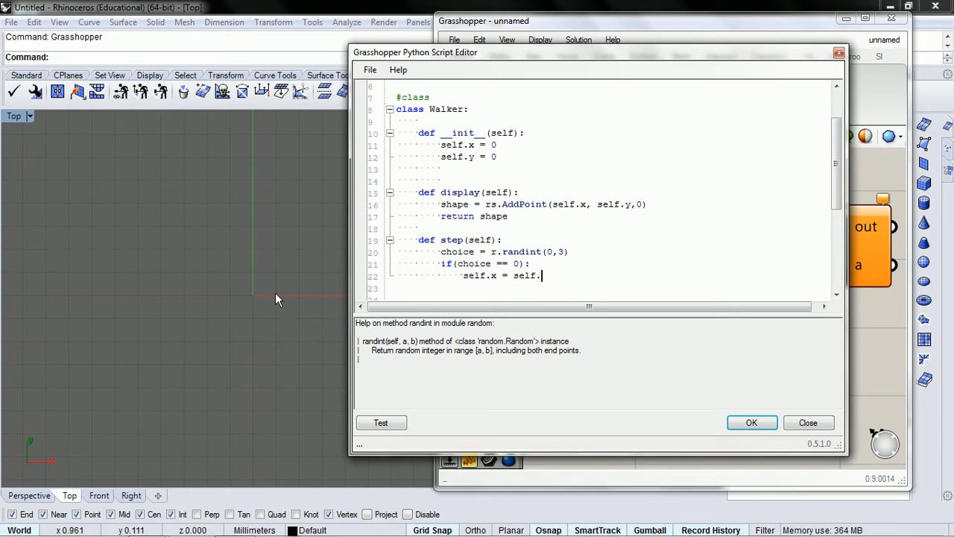
pyautogui.write('x + 1')
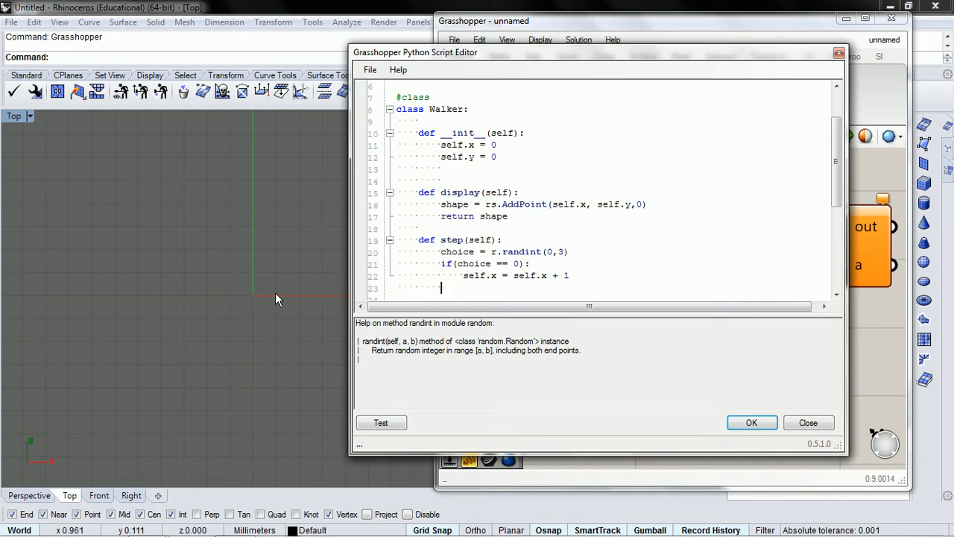
# - Add 'elif(choice == 1): self.x = self.x - 1' below the if branch
pyautogui.write('el')
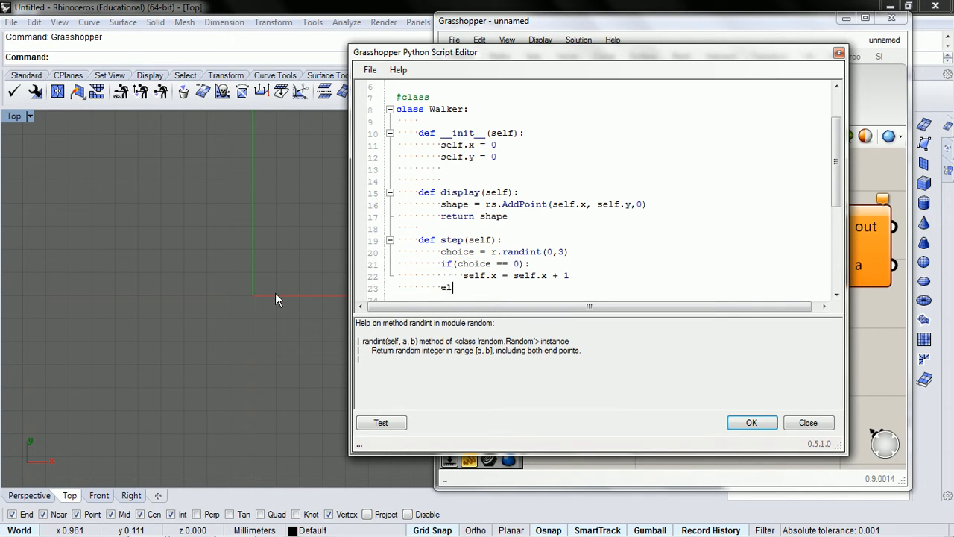
pyautogui.write('if')
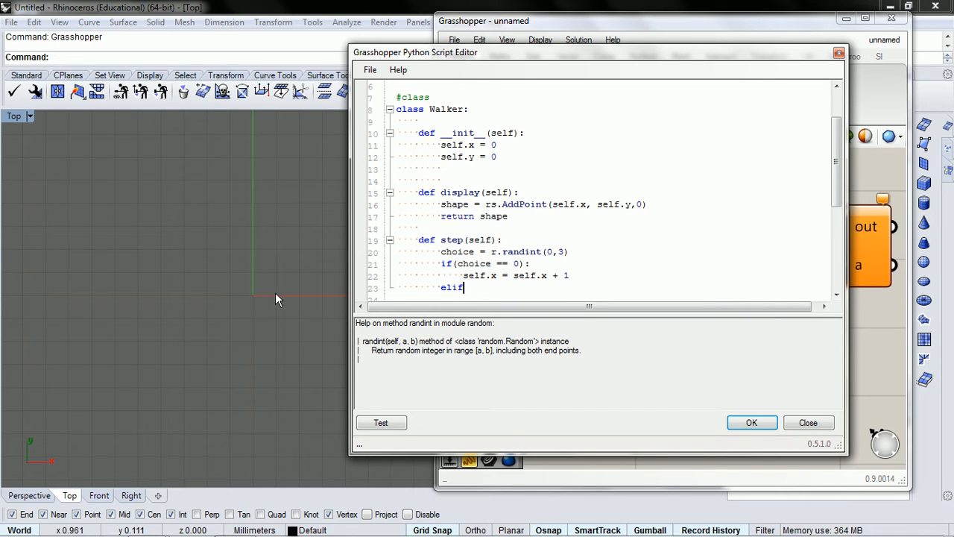
pyautogui.write('(choice ==')
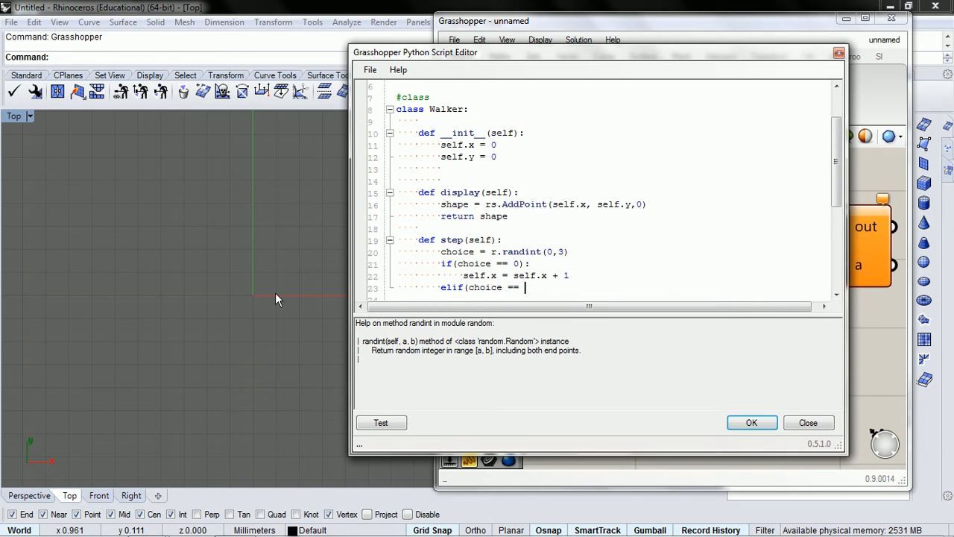
pyautogui.write('1):')
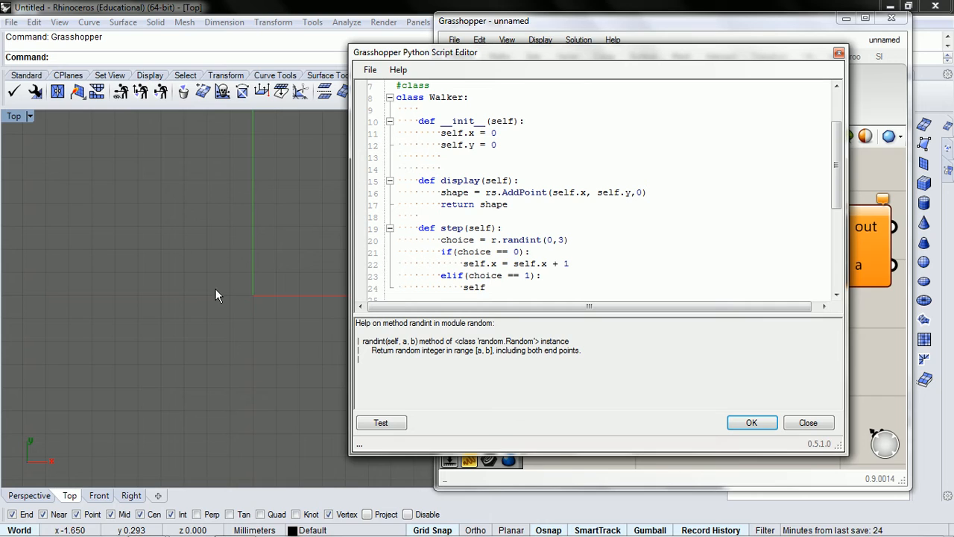
pyautogui.write('self.x')
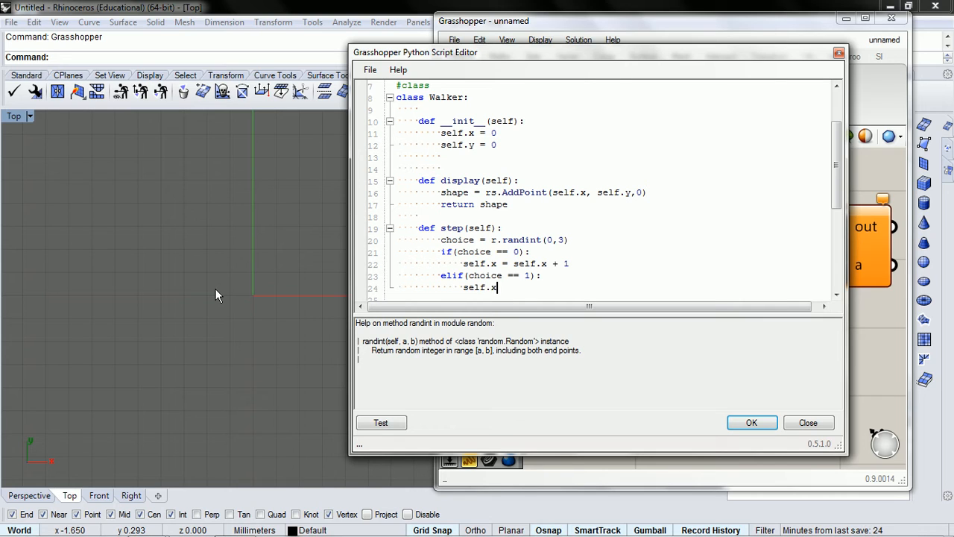
pyautogui.write('= s')
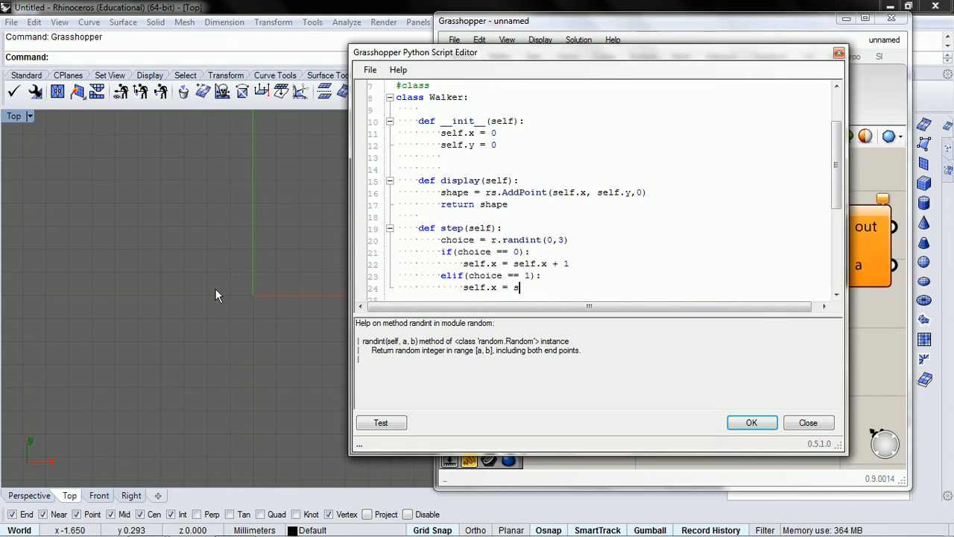
pyautogui.write('elf.x - 1')
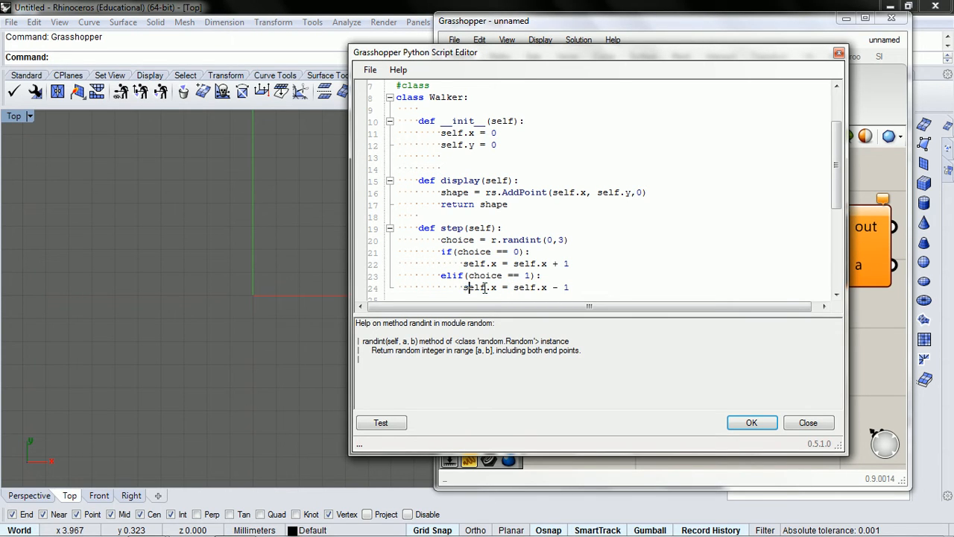
# - Highlight where self.x is used, including its start at 0 in the constructor
pyautogui.doubleClick(478, 287)
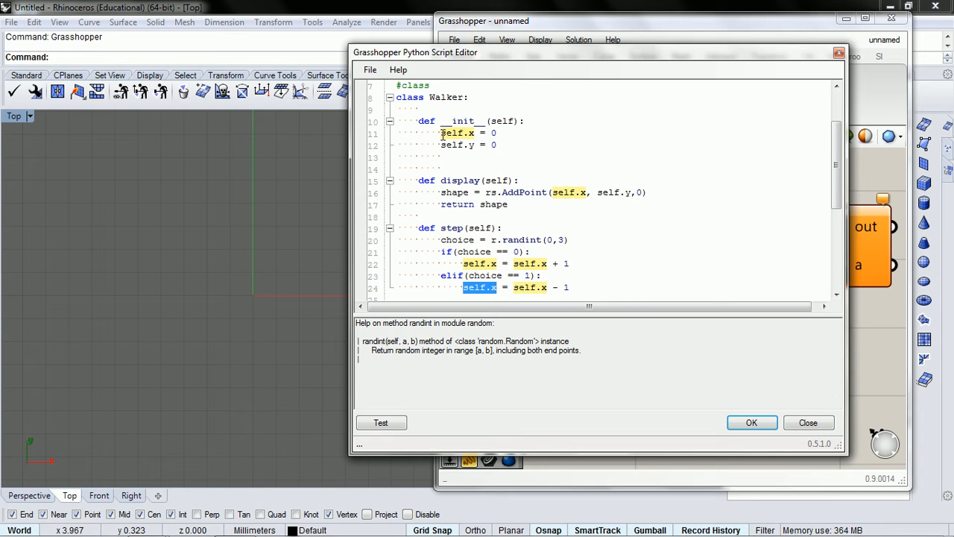
pyautogui.doubleClick(457, 133)
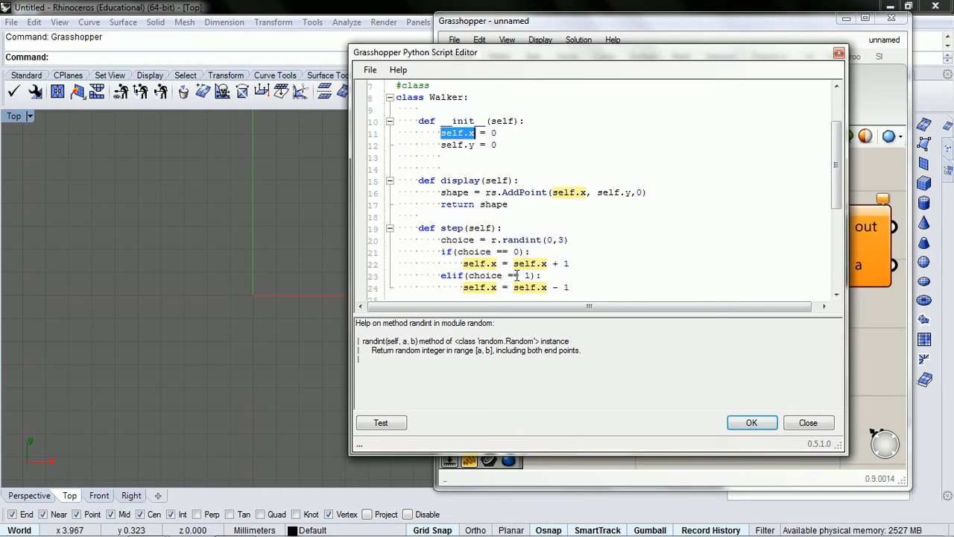
pyautogui.doubleClick(530, 287)
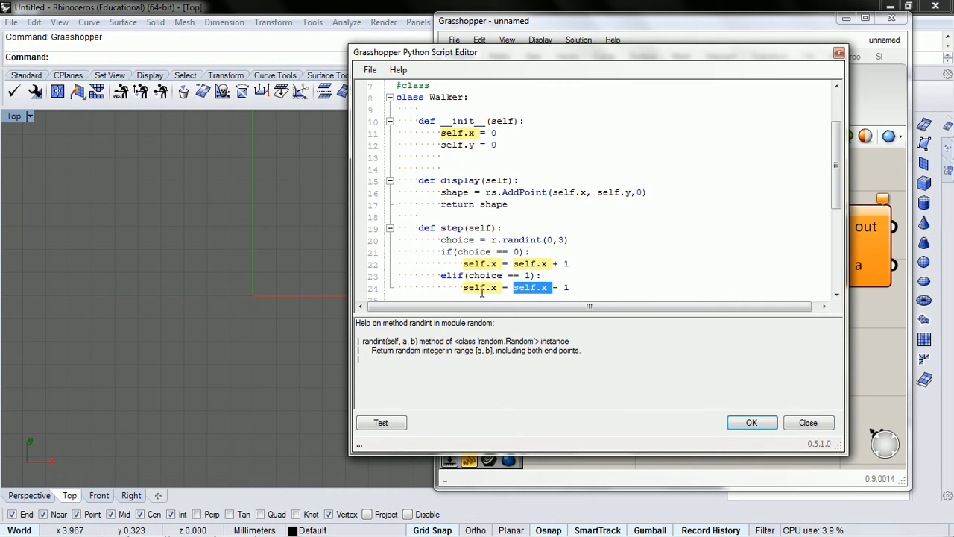
pyautogui.scroll(-3)
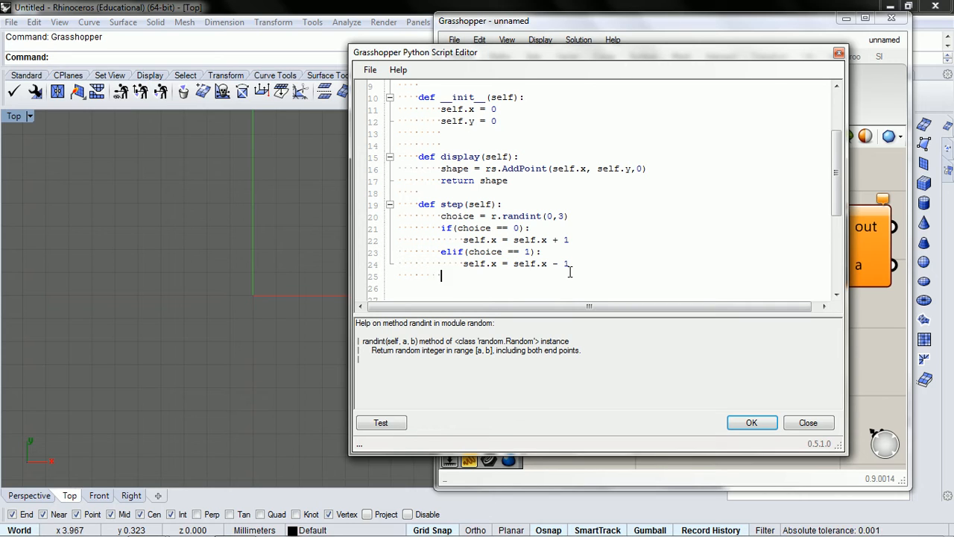
# - Add 'elif choice == 2' with 'self.y = self.y + 1' in its body
pyautogui.write('elif')
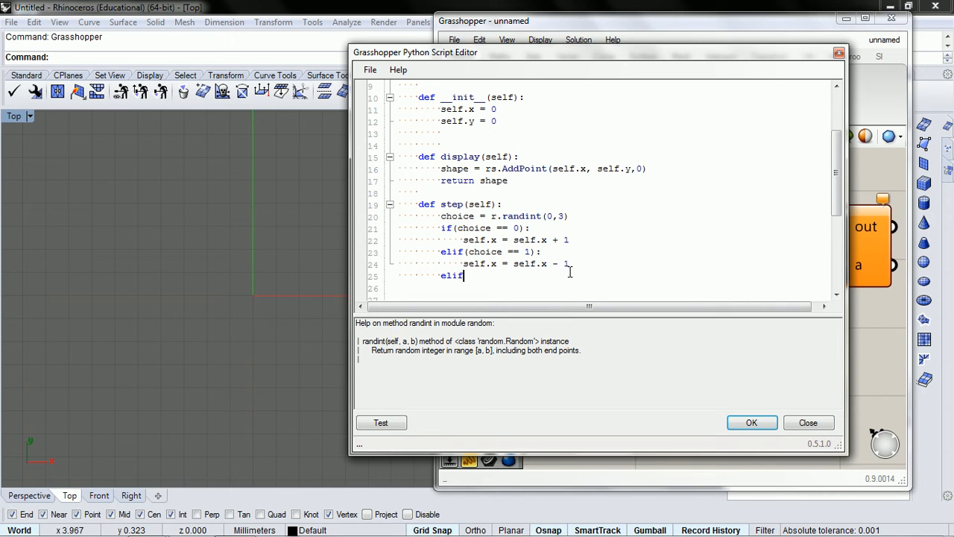
pyautogui.write('(choice == 2):')
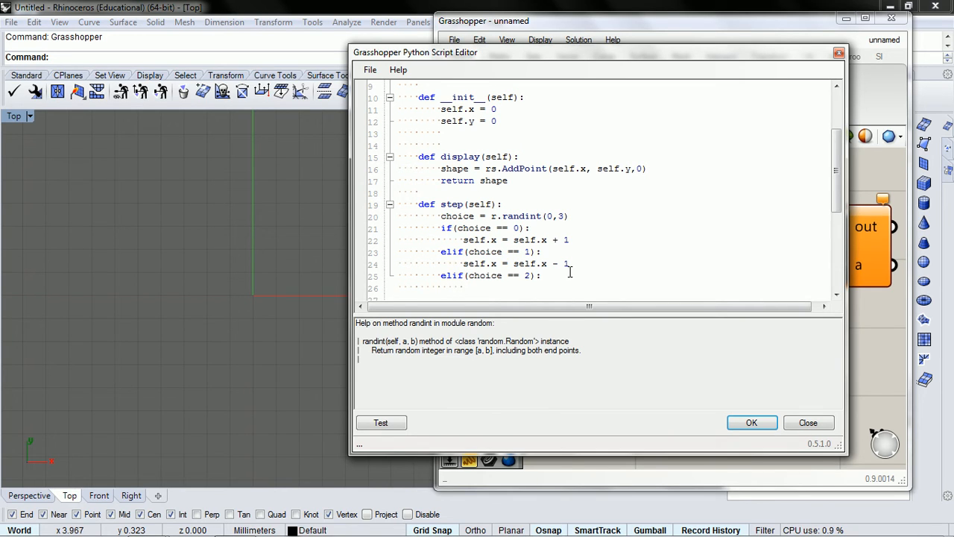
pyautogui.write('self.y = self.y')
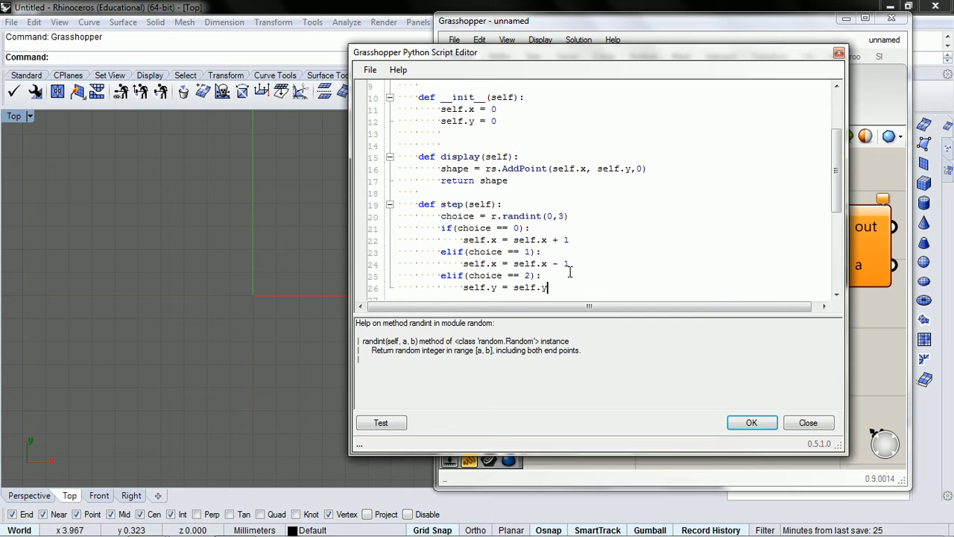
pyautogui.write('+')
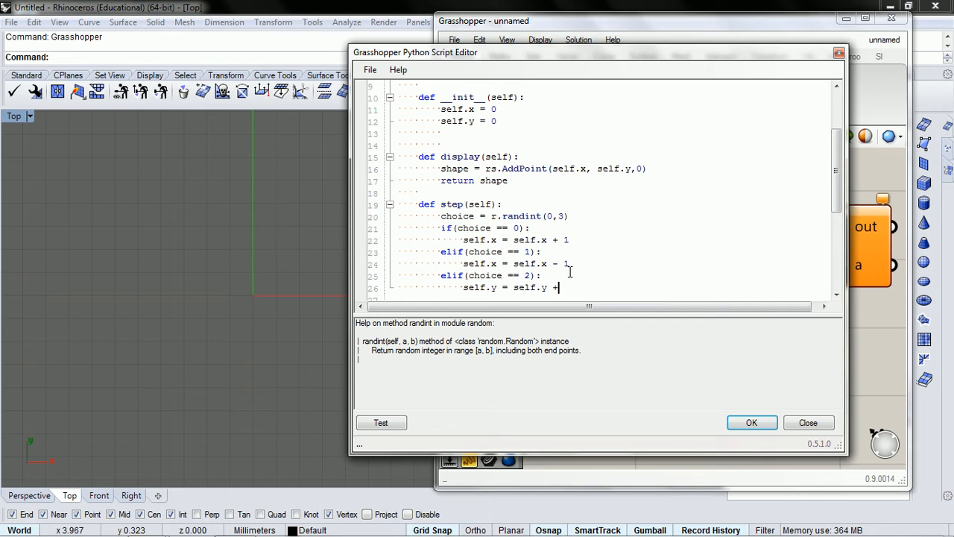
pyautogui.write('1')
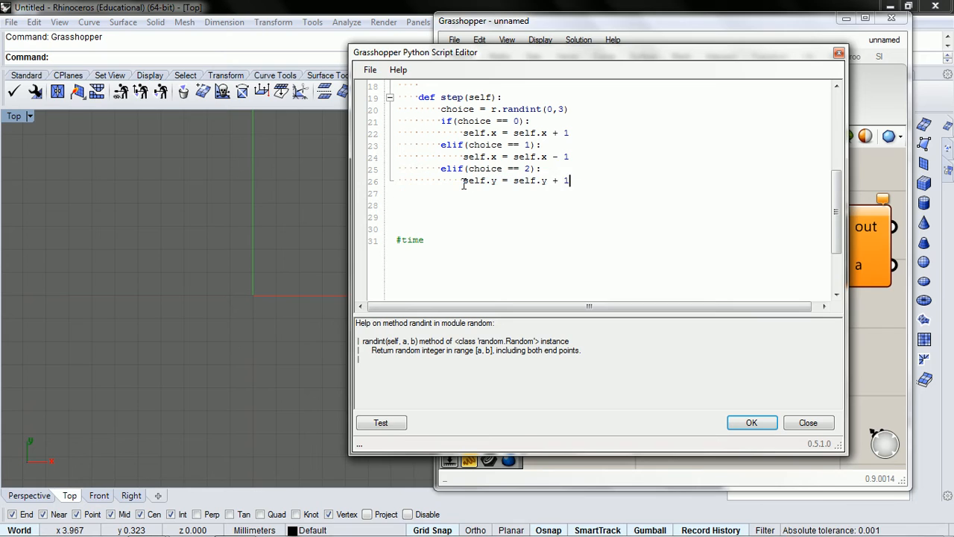
# - Add an else branch containing 'self.y = self.y - 1'
pyautogui.press('enter')
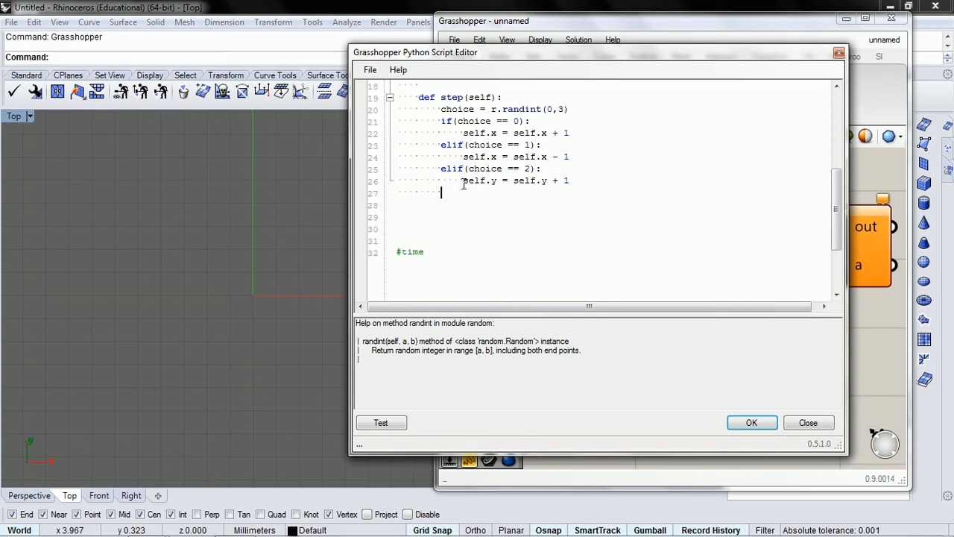
pyautogui.write('es')
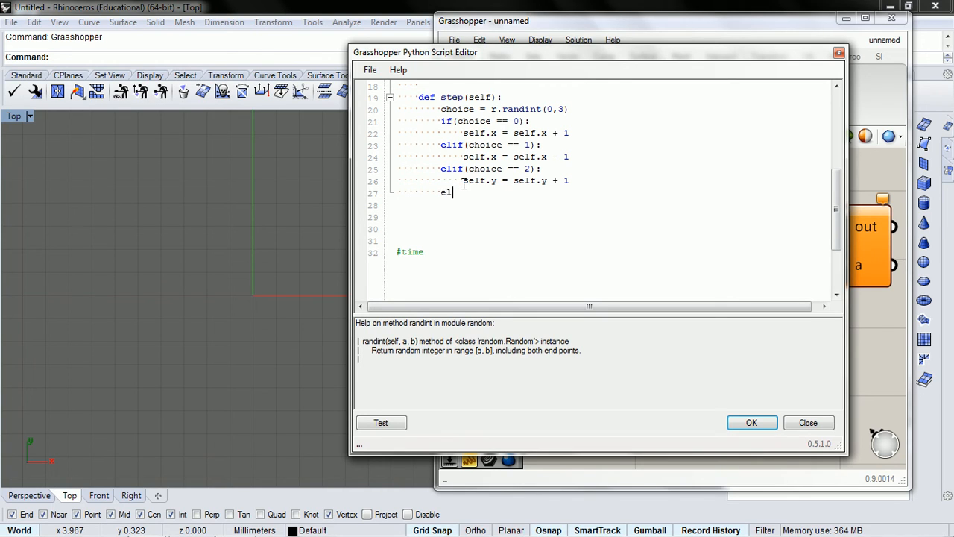
pyautogui.write('se')
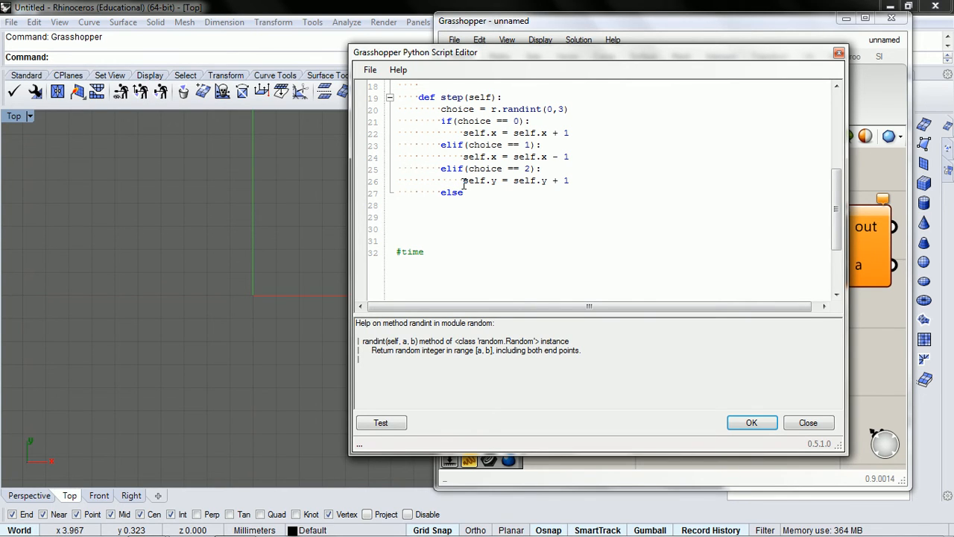
pyautogui.press('enter')
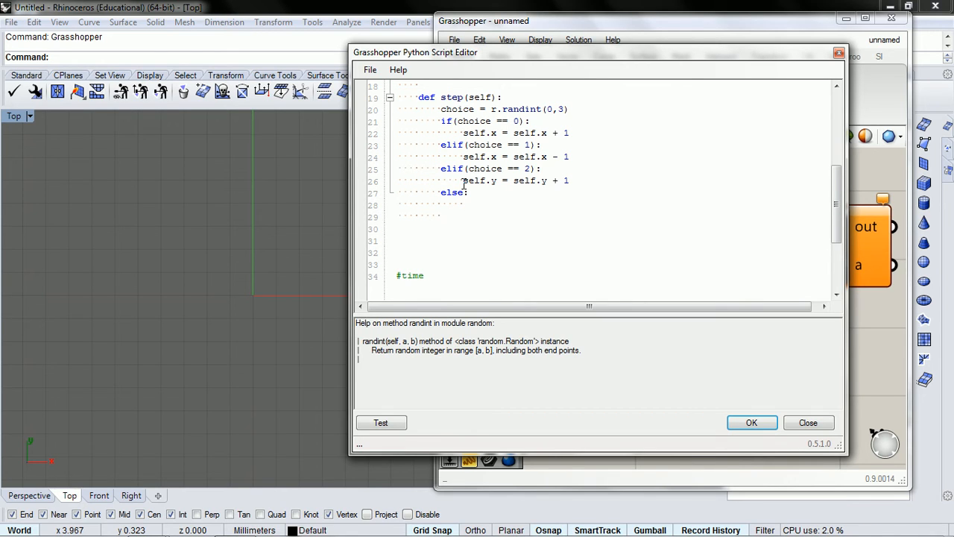
pyautogui.write('self.y = self.y + 1')
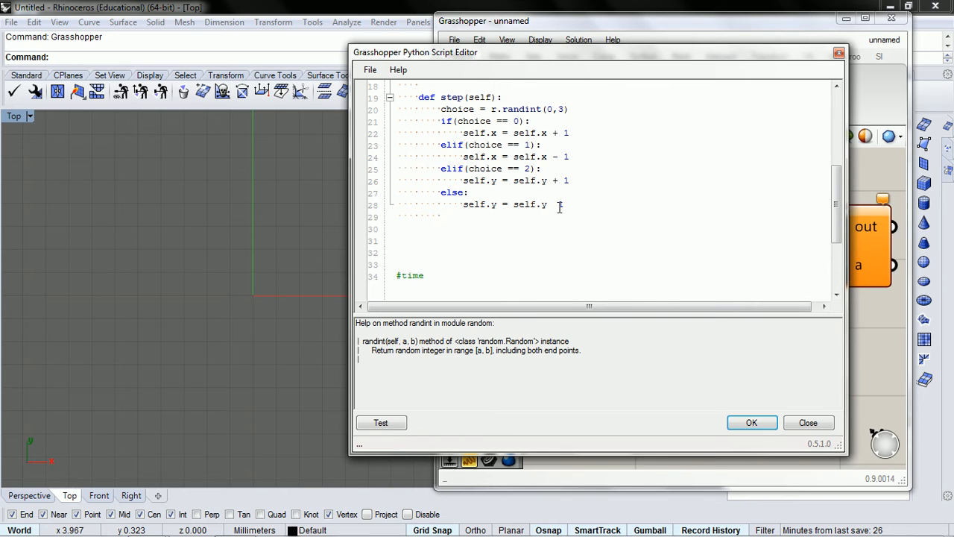
pyautogui.write('- 1')
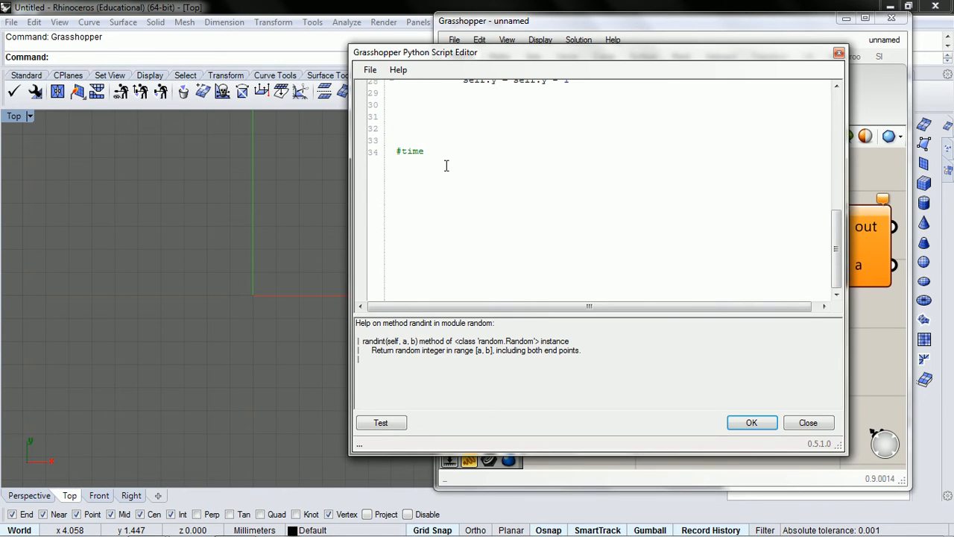
# - Below #time, write 'for t in range(time):' with 'print t' as its body
pyautogui.press('enter')
pyautogui.write('for')
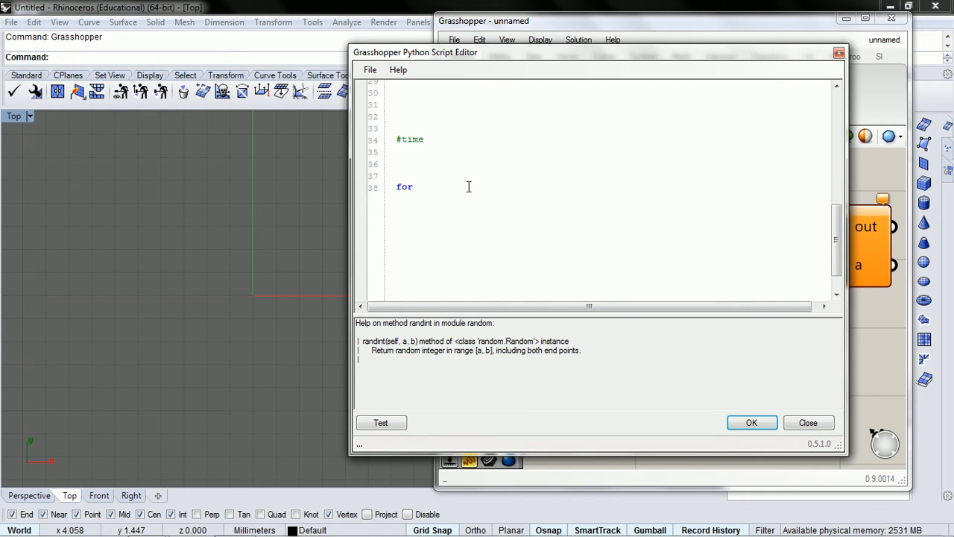
pyautogui.write('t')
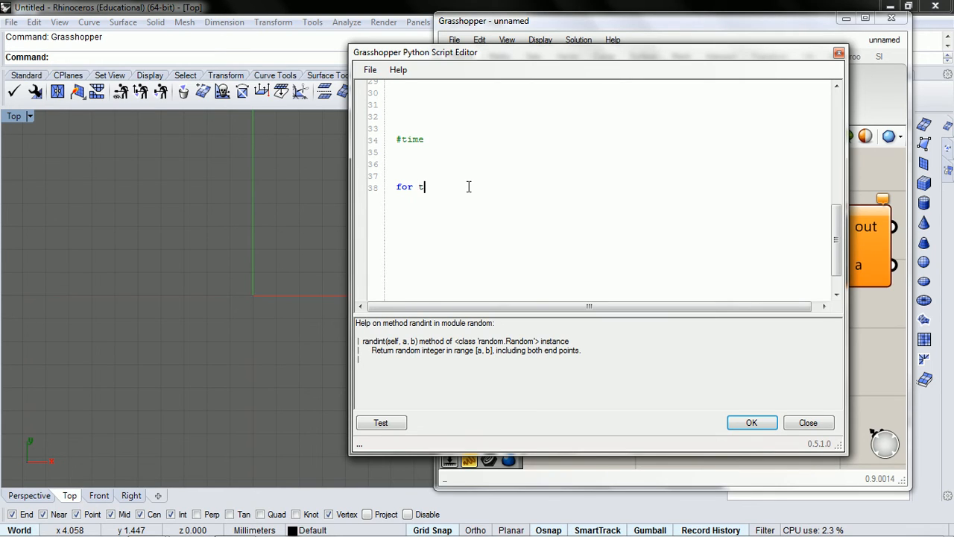
pyautogui.write('in')
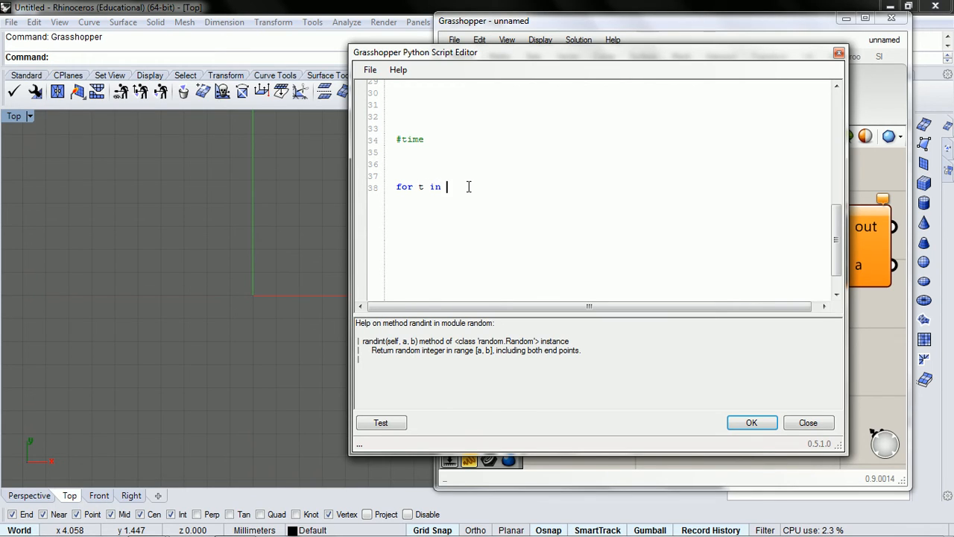
pyautogui.write('range')
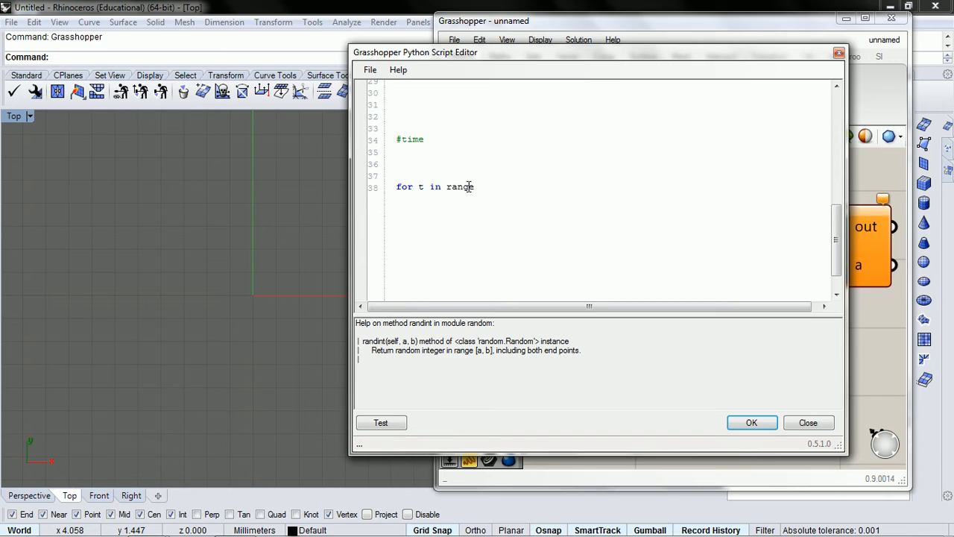
pyautogui.write('(time')
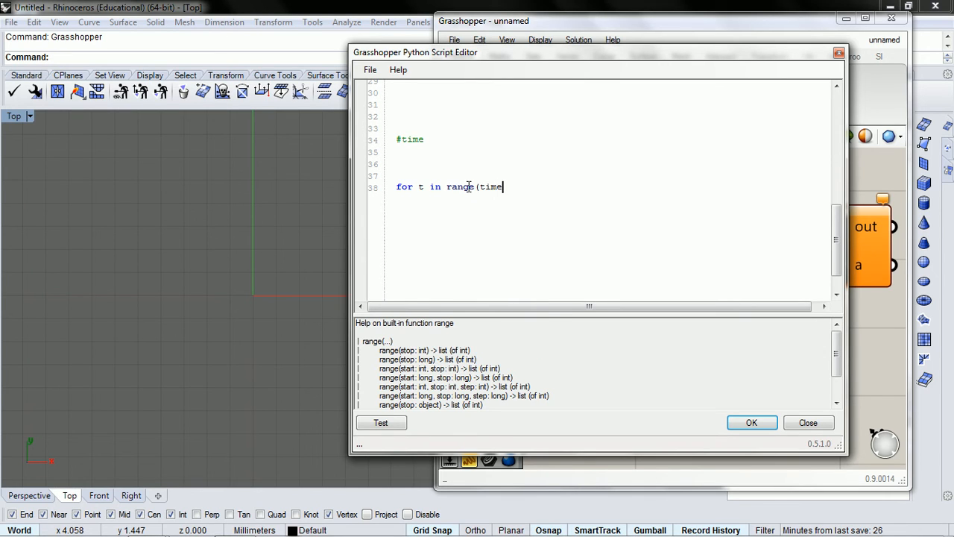
pyautogui.write('):')
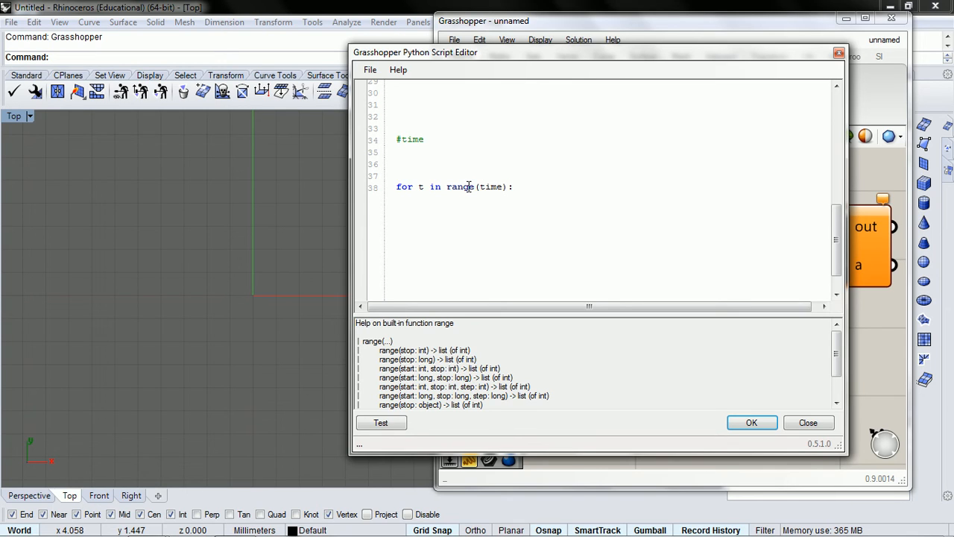
pyautogui.press('enter')
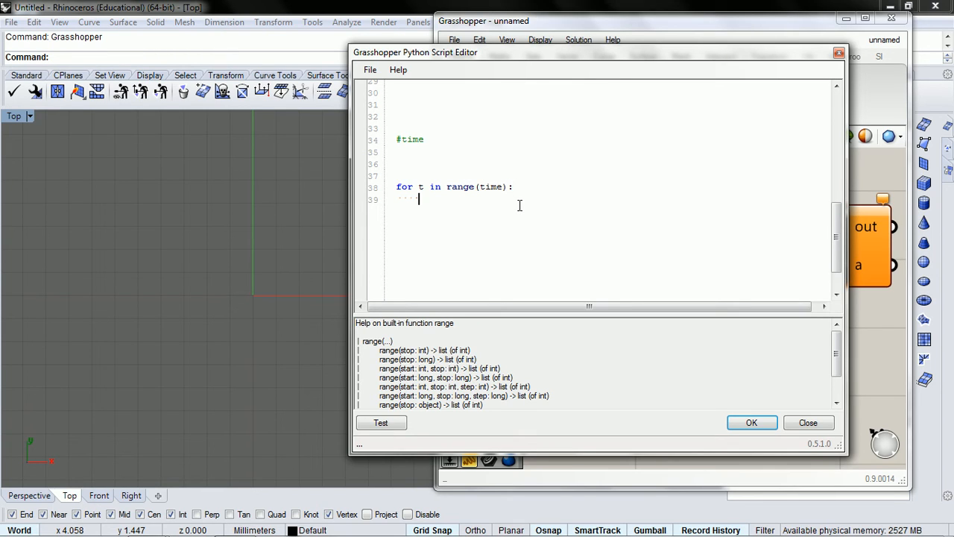
pyautogui.write('pri')
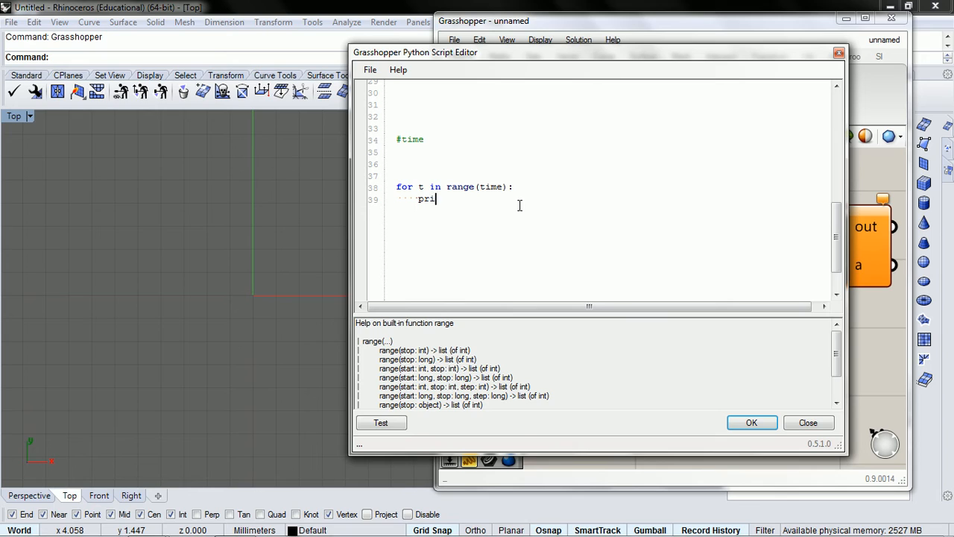
pyautogui.write('nt')
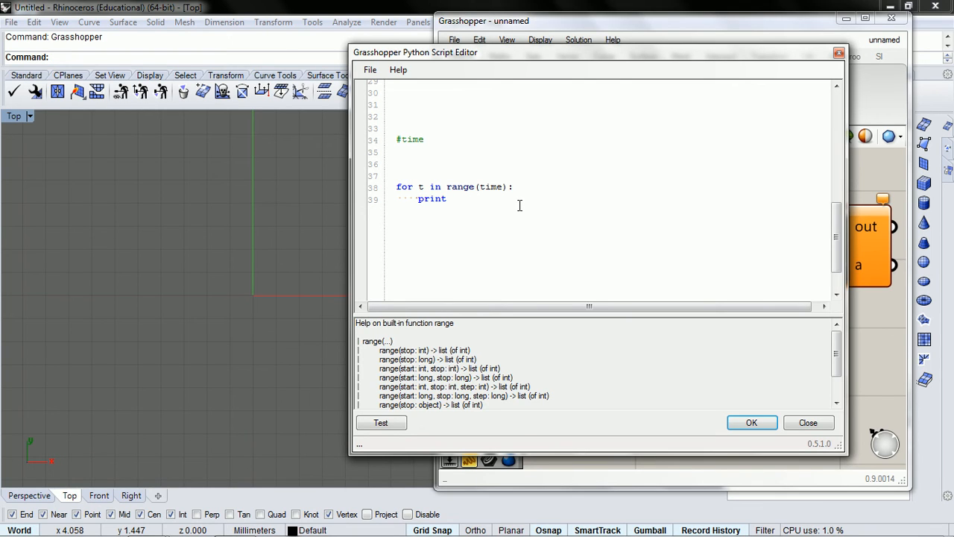
pyautogui.write('t')
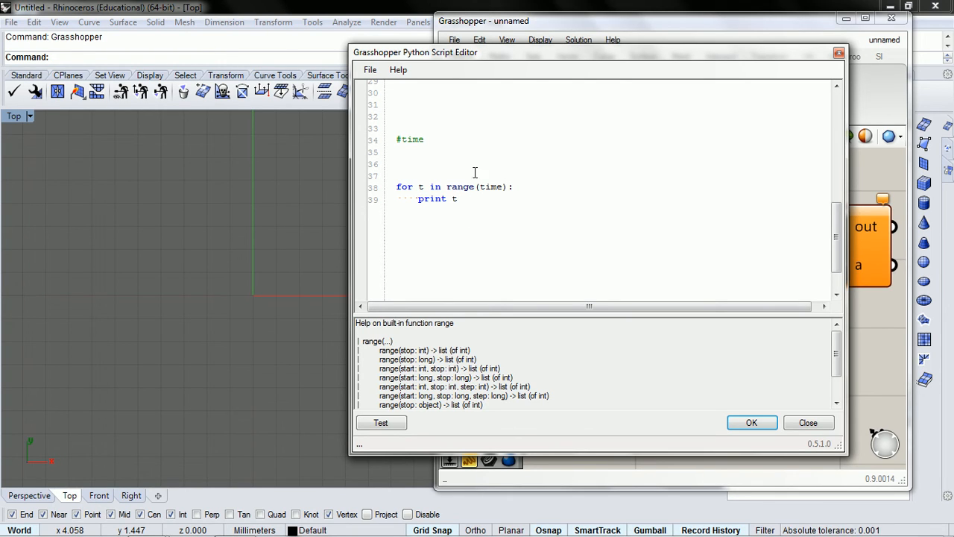
pyautogui.click(381, 423)
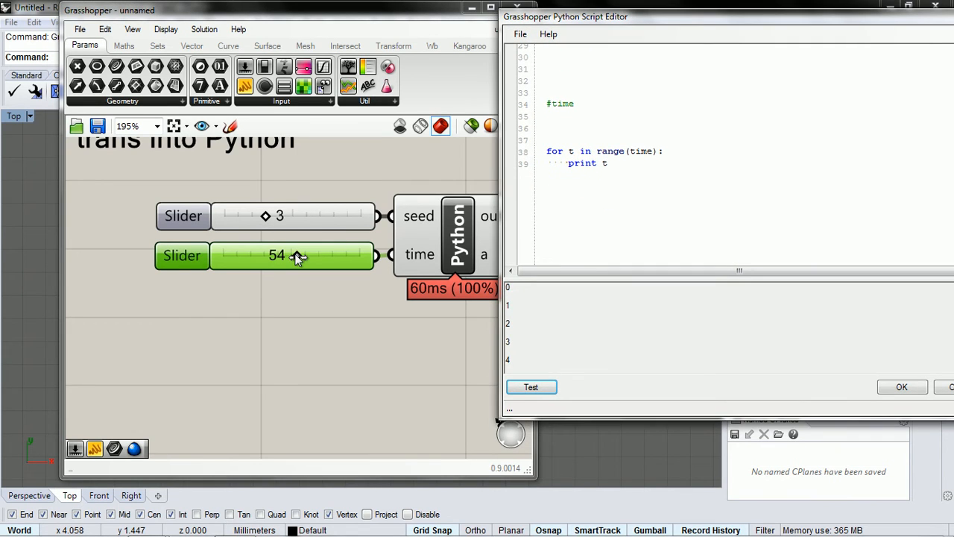
# - Slide time through 5, 2, 4, 0 and 7, checking the printed step numbers
pyautogui.moveTo(297, 255); pyautogui.dragTo(230, 255)
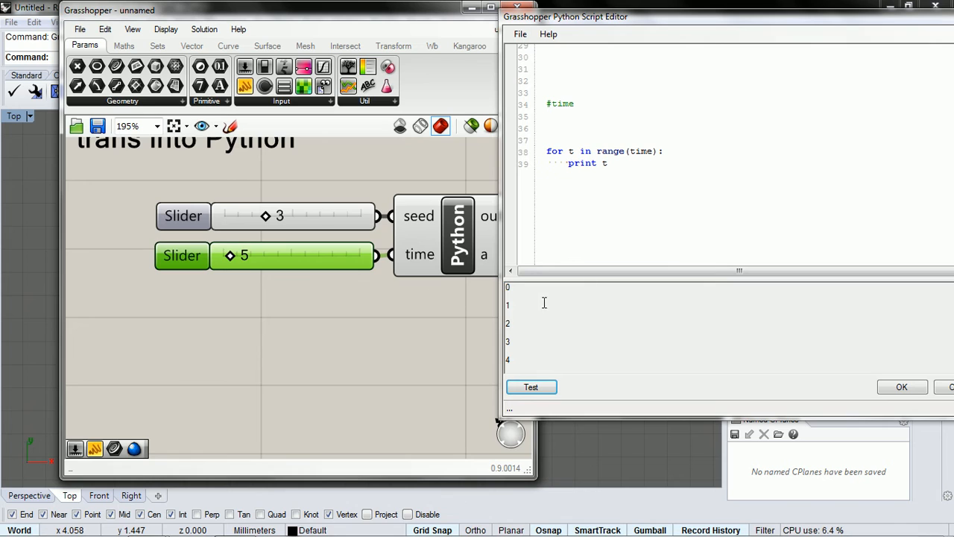
pyautogui.moveTo(616, 156)
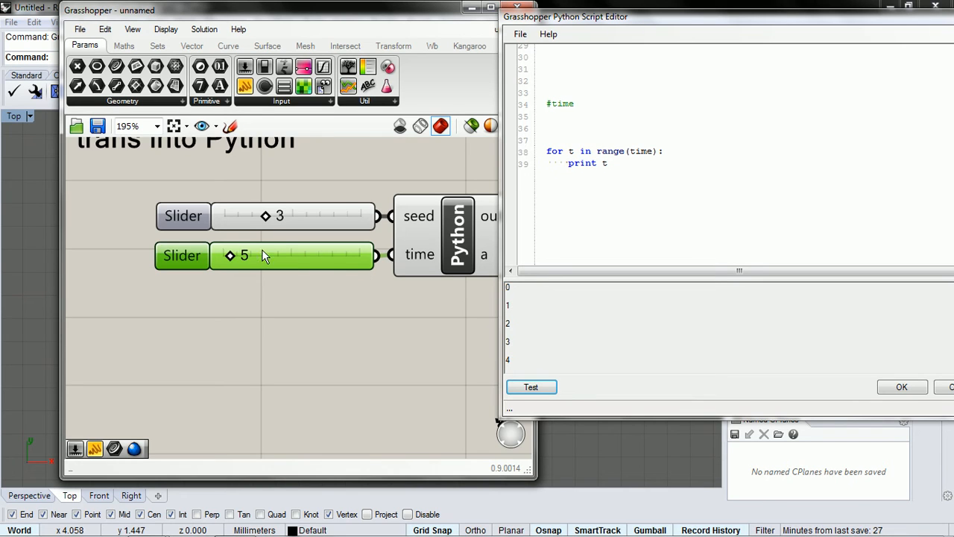
pyautogui.moveTo(265, 256); pyautogui.dragTo(228, 256)
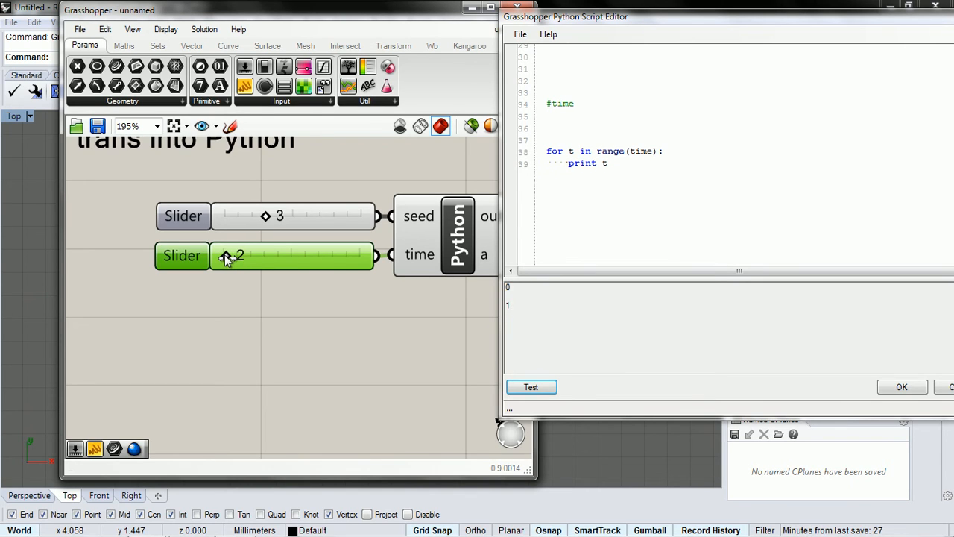
pyautogui.moveTo(229, 255); pyautogui.dragTo(295, 255)
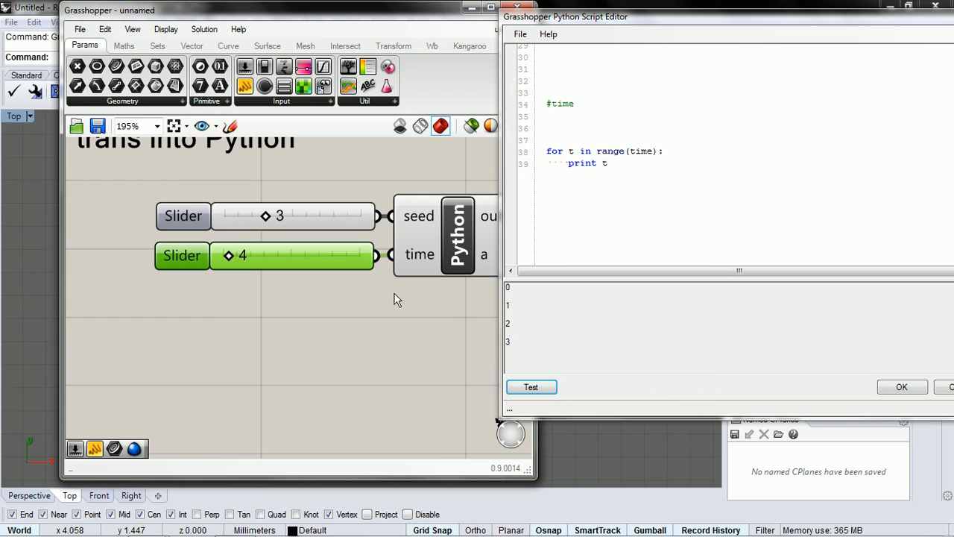
pyautogui.moveTo(491, 342)
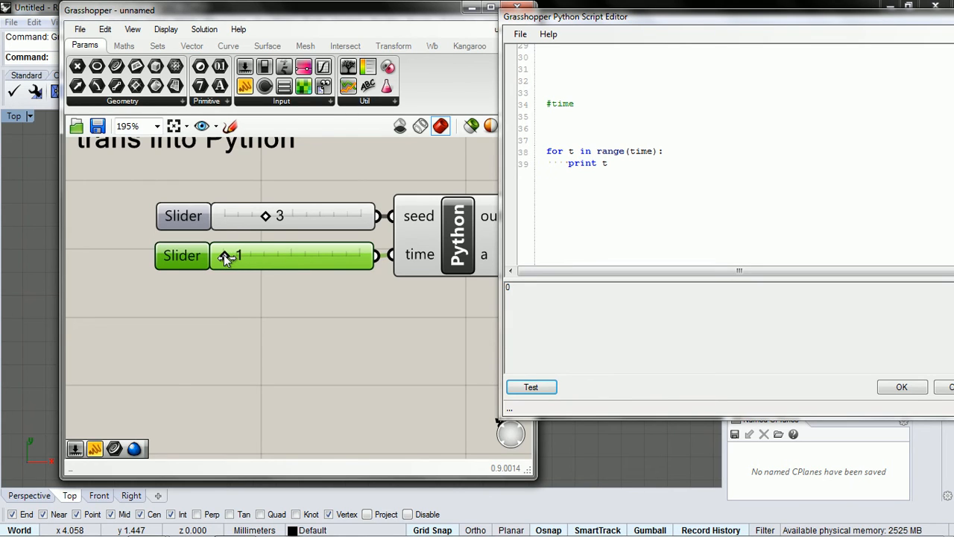
pyautogui.moveTo(235, 255); pyautogui.dragTo(224, 256)
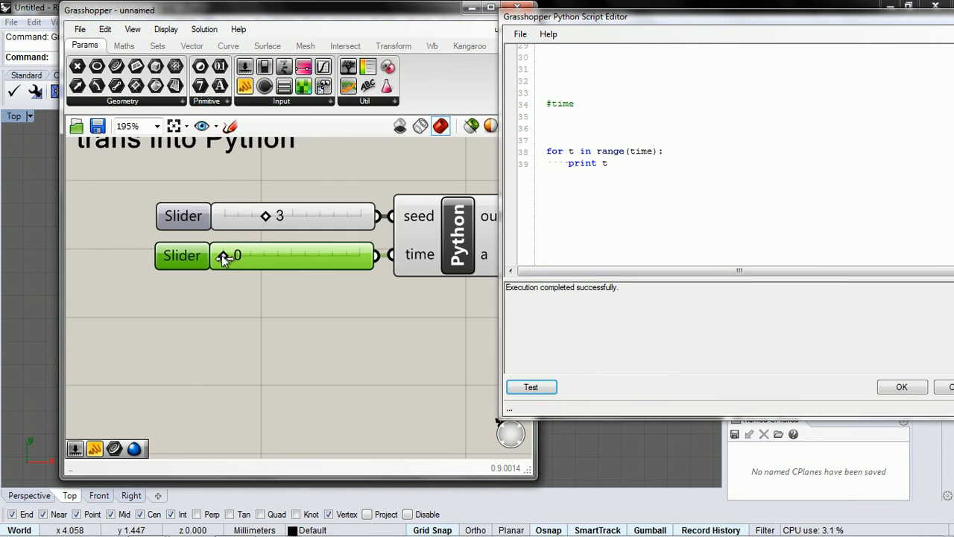
pyautogui.moveTo(227, 256); pyautogui.dragTo(246, 255)
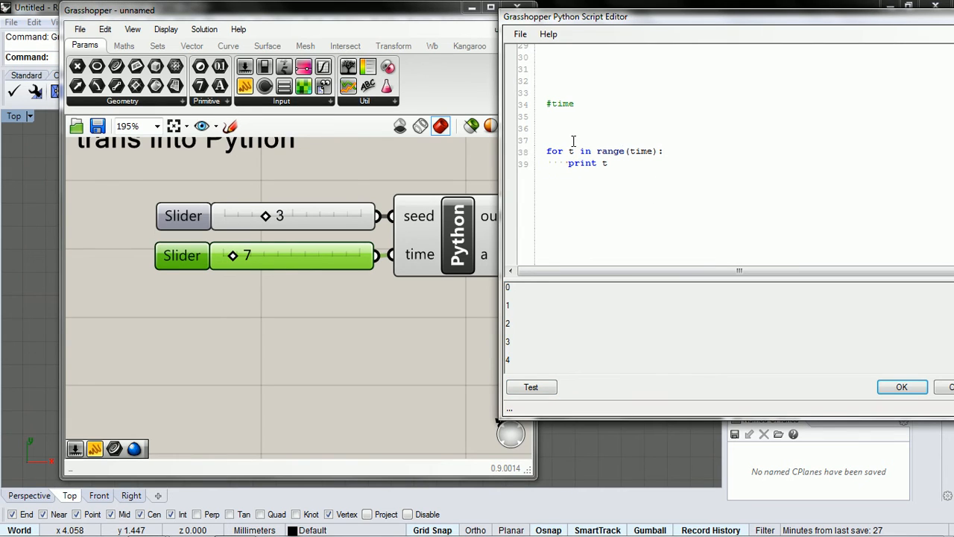
# - Insert 'w = Walker()' on a new line above the time loop
pyautogui.press('enter')
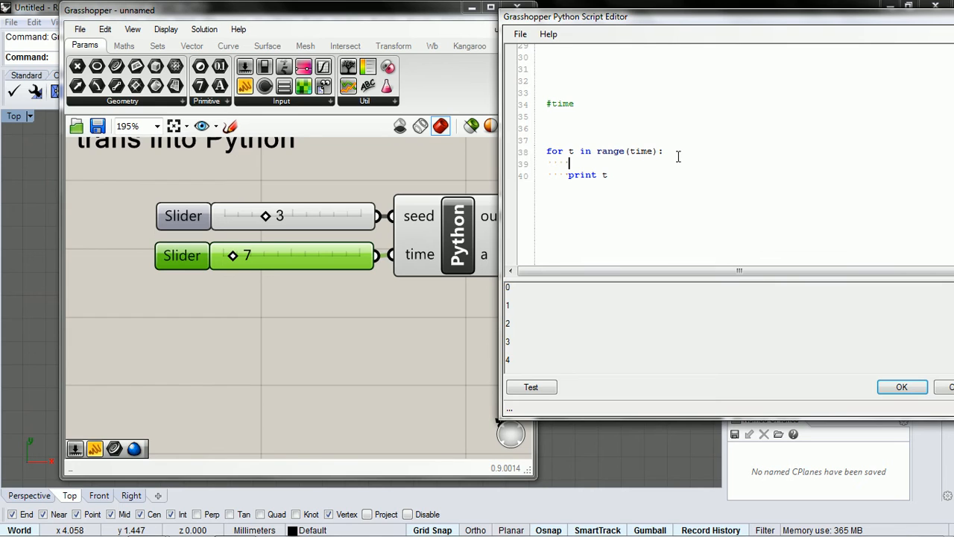
pyautogui.write('#')
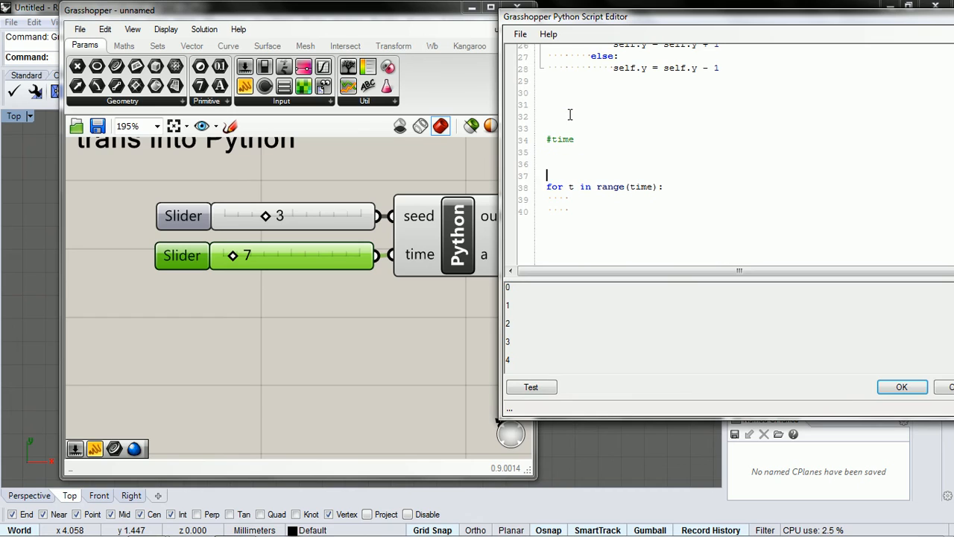
pyautogui.write('w =')
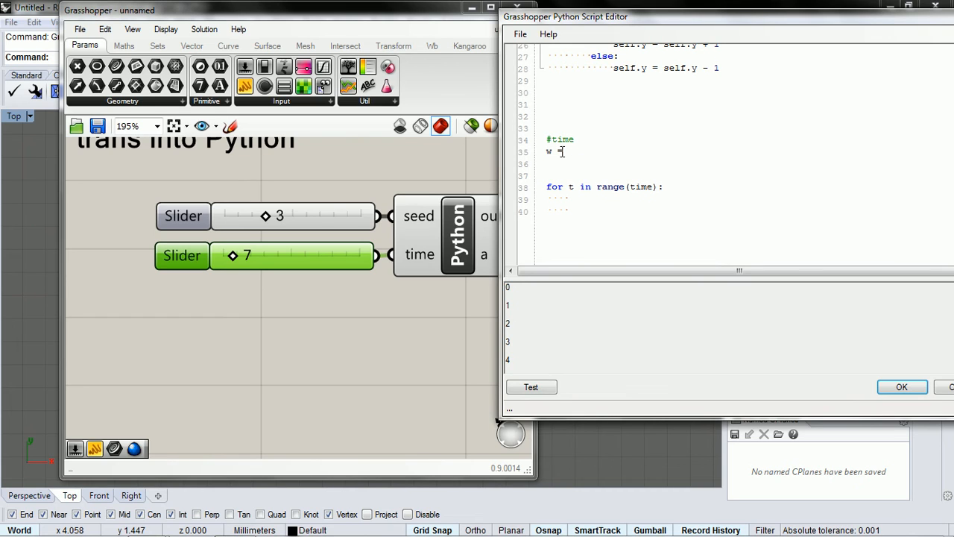
pyautogui.write('Walker')
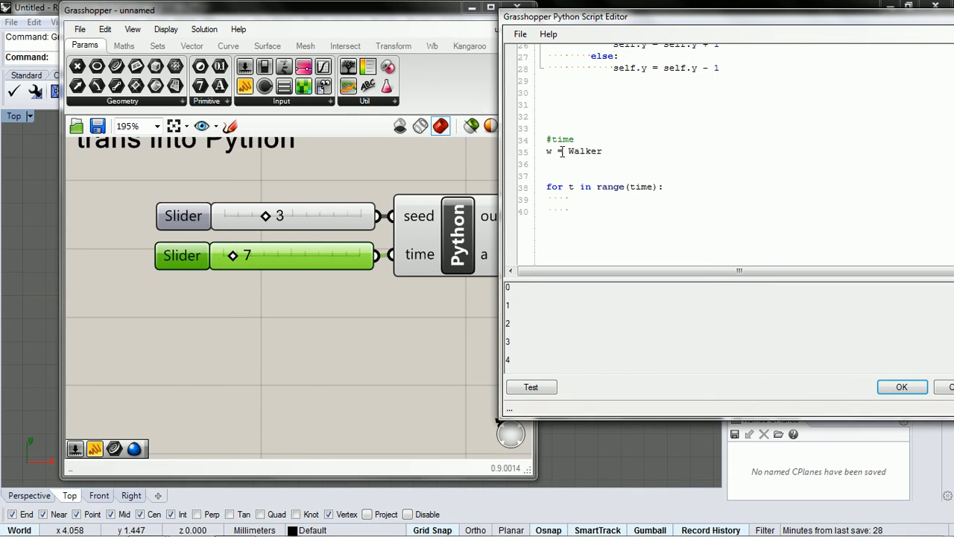
pyautogui.write('()')
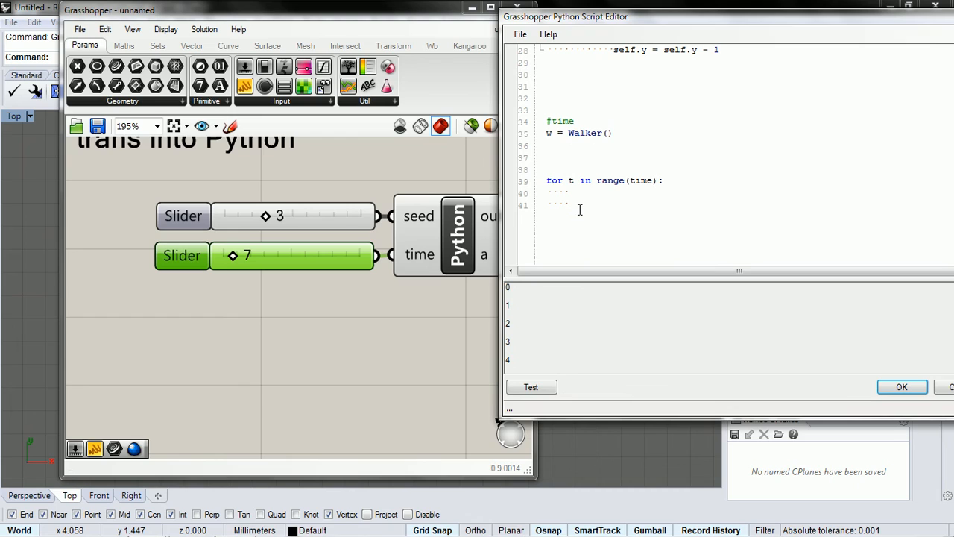
# - Add 'pList = []' before the loop and 'pList.append()' inside it
pyautogui.write('p')
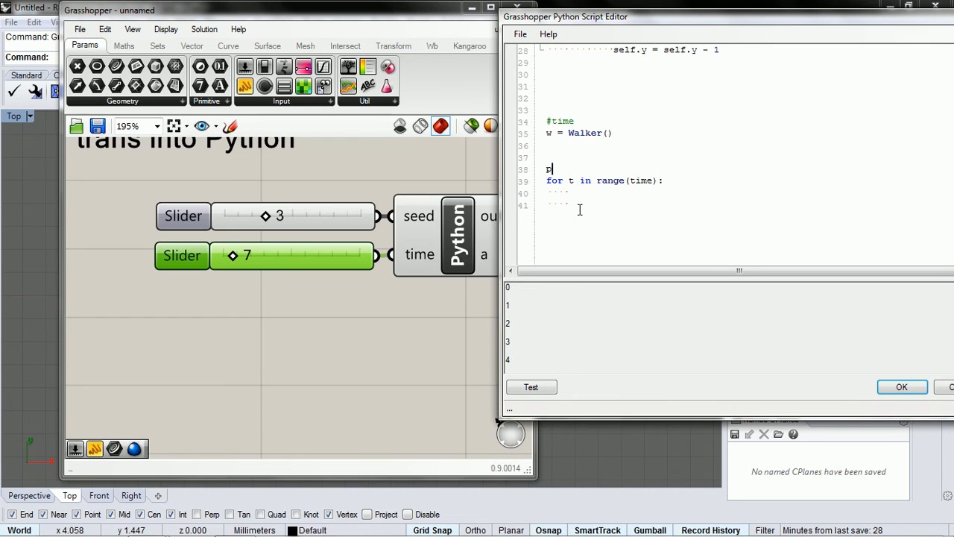
pyautogui.write('List')
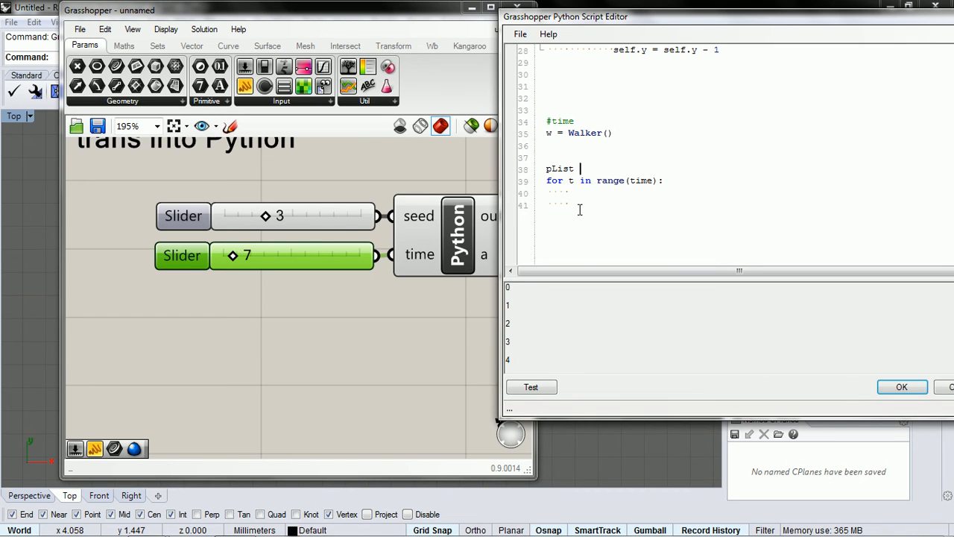
pyautogui.write('= []')
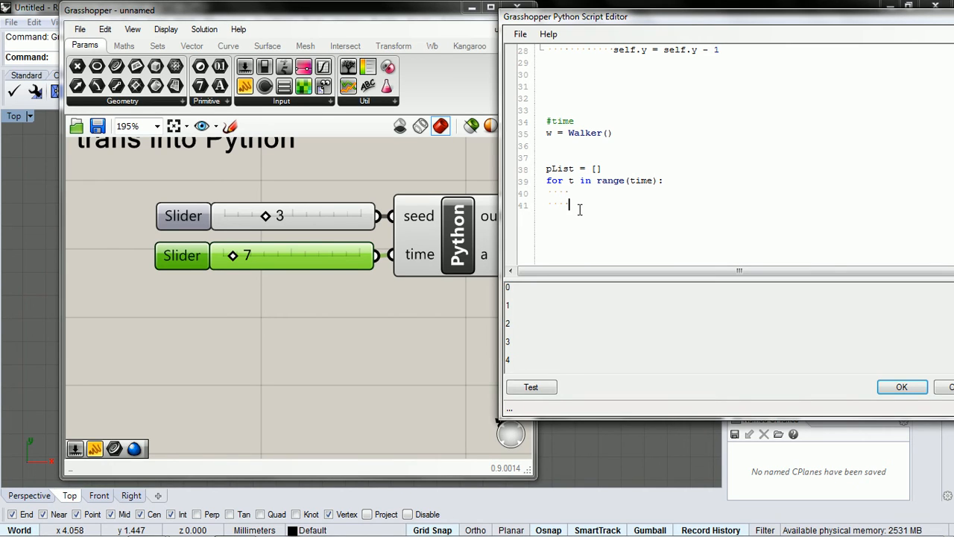
pyautogui.write('pL')
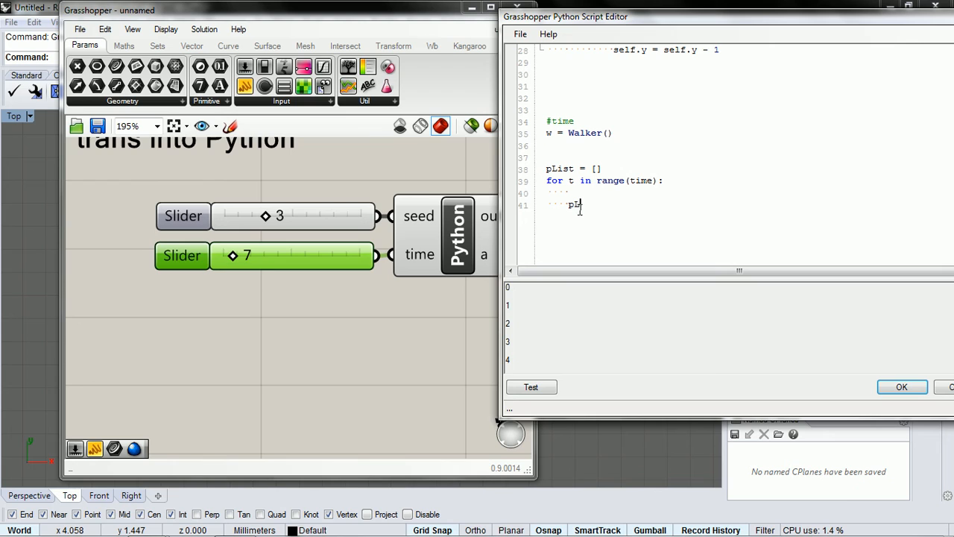
pyautogui.write('ist')
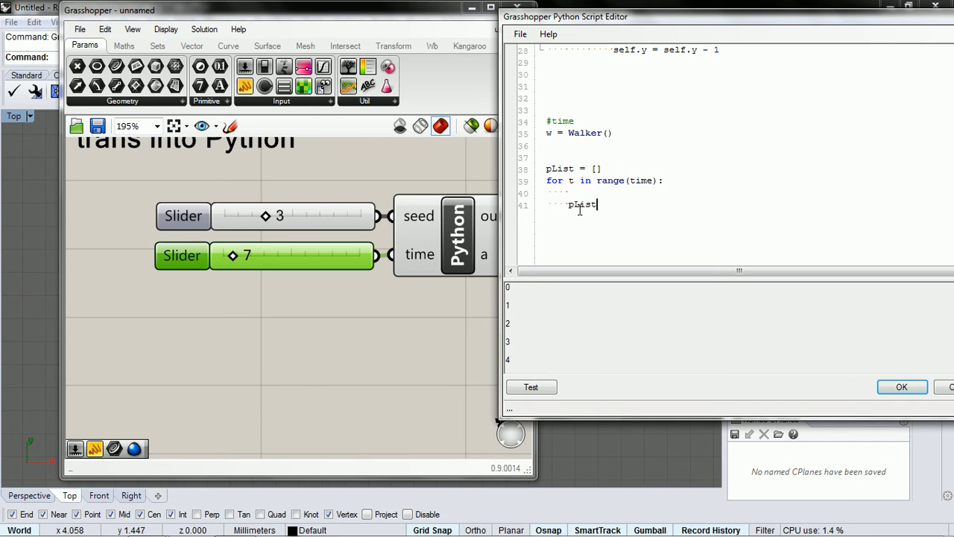
pyautogui.write('.append')
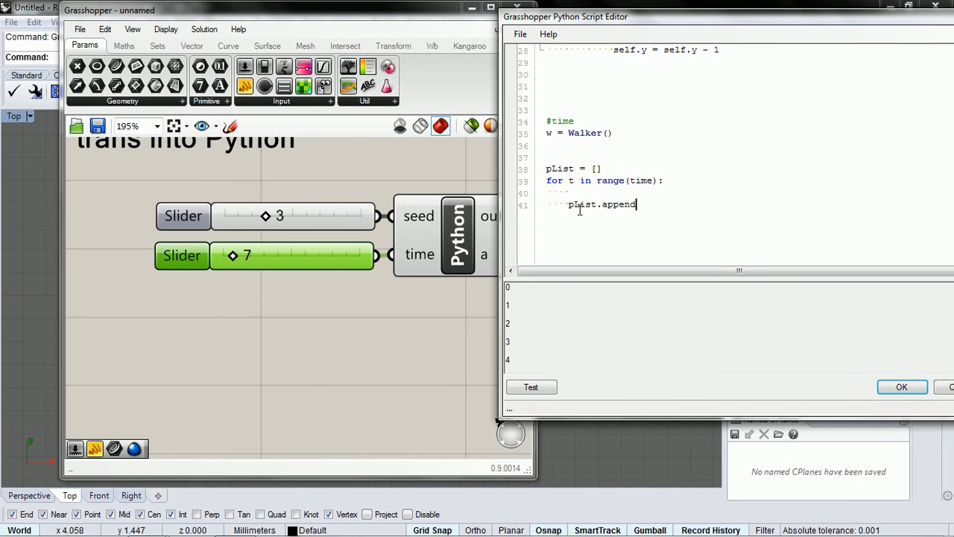
pyautogui.write('(')
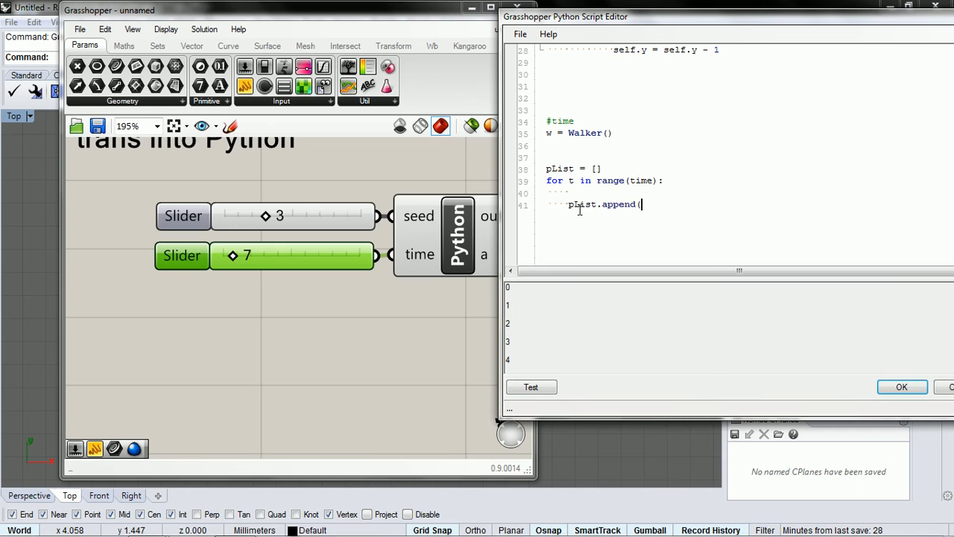
pyautogui.write('(')
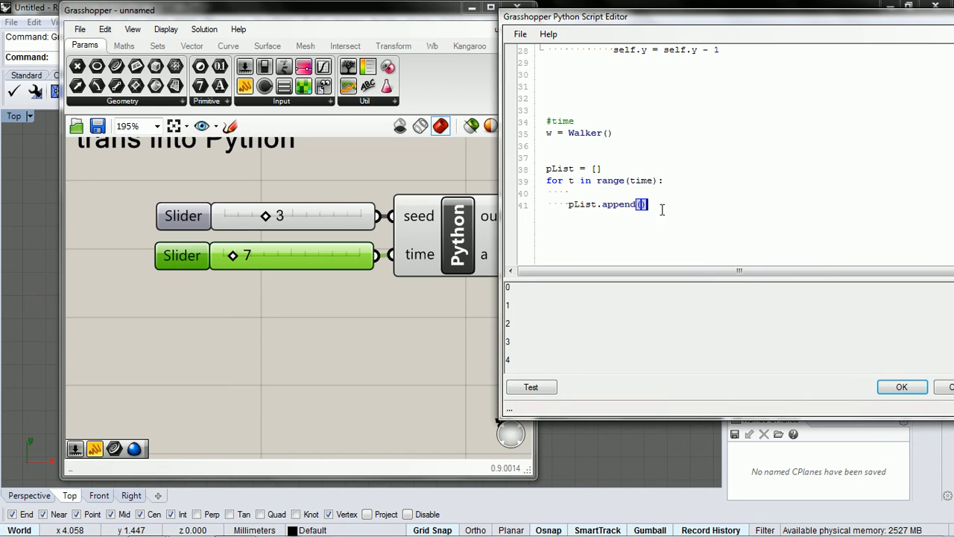
# - End the script with 'a = pList' after the loop
pyautogui.press('enter')
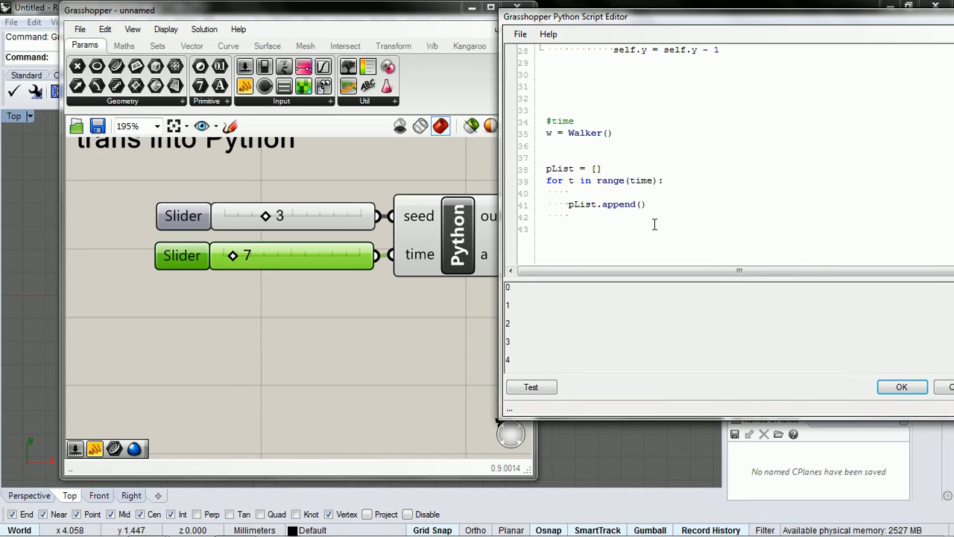
pyautogui.write('a = 1k')
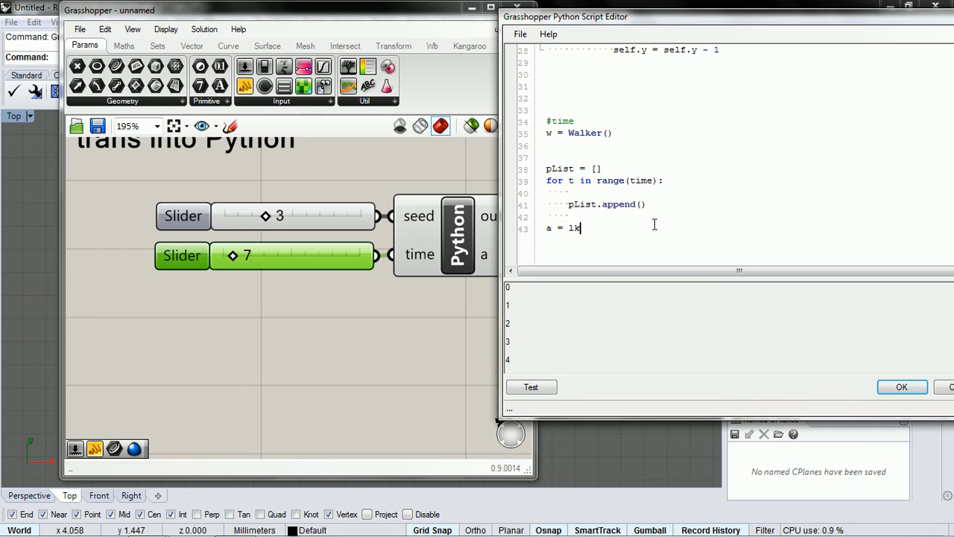
pyautogui.press('BackSpace')
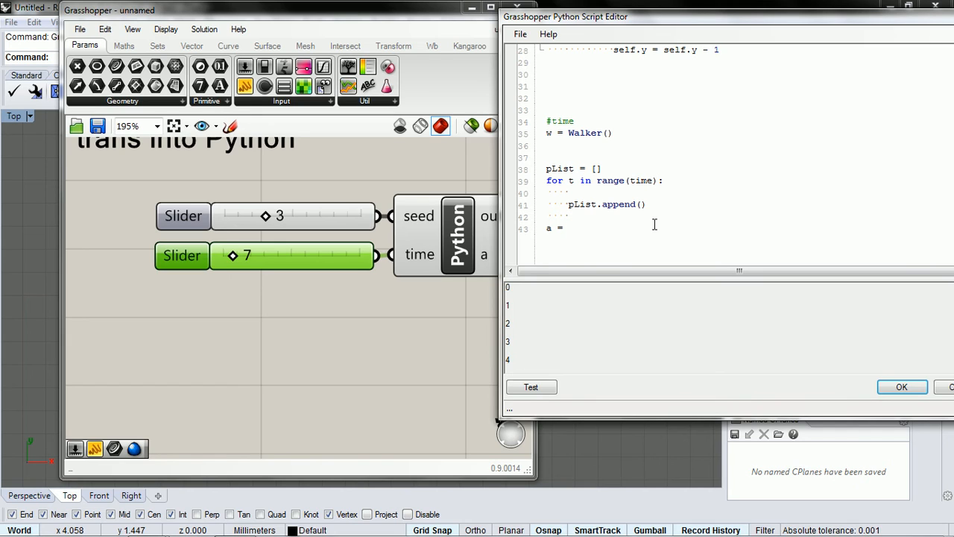
pyautogui.write('pList')
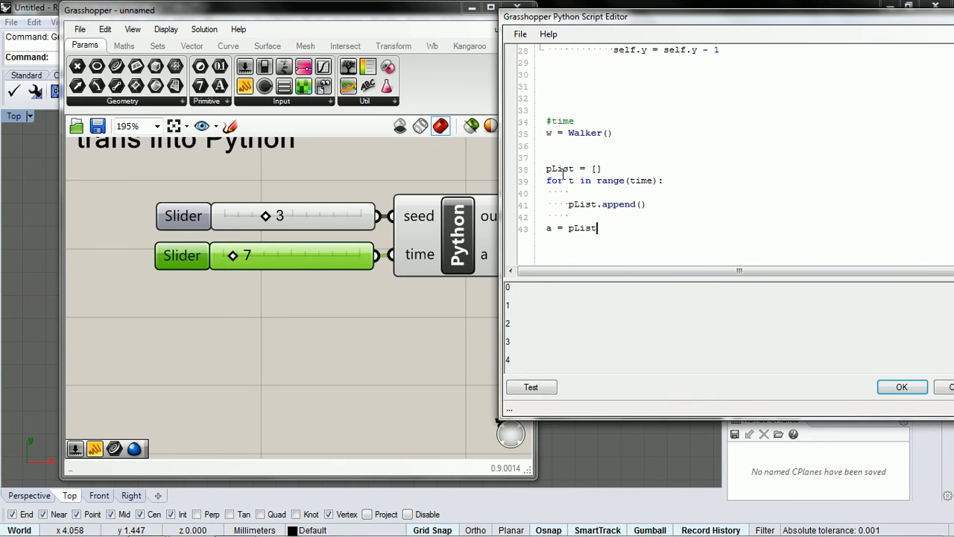
pyautogui.doubleClick(604, 203)
pyautogui.write('w')
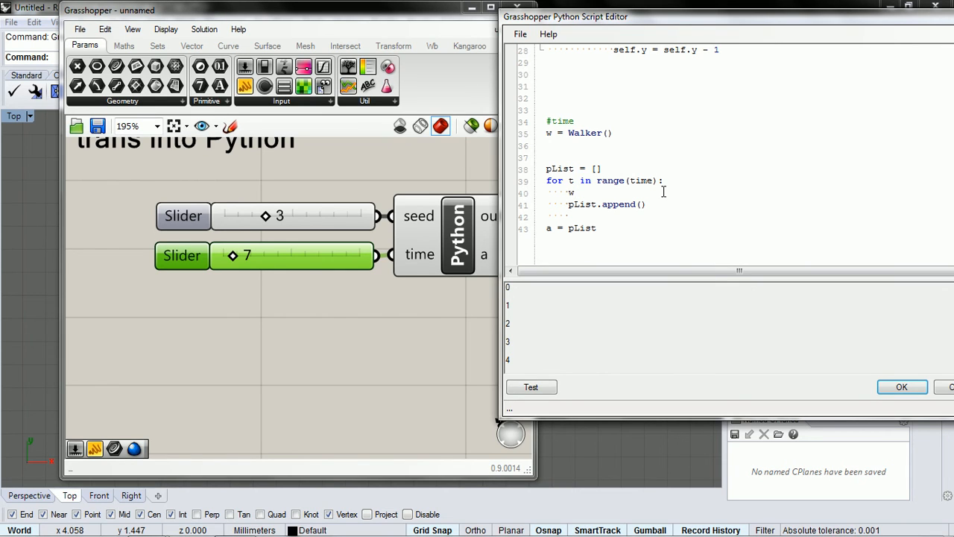
# - Call 'w.step()' inside the loop and start the append argument with 'w.'
pyautogui.write('.')
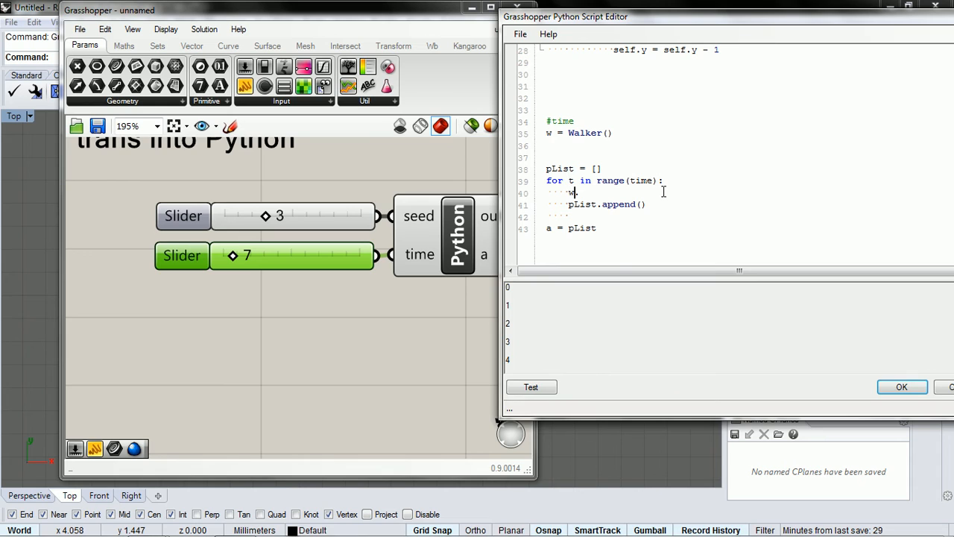
pyautogui.write('.')
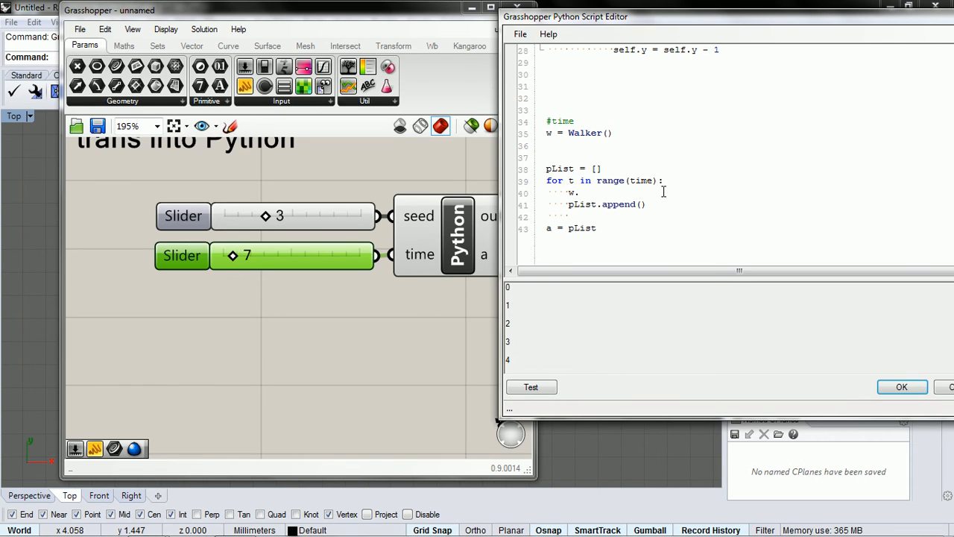
pyautogui.write('.srt')
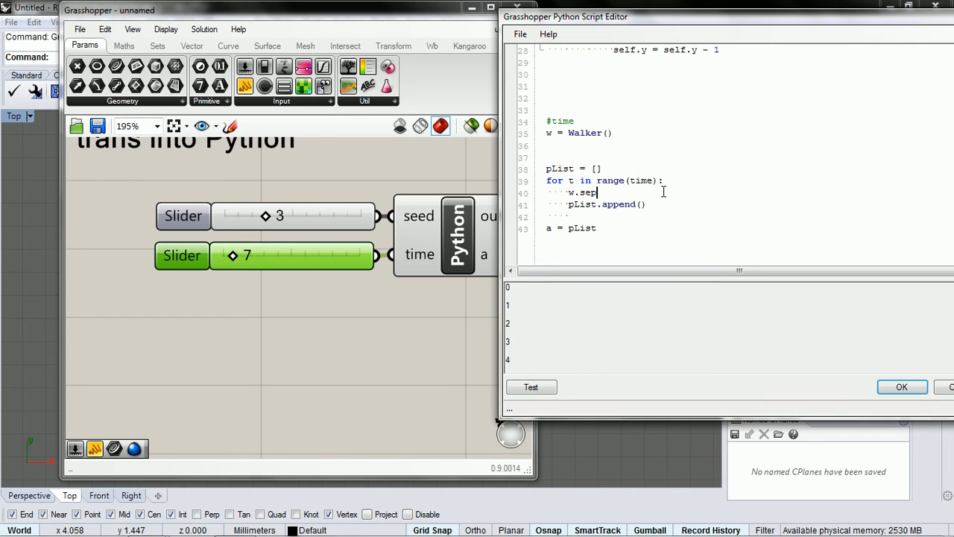
pyautogui.press('BackSpace')
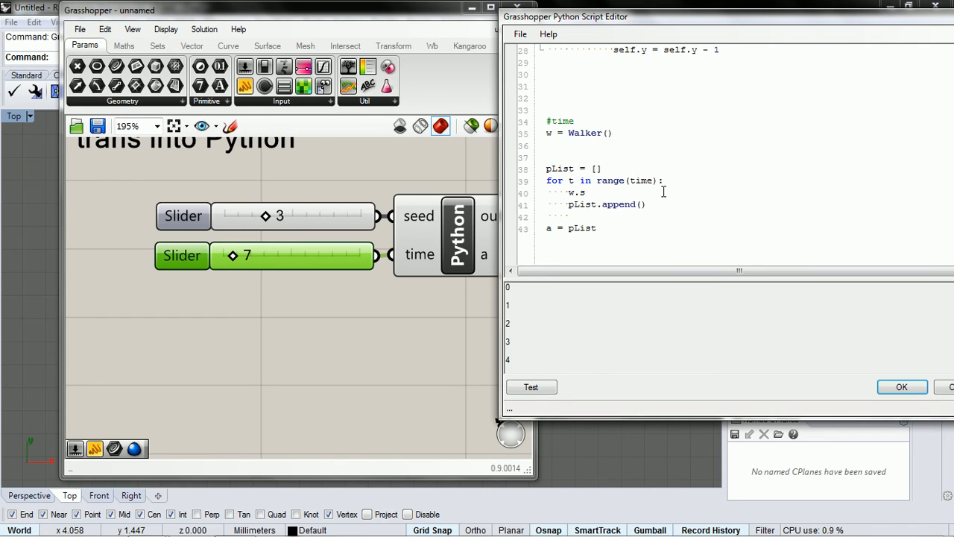
pyautogui.write('tep()')
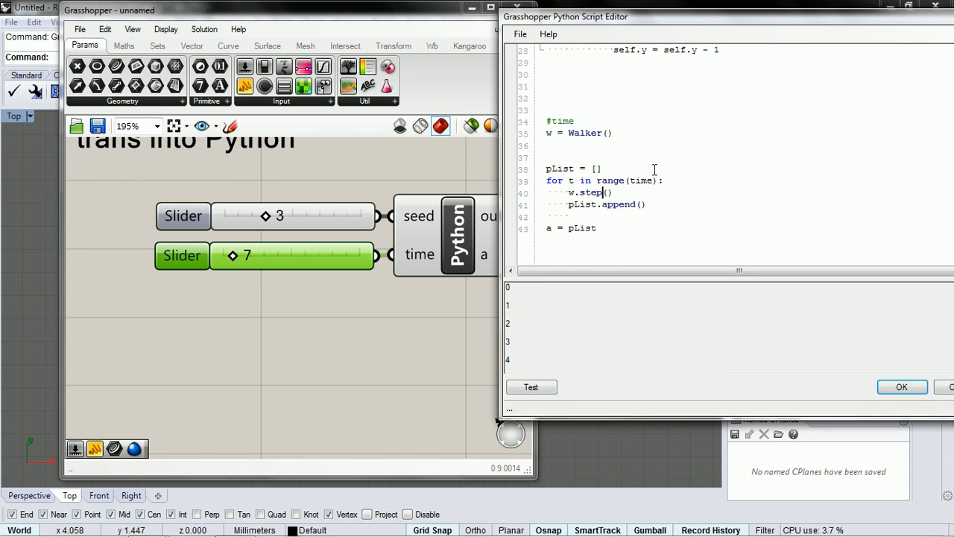
pyautogui.scroll(-3)
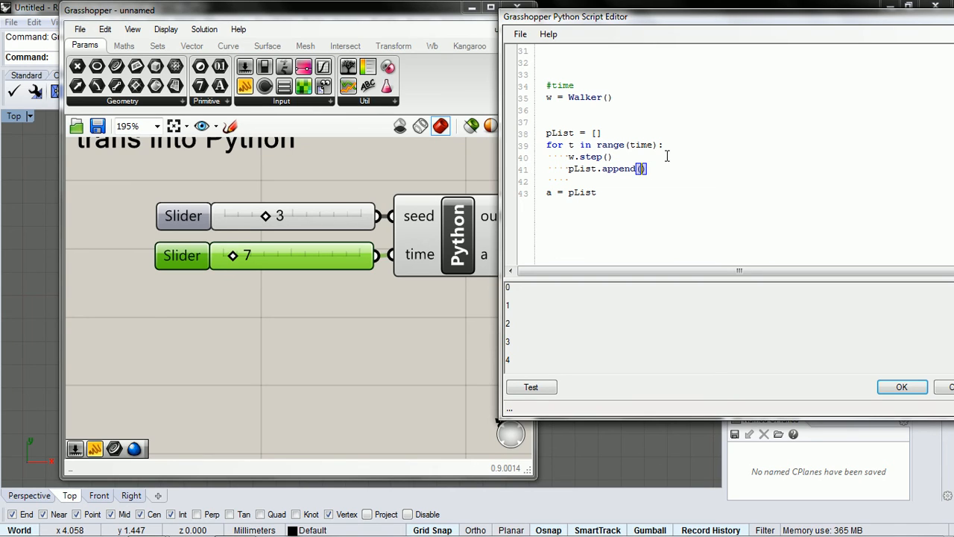
pyautogui.write('w.')
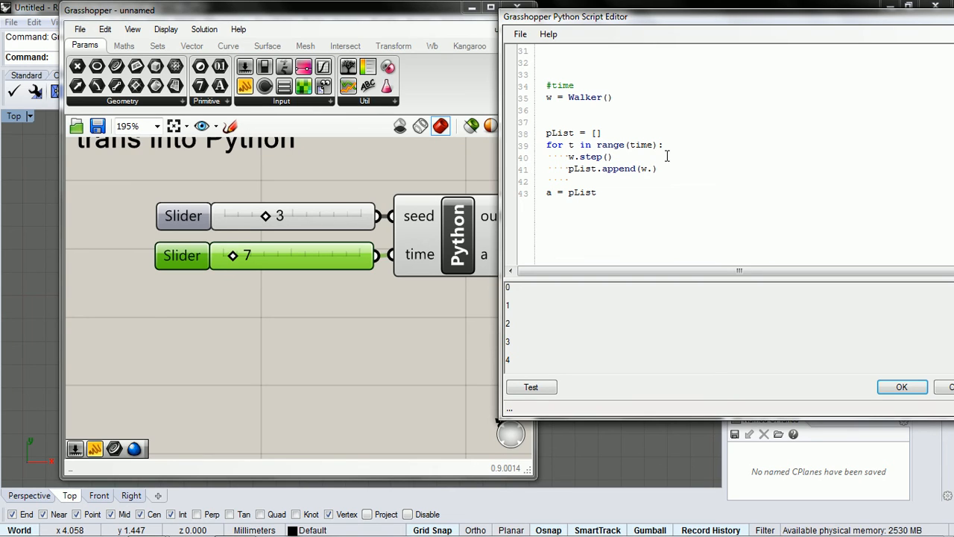
pyautogui.write('.shape')
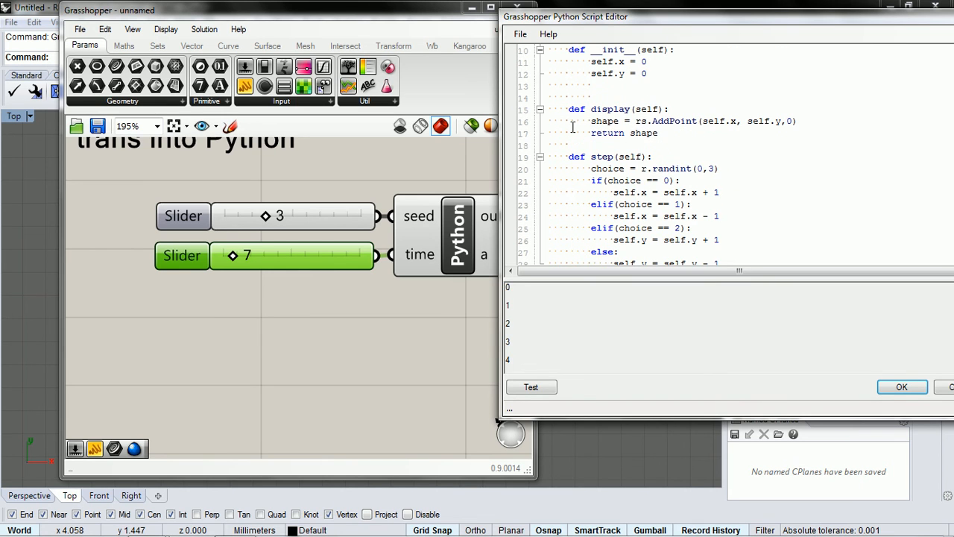
# - Rename the Walker display method to point and append 'w.point()' to pList
pyautogui.doubleClick(613, 110)
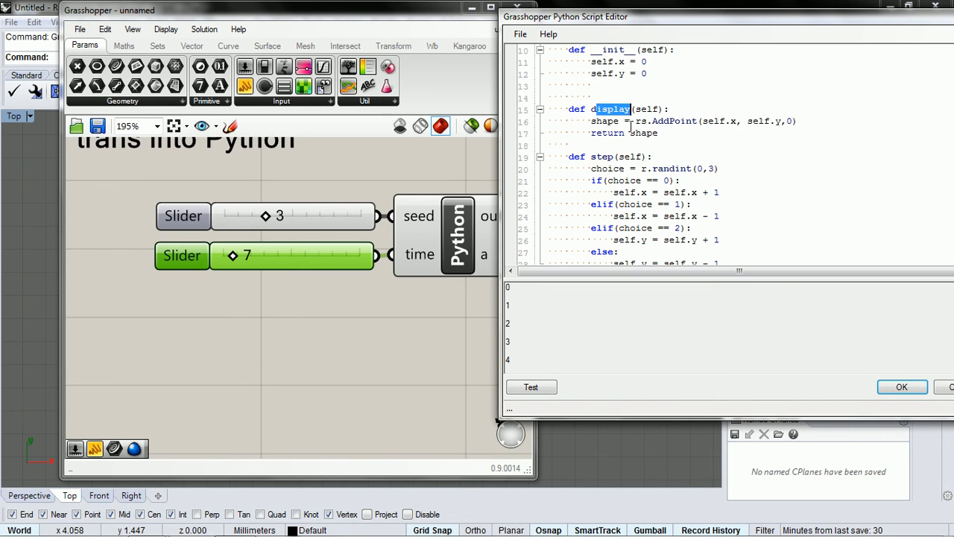
pyautogui.scroll(-3)
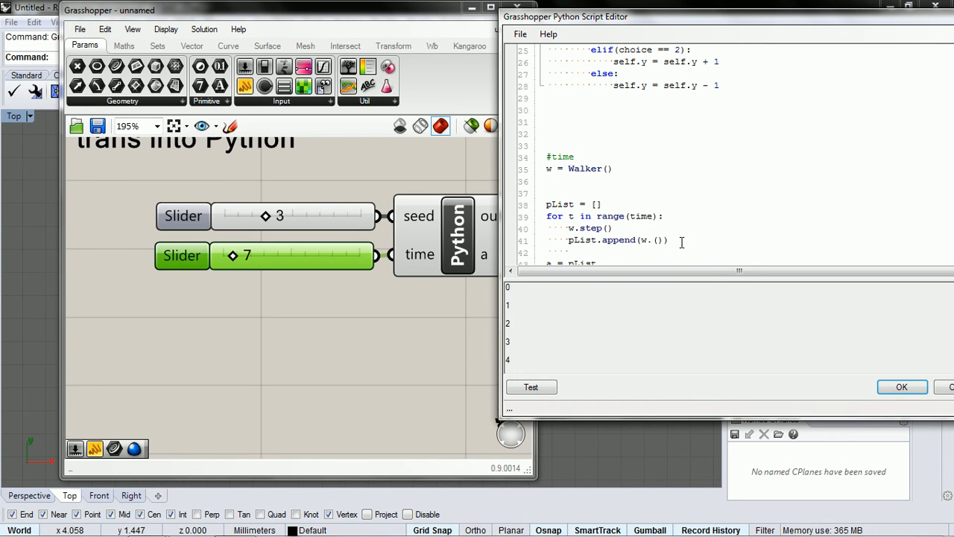
pyautogui.write('displa')
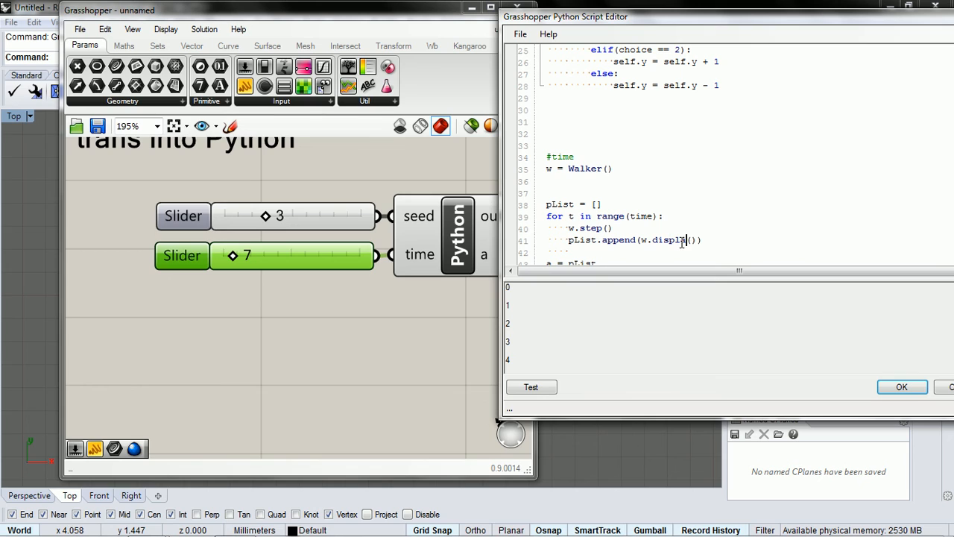
pyautogui.write('y')
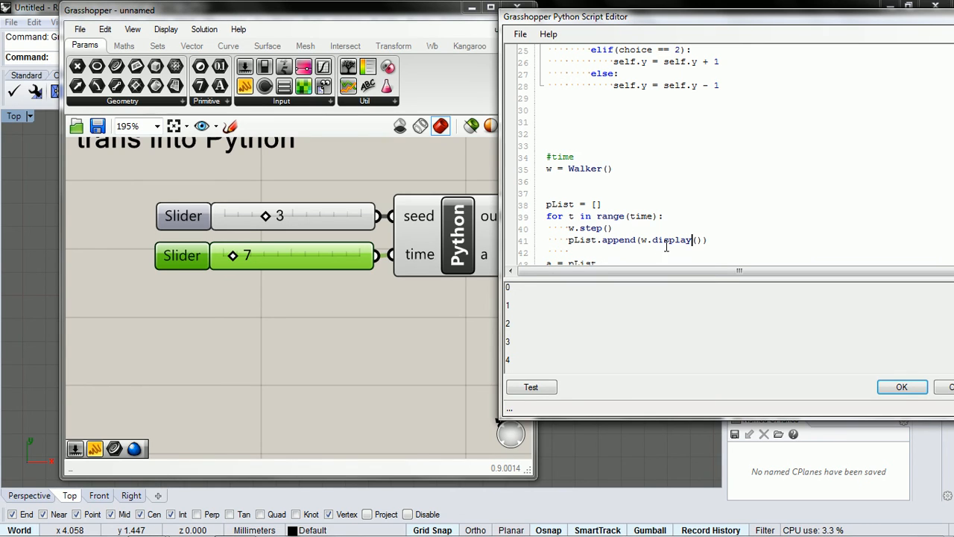
pyautogui.doubleClick(662, 240)
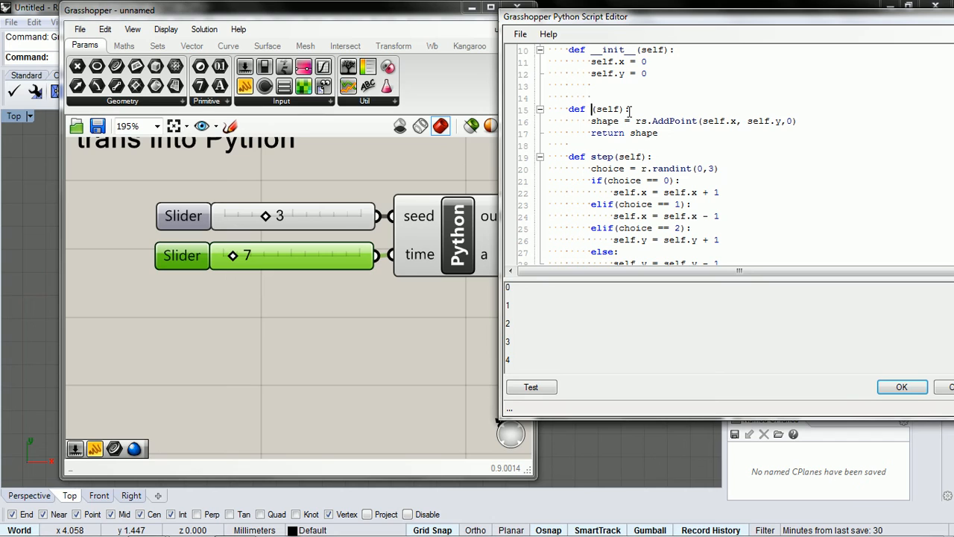
pyautogui.write('p')
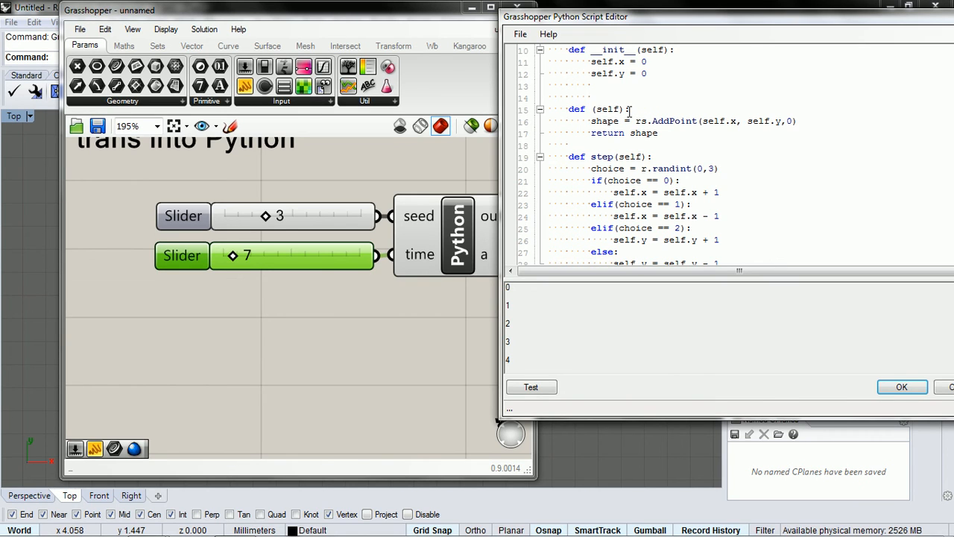
pyautogui.write('point')
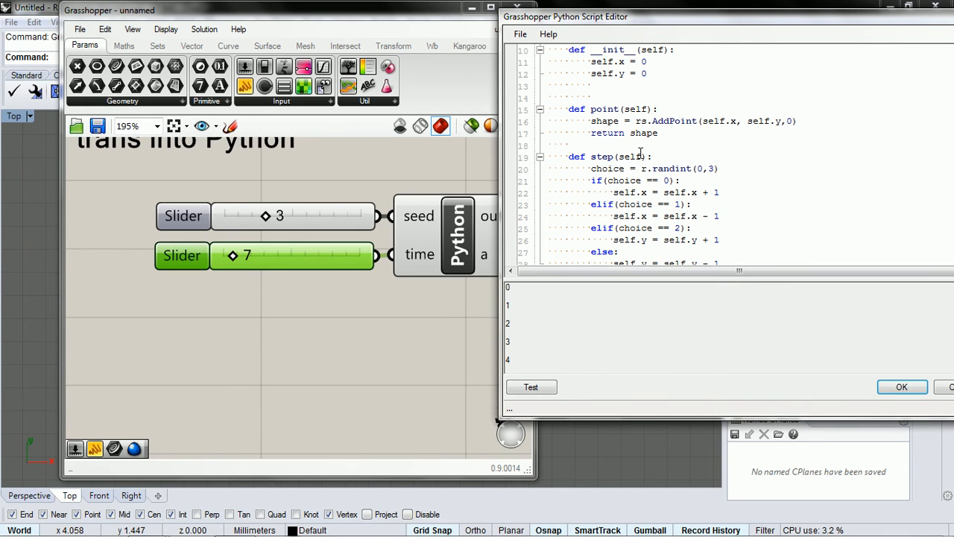
pyautogui.scroll(-3)
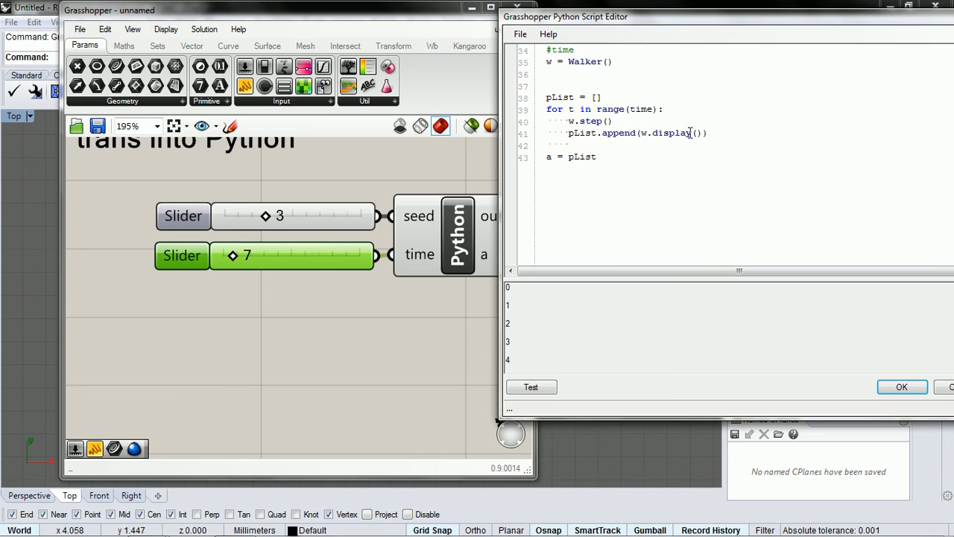
pyautogui.press('BackSpace')
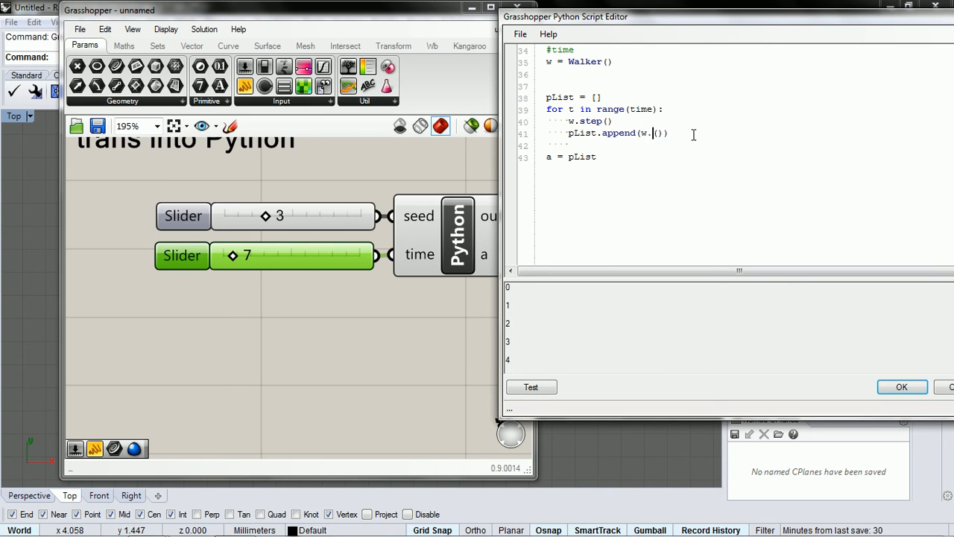
pyautogui.write('point')
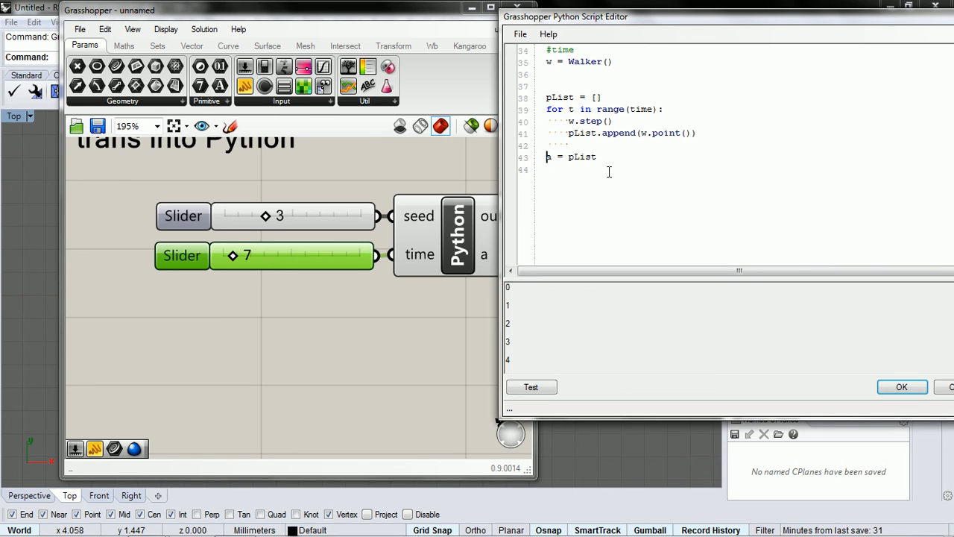
# - Add 'print pList', run Test with time at 1 then 2, and select the print line
pyautogui.write('print')
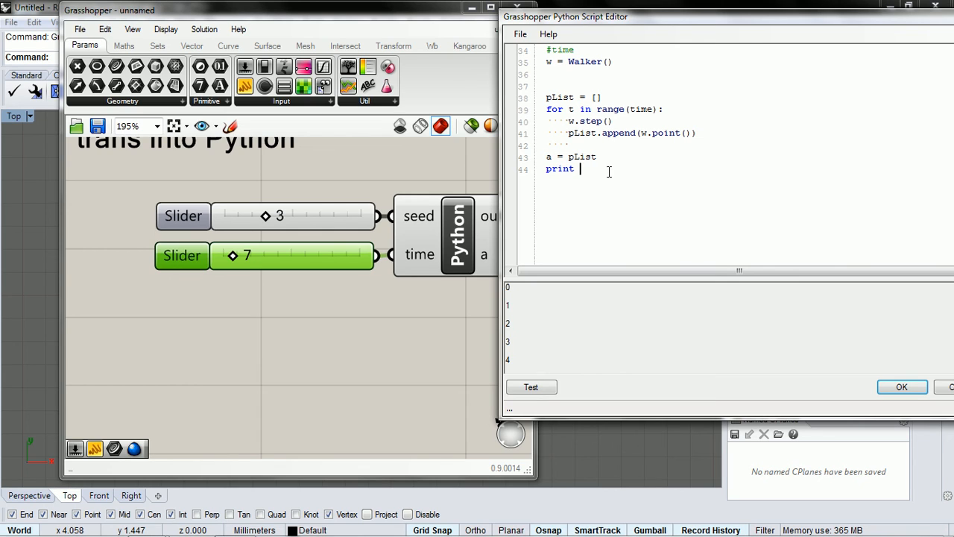
pyautogui.write('pList')
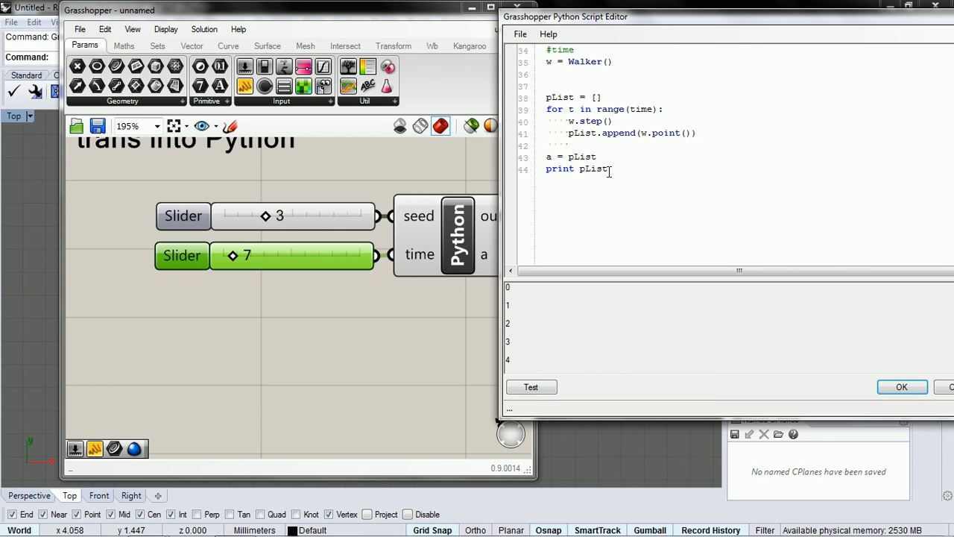
pyautogui.click(531, 387)
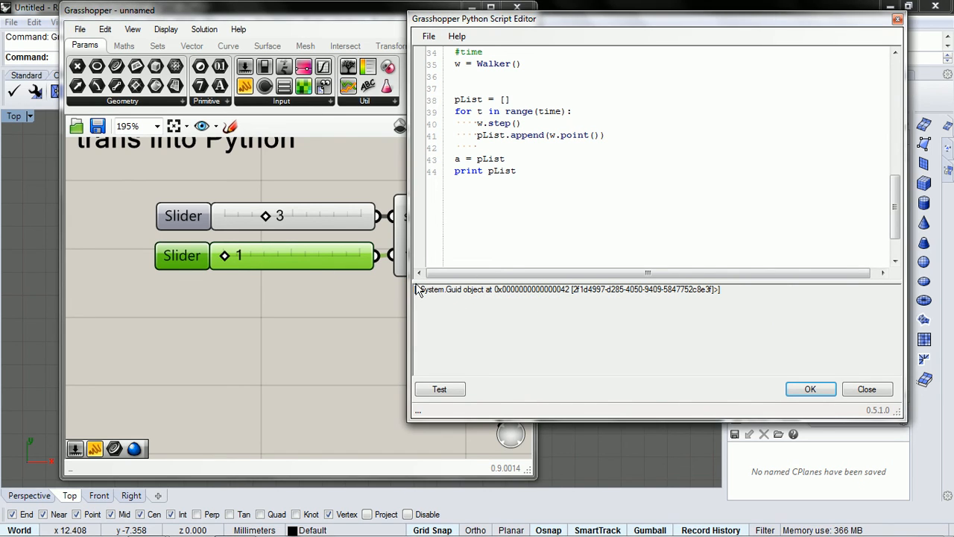
pyautogui.moveTo(421, 289); pyautogui.dragTo(708, 289)
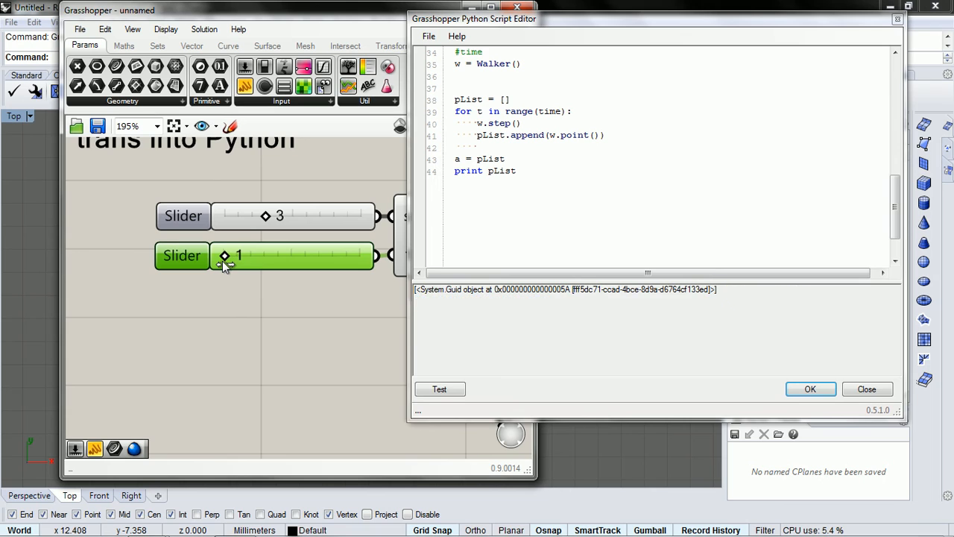
pyautogui.moveTo(224, 256); pyautogui.dragTo(234, 256)
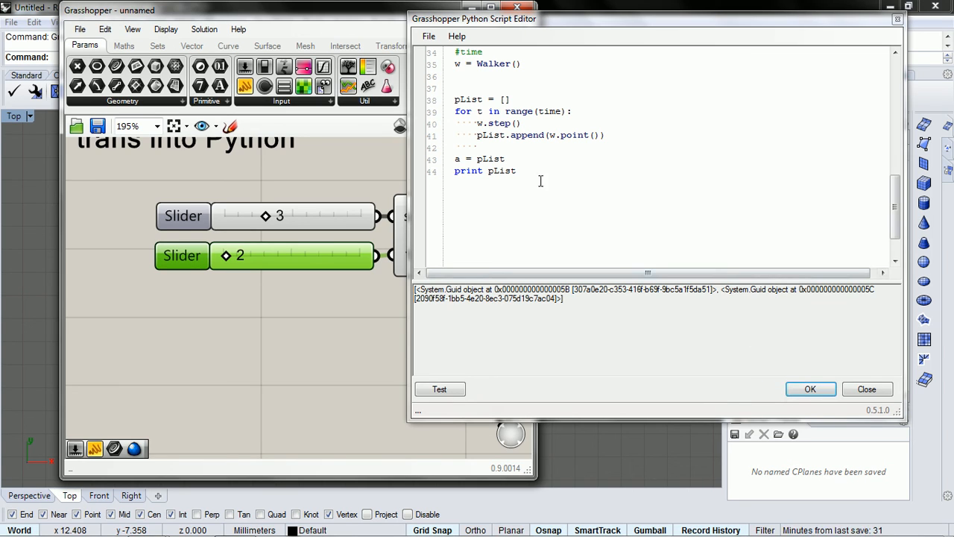
pyautogui.doubleClick(485, 171)
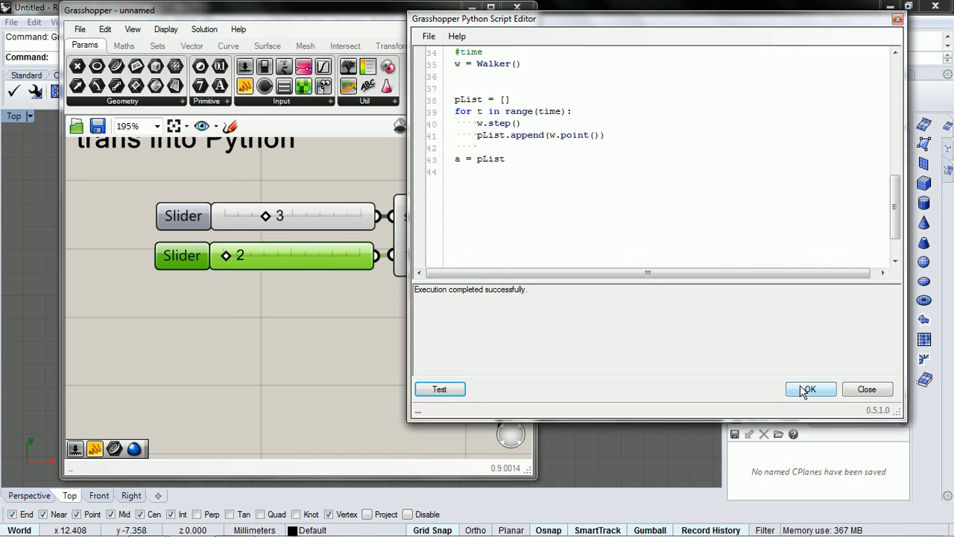
# - Close the editor with OK and lengthen the walk to 32, then 50 steps
pyautogui.click(810, 389)
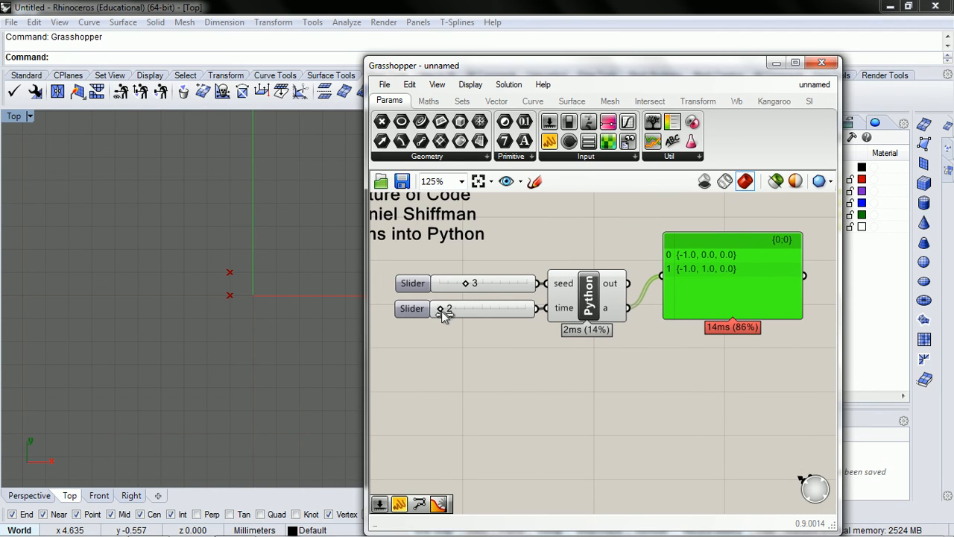
pyautogui.moveTo(440, 308); pyautogui.dragTo(466, 308)
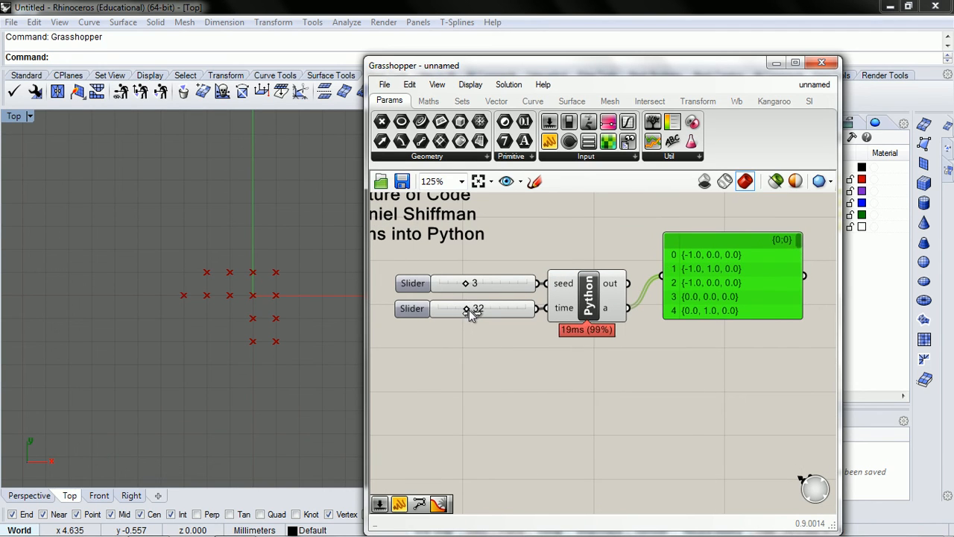
pyautogui.moveTo(466, 309); pyautogui.dragTo(484, 309)
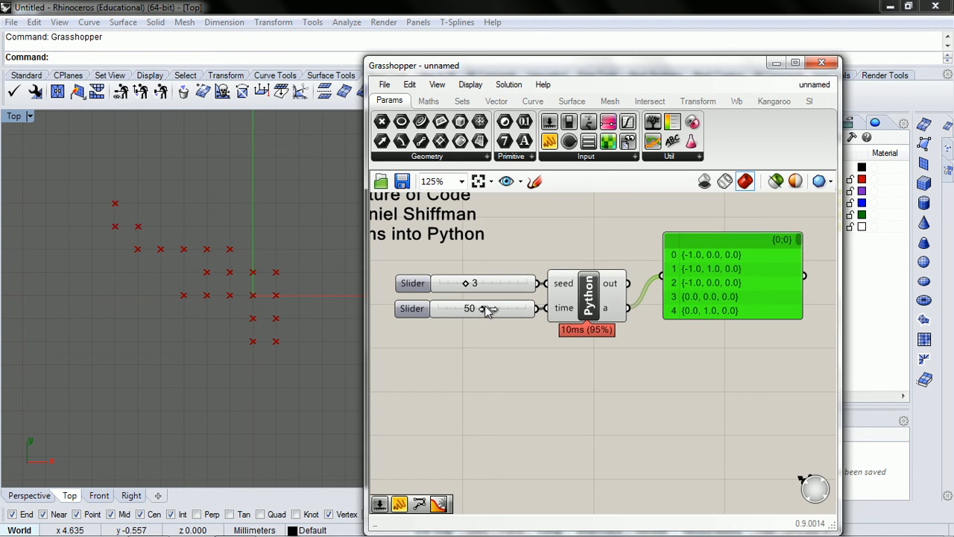
pyautogui.scroll(-3)
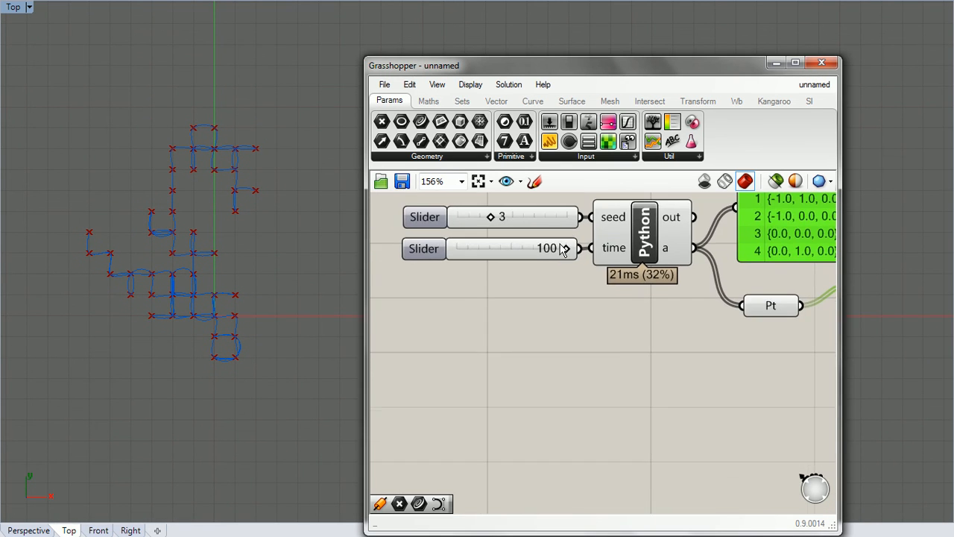
# - Drag the time slider down through 39 and 5 steps, settling at 9
pyautogui.scroll(-3)
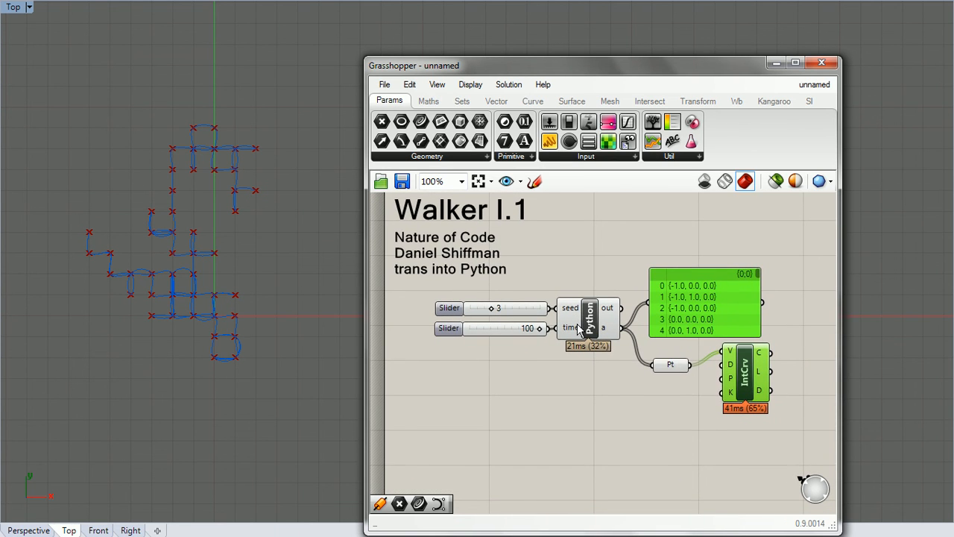
pyautogui.moveTo(241, 278)
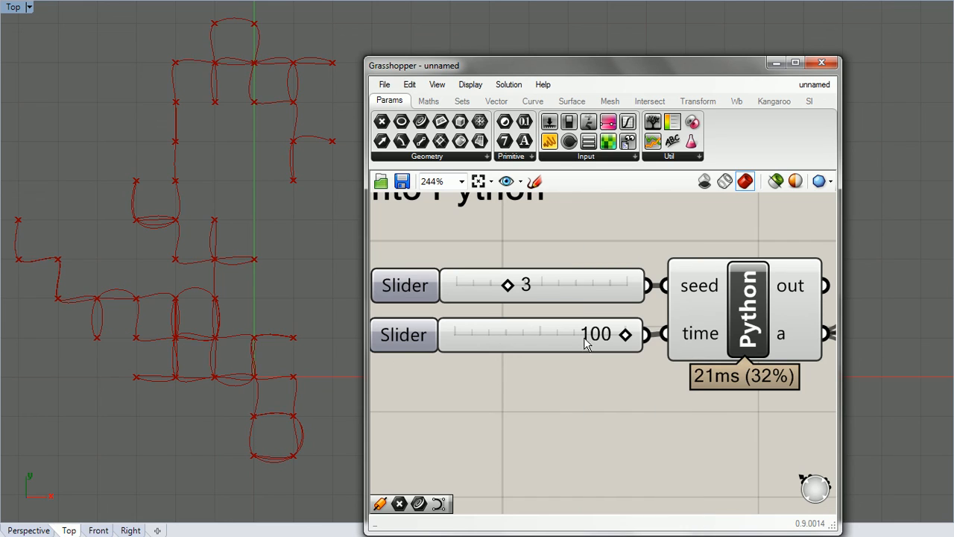
pyautogui.moveTo(625, 334); pyautogui.dragTo(521, 334)
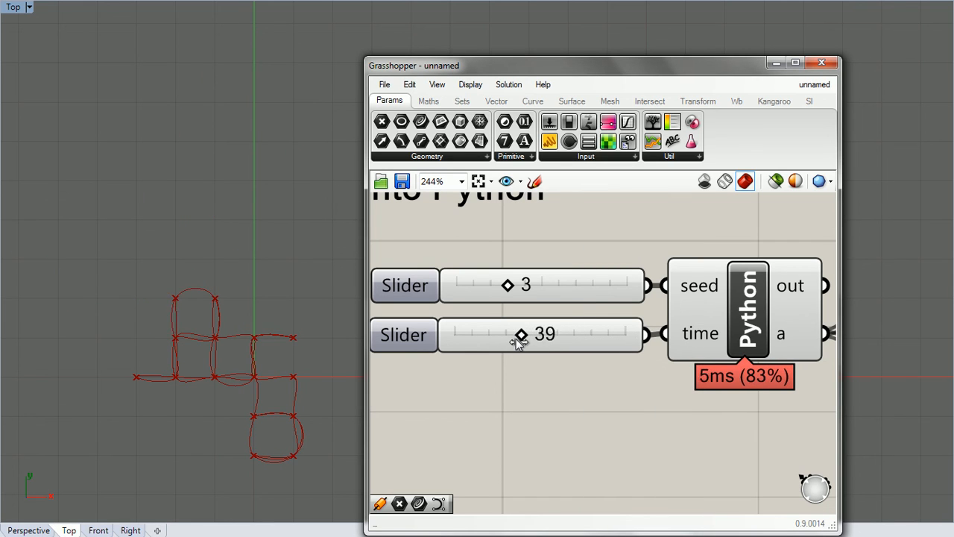
pyautogui.moveTo(522, 334); pyautogui.dragTo(470, 335)
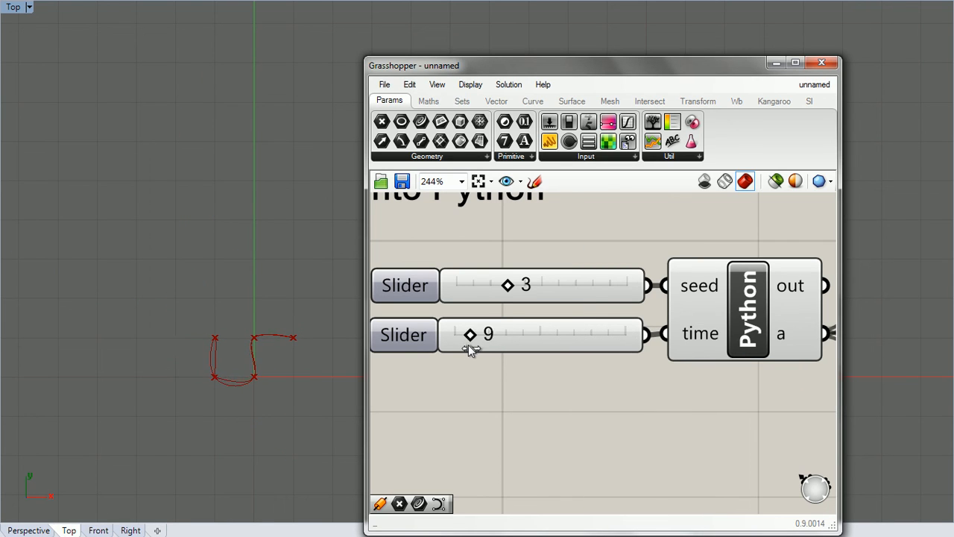
pyautogui.moveTo(469, 334); pyautogui.dragTo(462, 334)
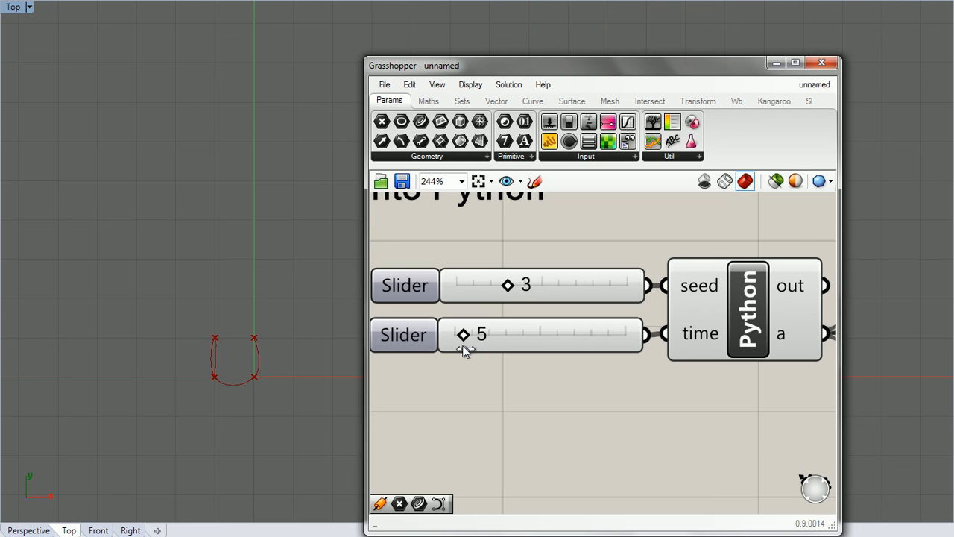
pyautogui.moveTo(462, 334); pyautogui.dragTo(488, 334)
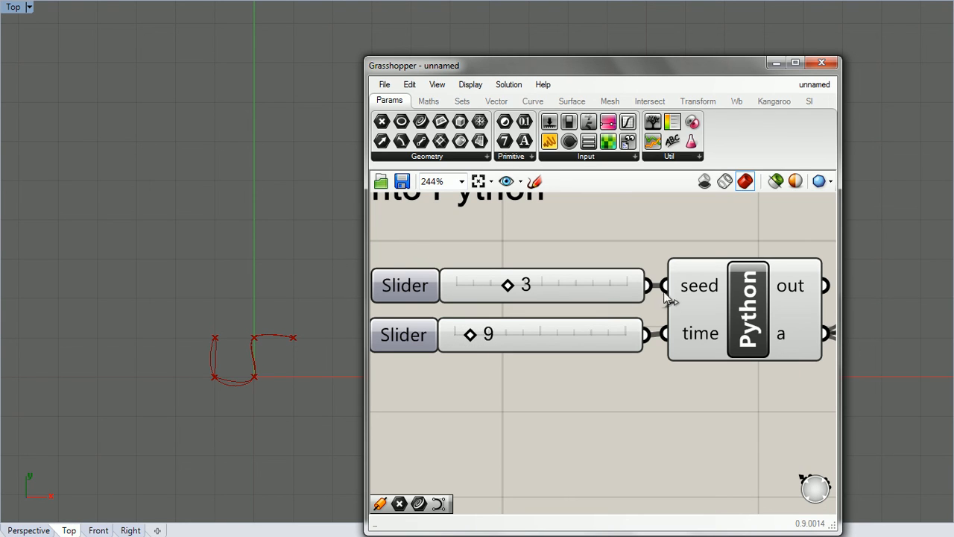
pyautogui.moveTo(542, 358)
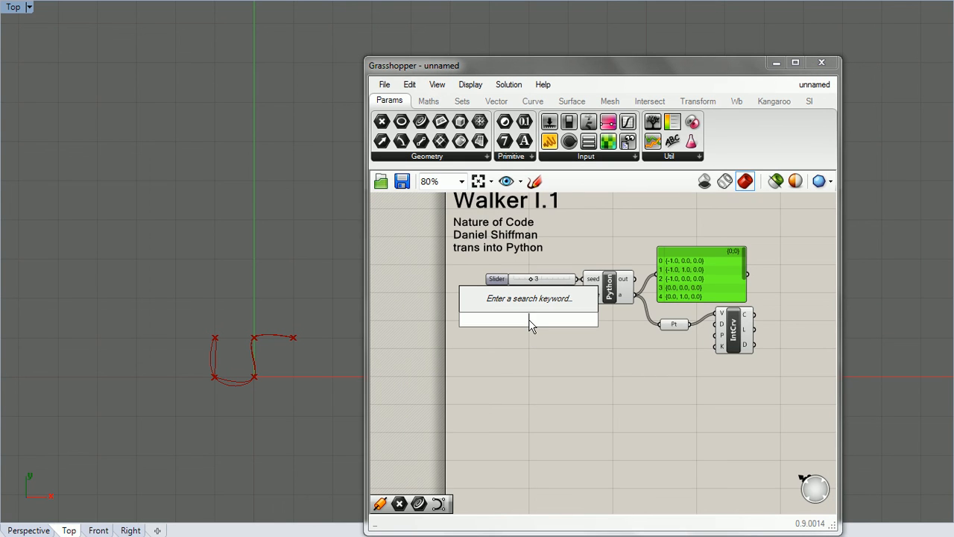
# - Add a new number slider feeding time, set seed to 2 and length to about 2041 steps
pyautogui.write('2000')
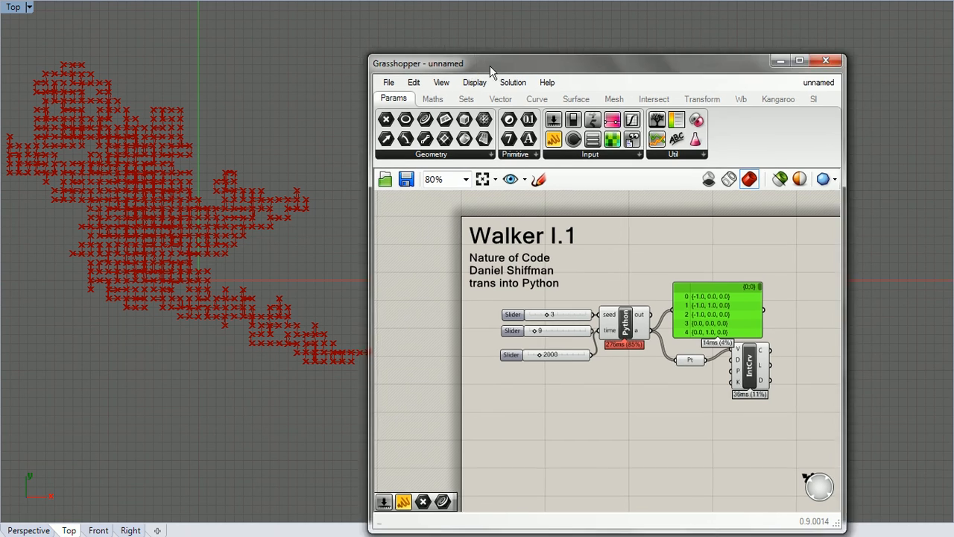
pyautogui.moveTo(417, 64); pyautogui.dragTo(553, 14)
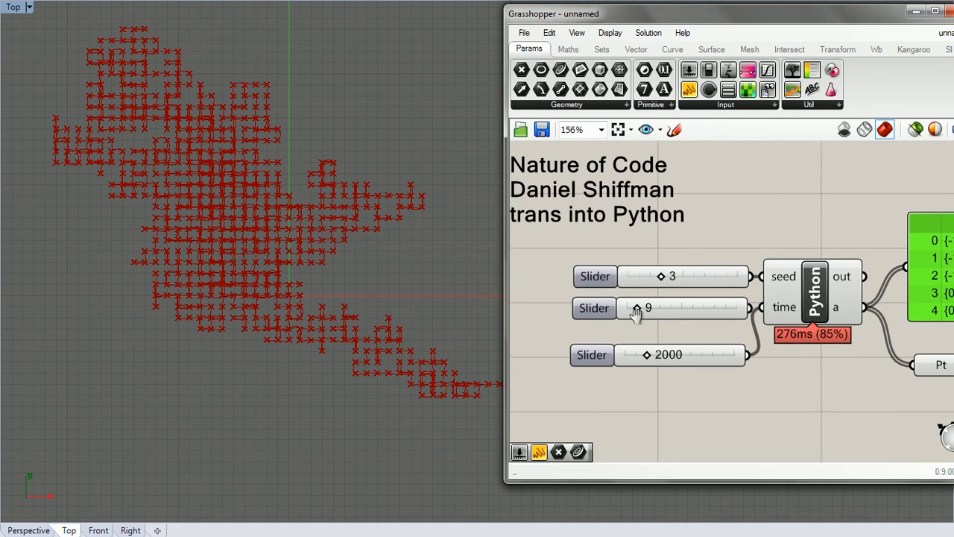
pyautogui.scroll(3)
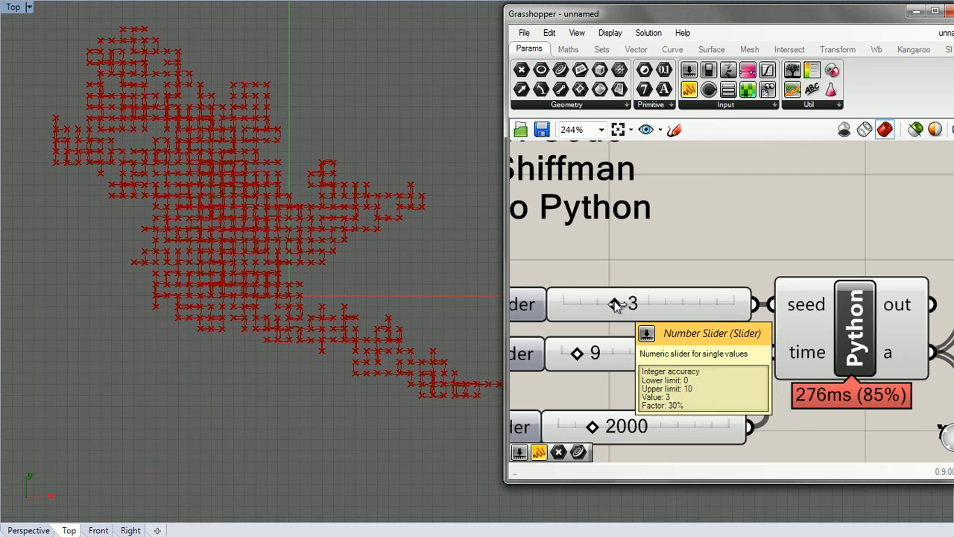
pyautogui.moveTo(626, 304); pyautogui.dragTo(597, 304)
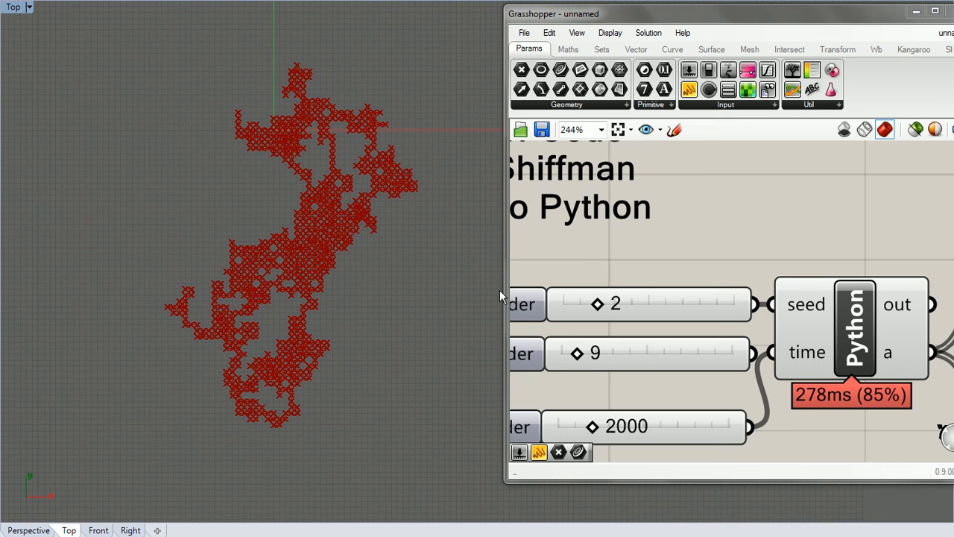
pyautogui.moveTo(593, 427)
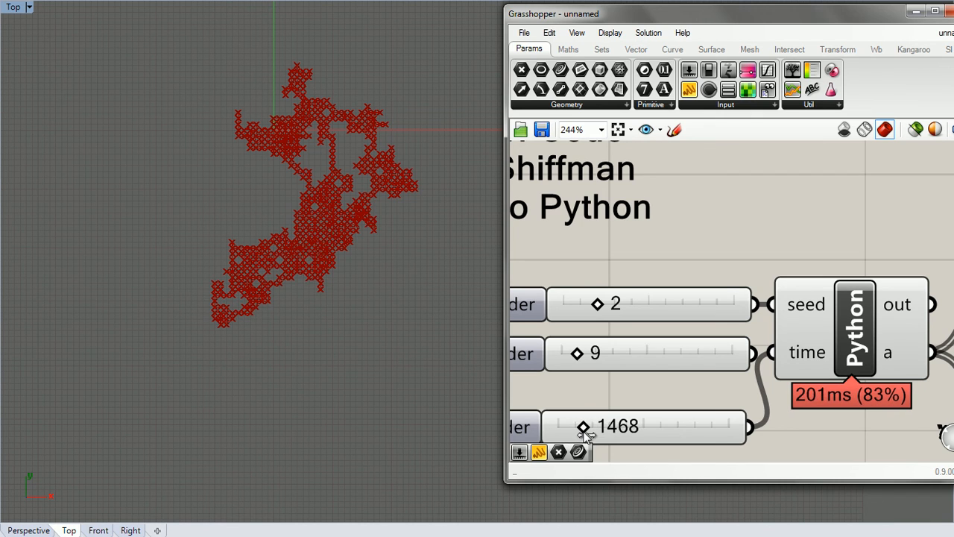
pyautogui.moveTo(584, 427); pyautogui.dragTo(593, 427)
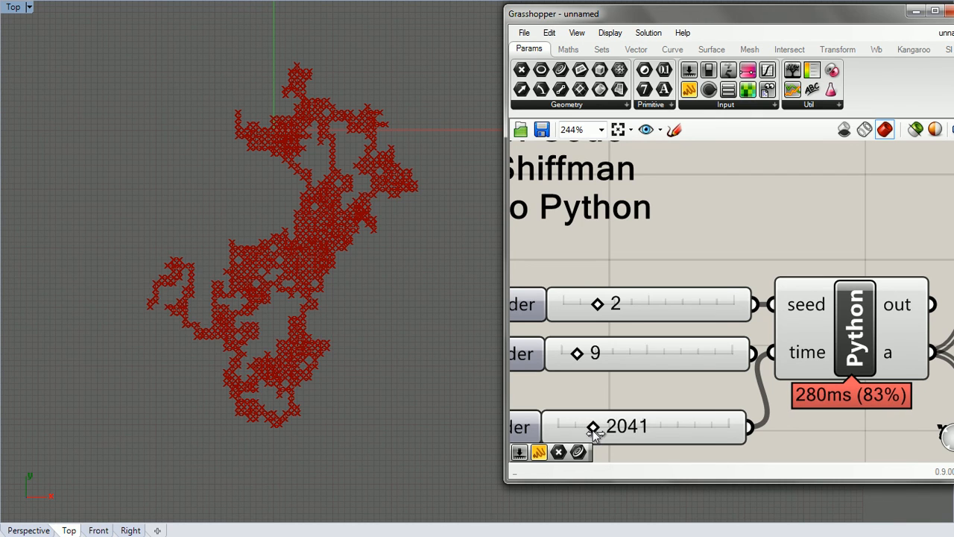